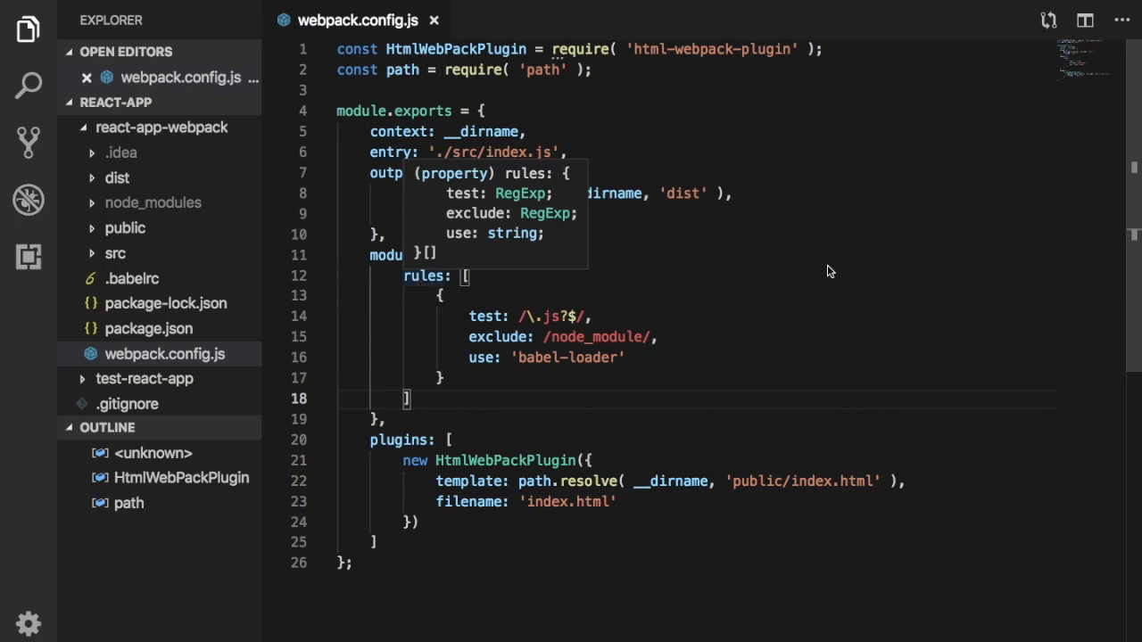
Switch from the editor to Chrome and bring up the GitHub repository page
click(826, 268)
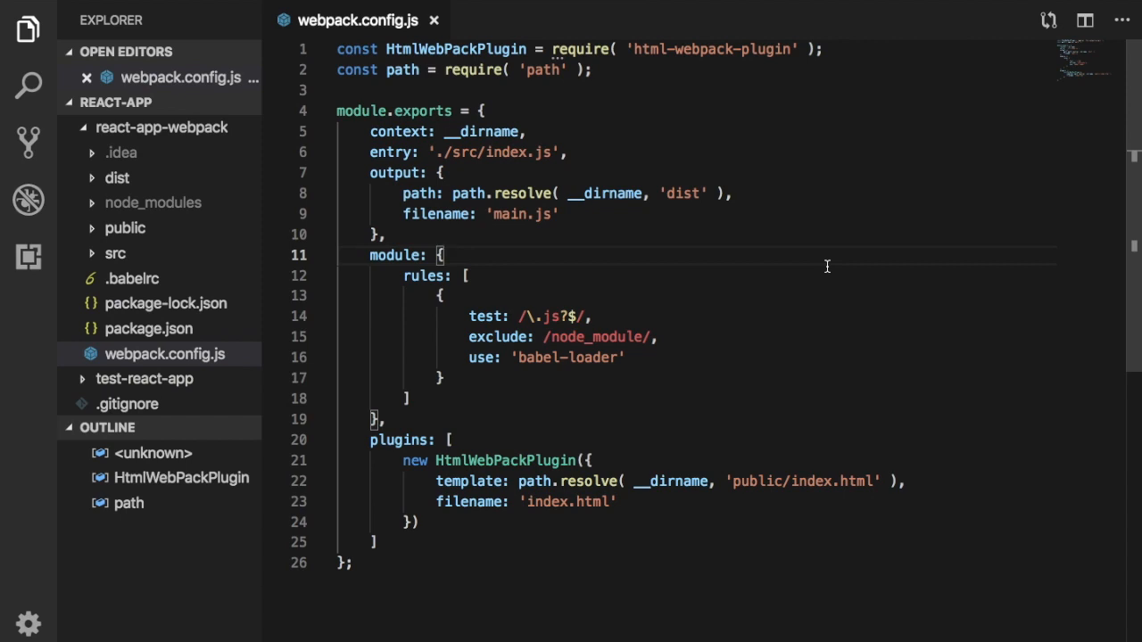
mouse_move(557, 628)
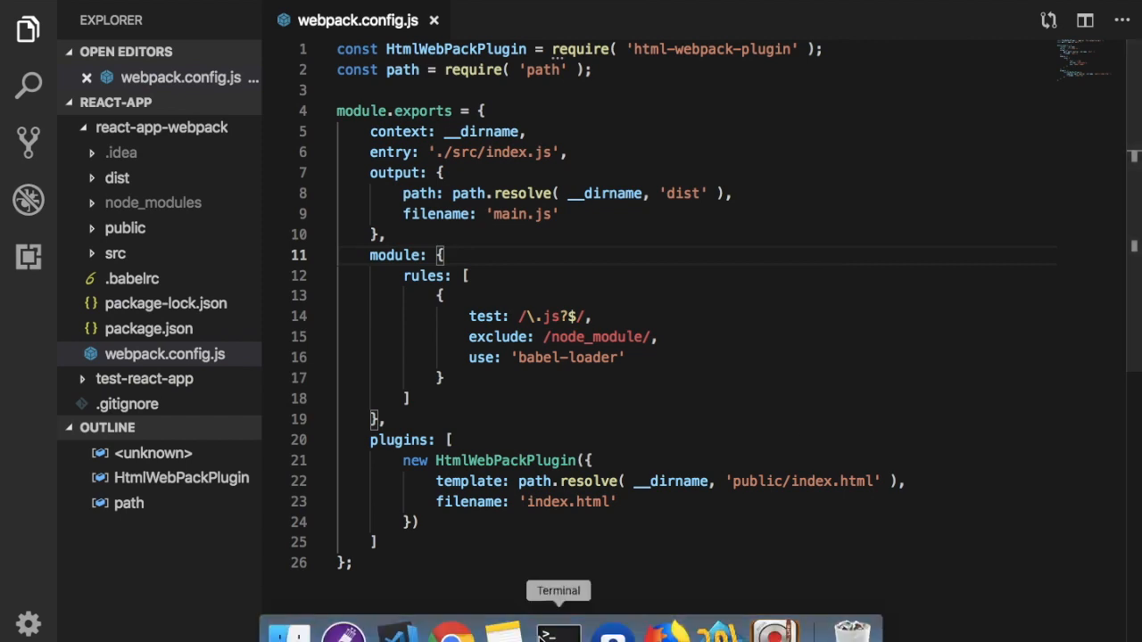
click(557, 634)
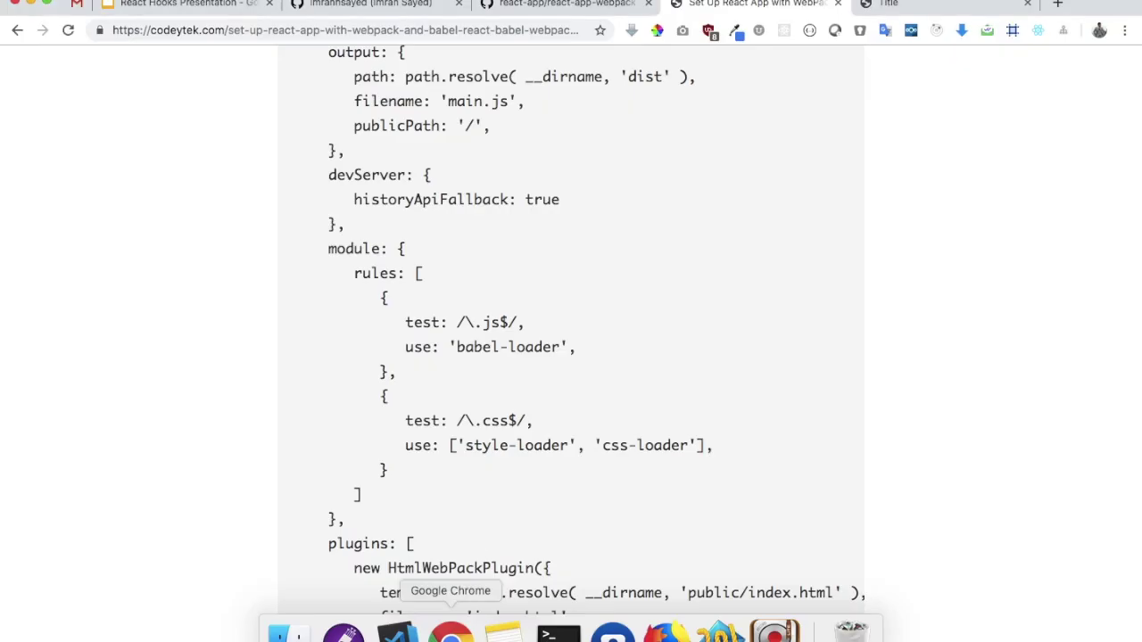
click(563, 9)
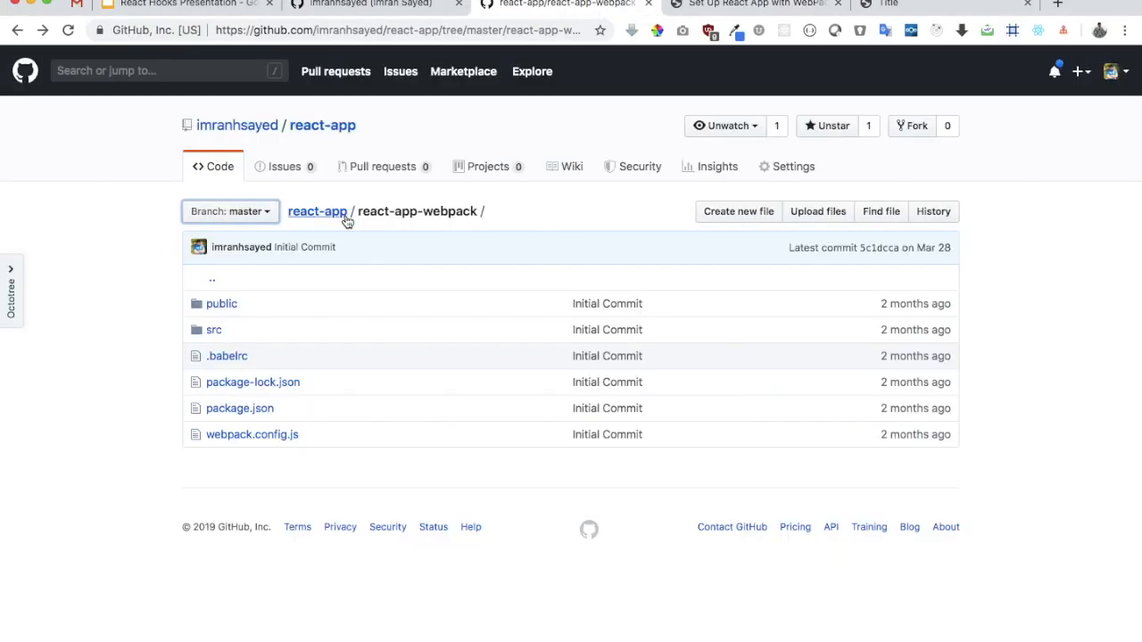
Go up to the react-app repository root and enter the react-app-webpack folder
click(318, 211)
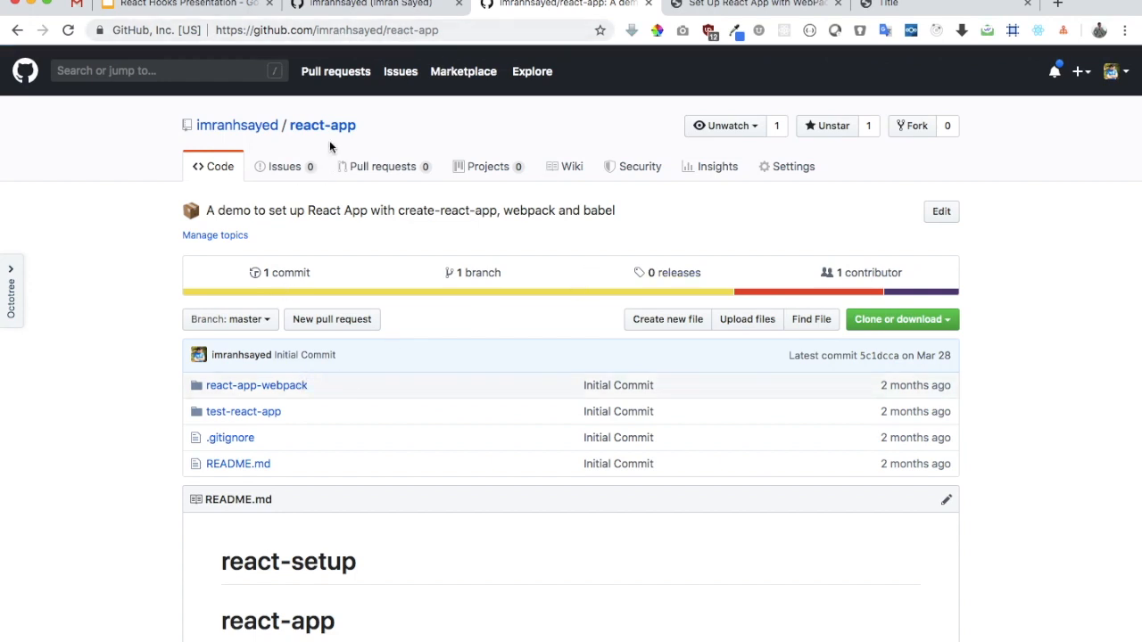
click(902, 319)
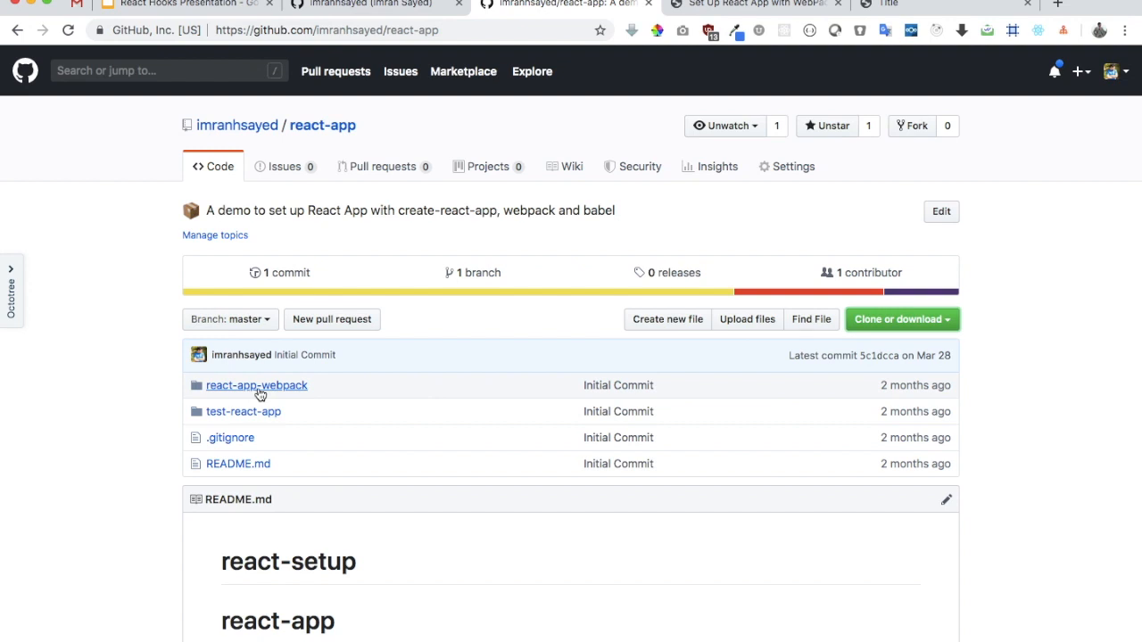
click(257, 386)
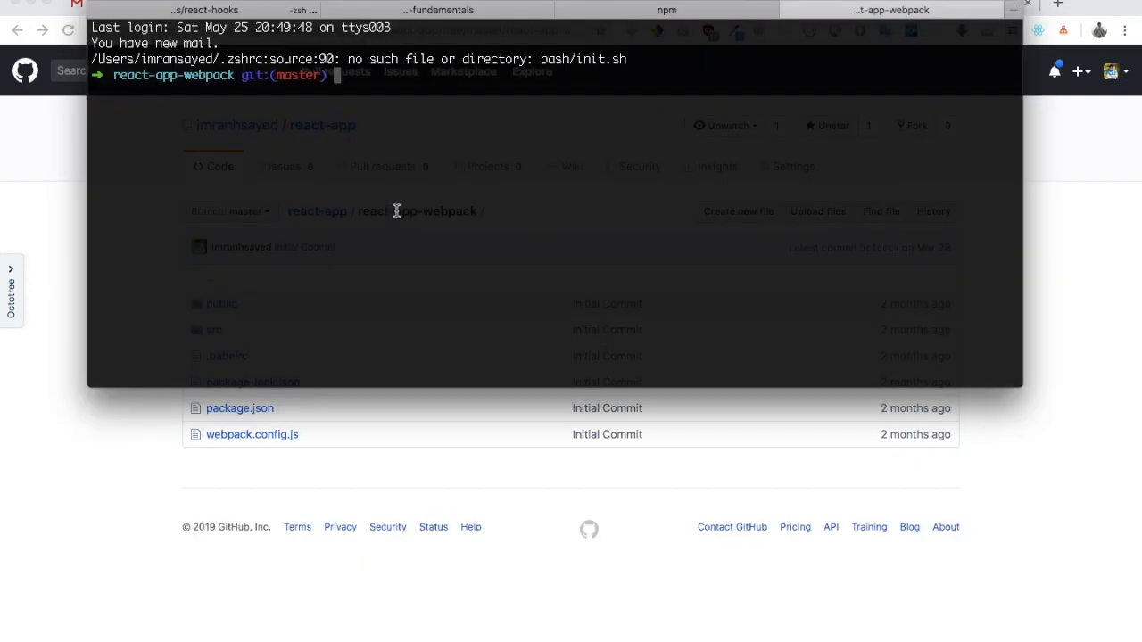
Run npm i style-loader css-loader in the react-app-webpack project
text(npm i)
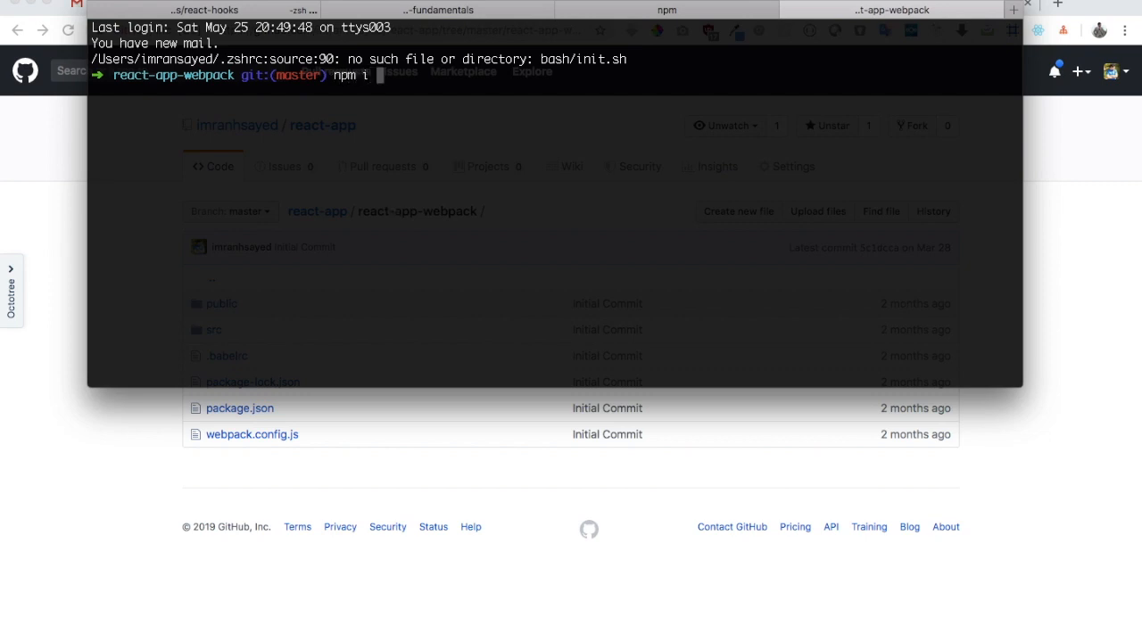
text(style-loader css-loader)
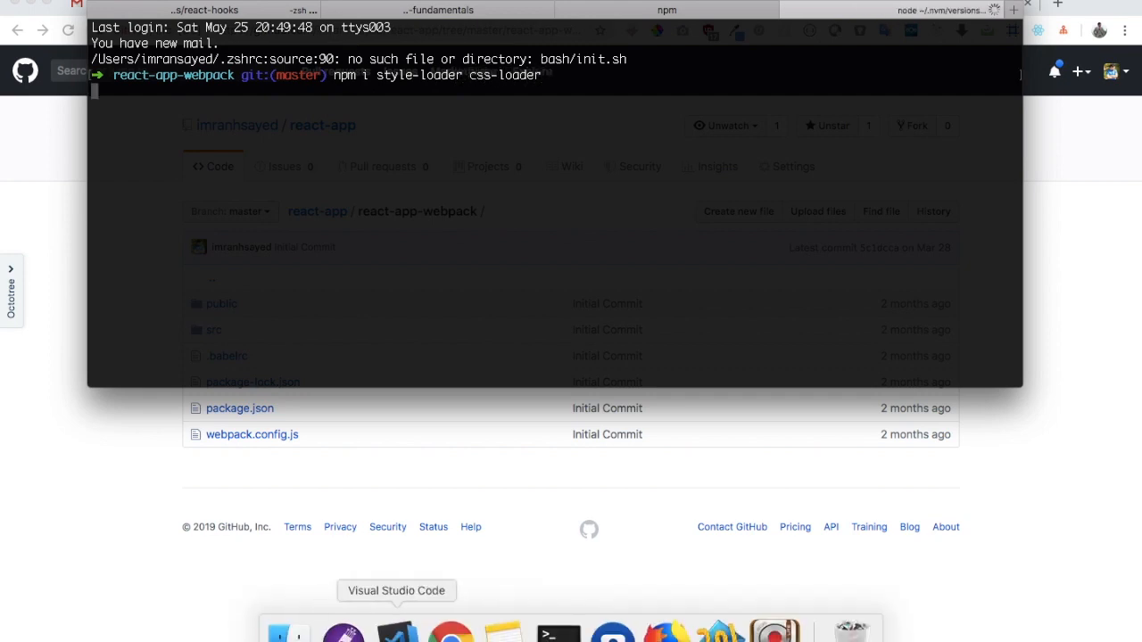
Set the copied rule's use to ['style-loader', 'css-loader'] for CSS files in webpack.config.js
click(398, 641)
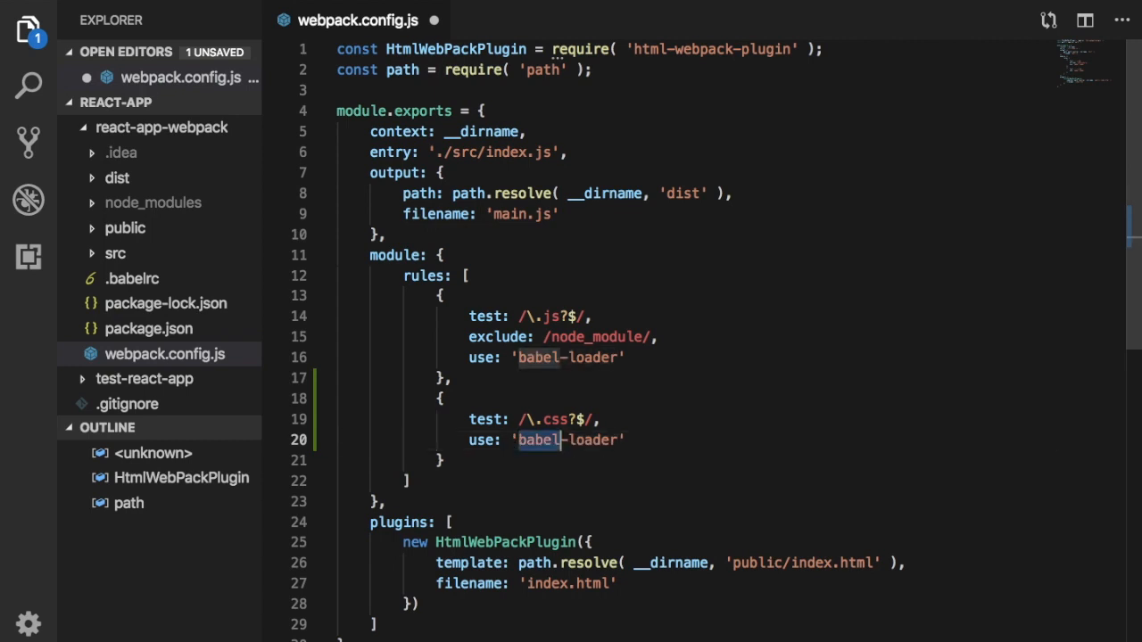
key(Delete)
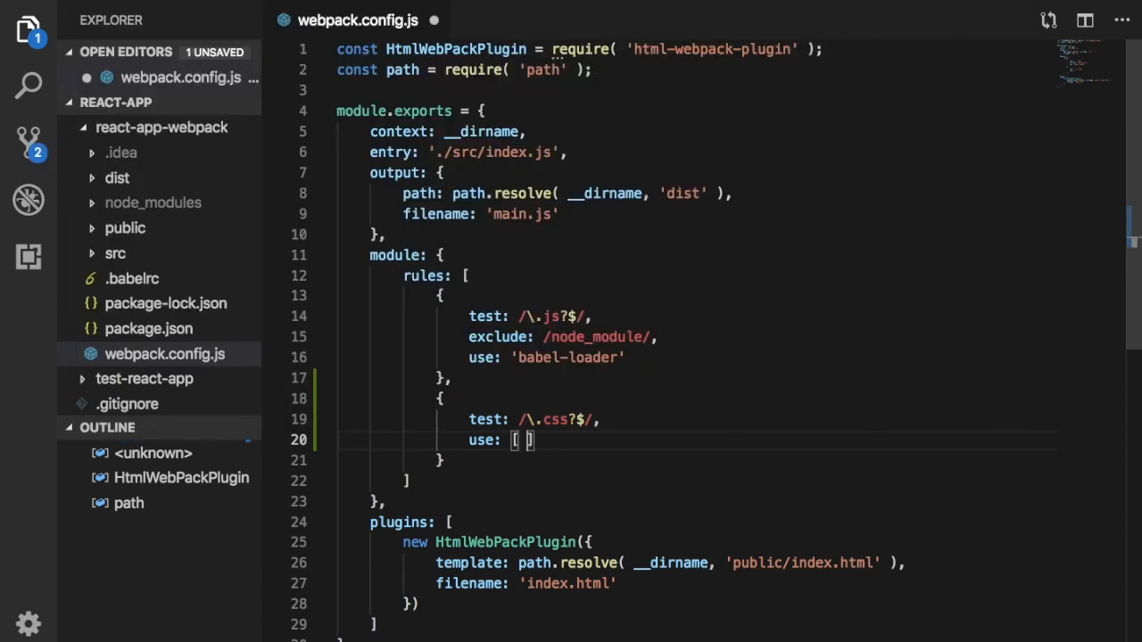
text('s)
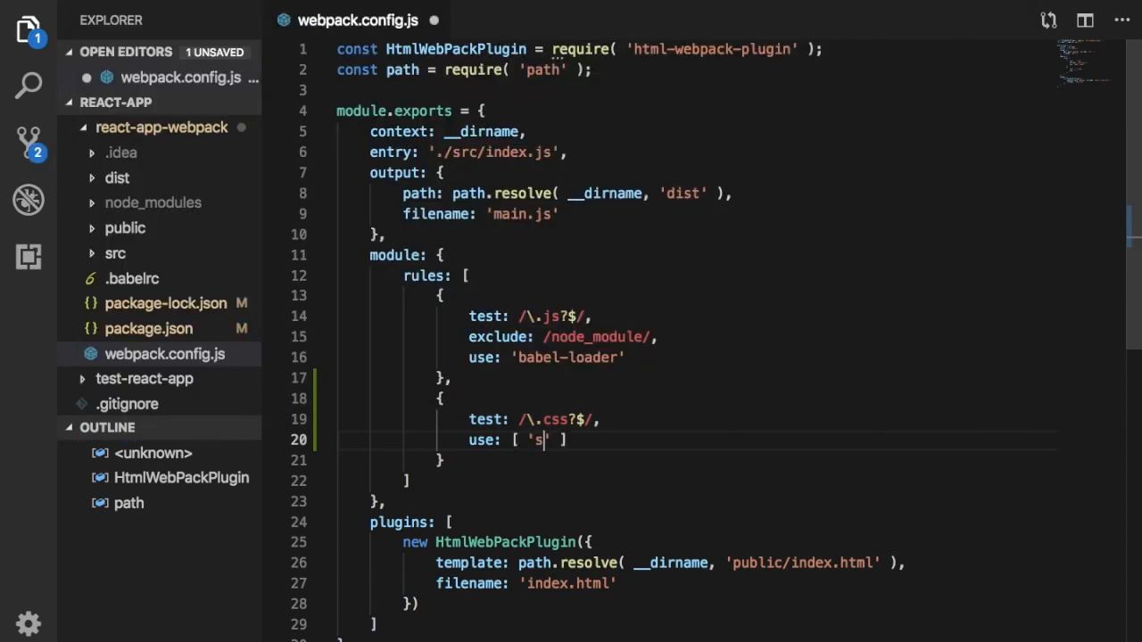
text(tyle-loader', 'css)
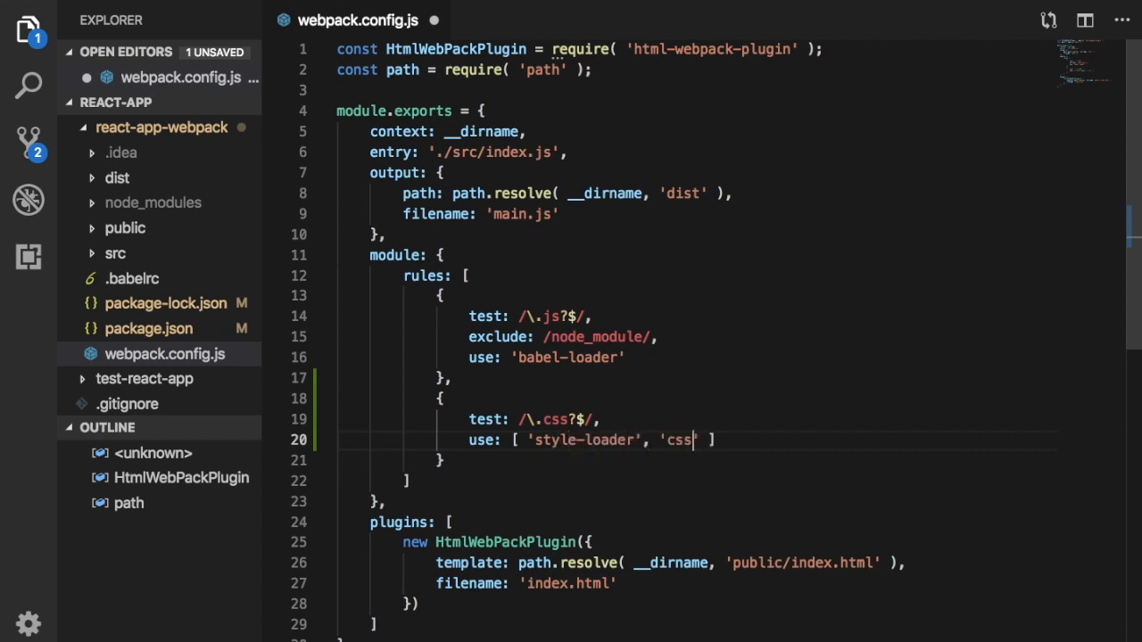
text(-loader')
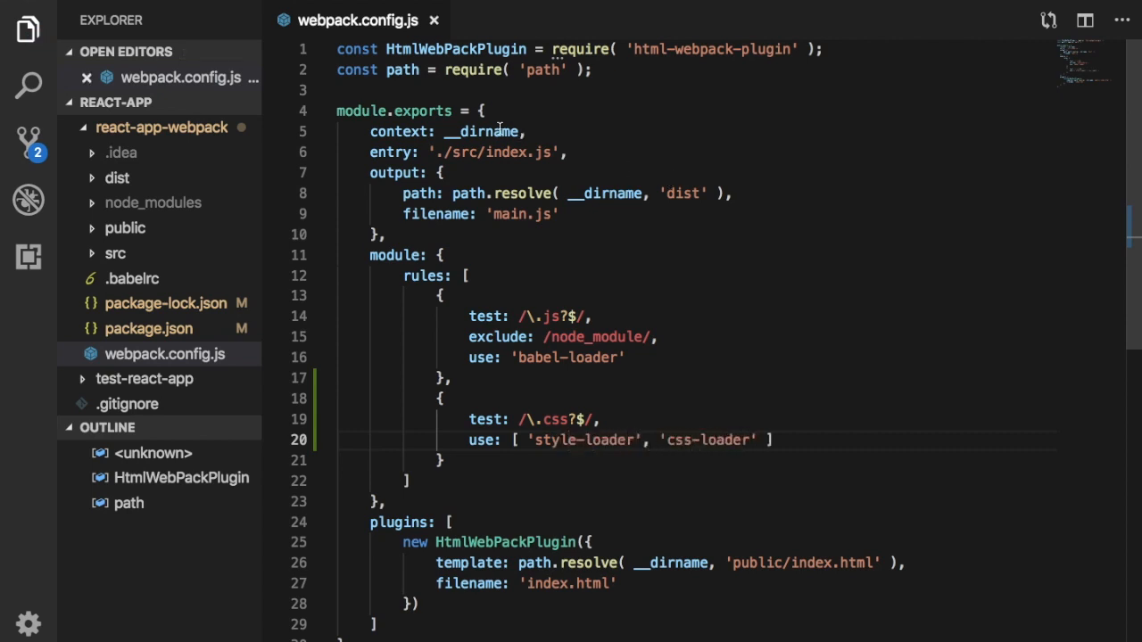
click(114, 253)
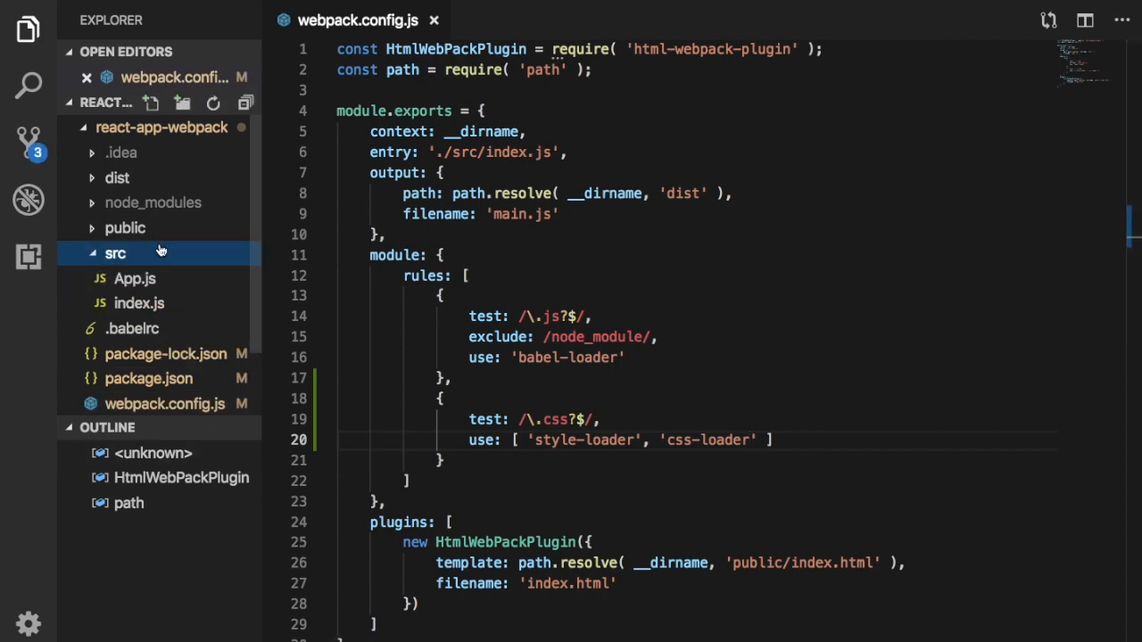
Write a body rule with background: 'gray'; in a new empty file
click(115, 254)
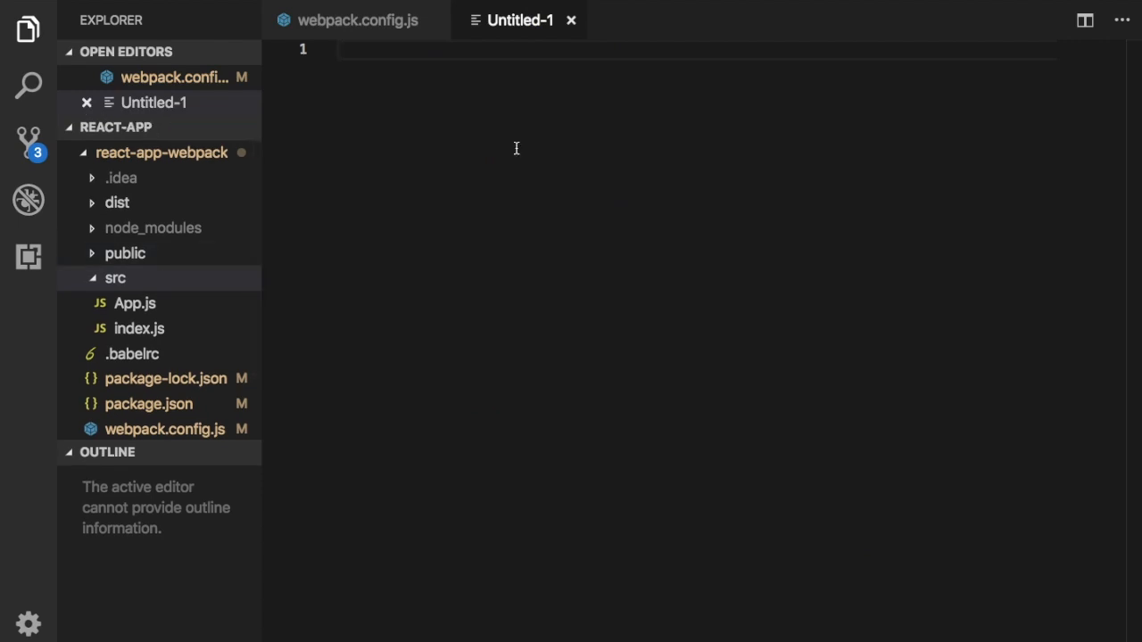
text(body {)
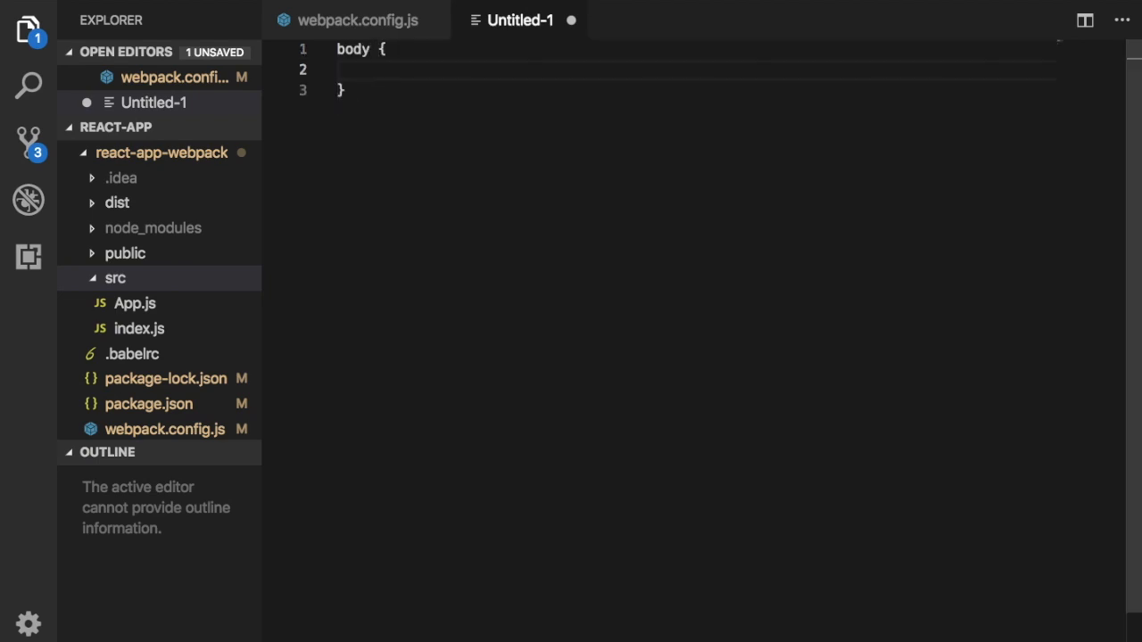
text(backgru)
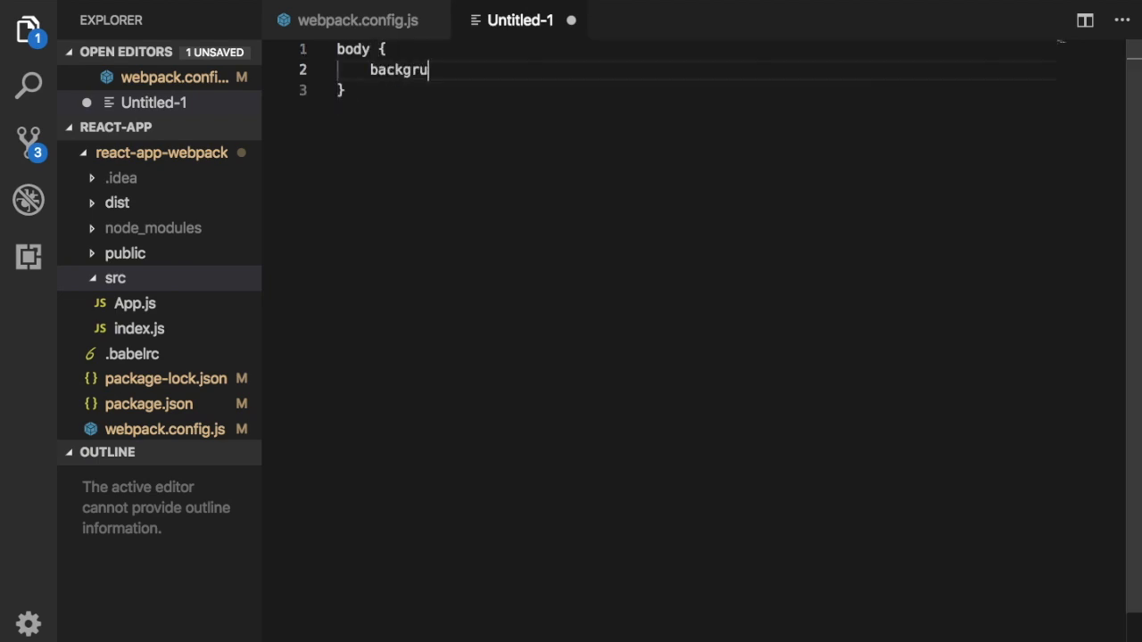
text(ound)
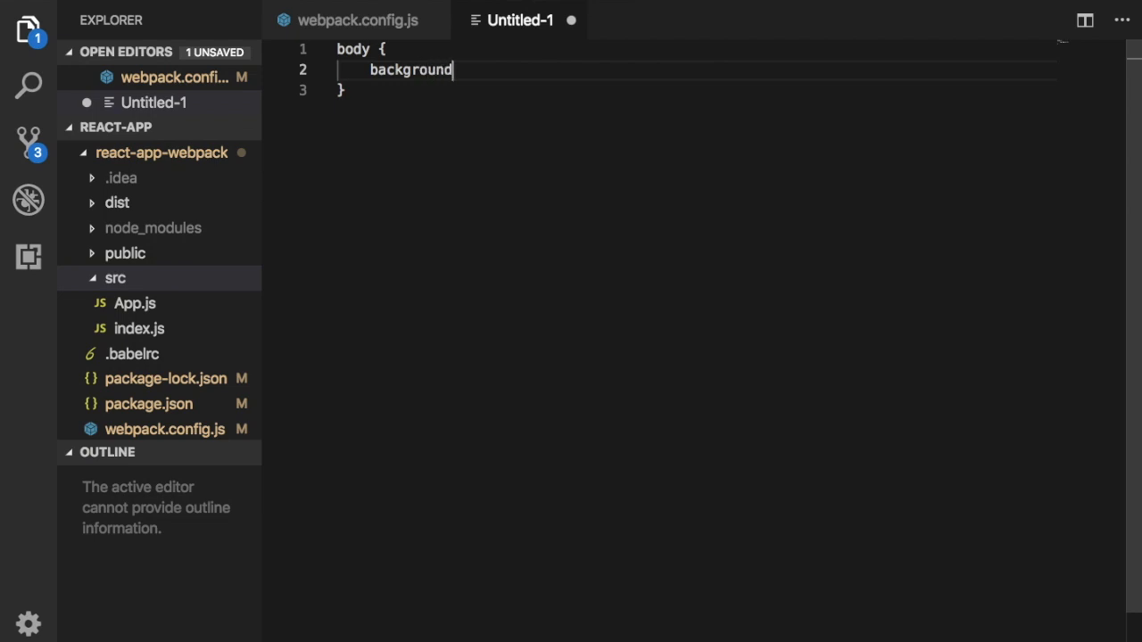
text(: ')
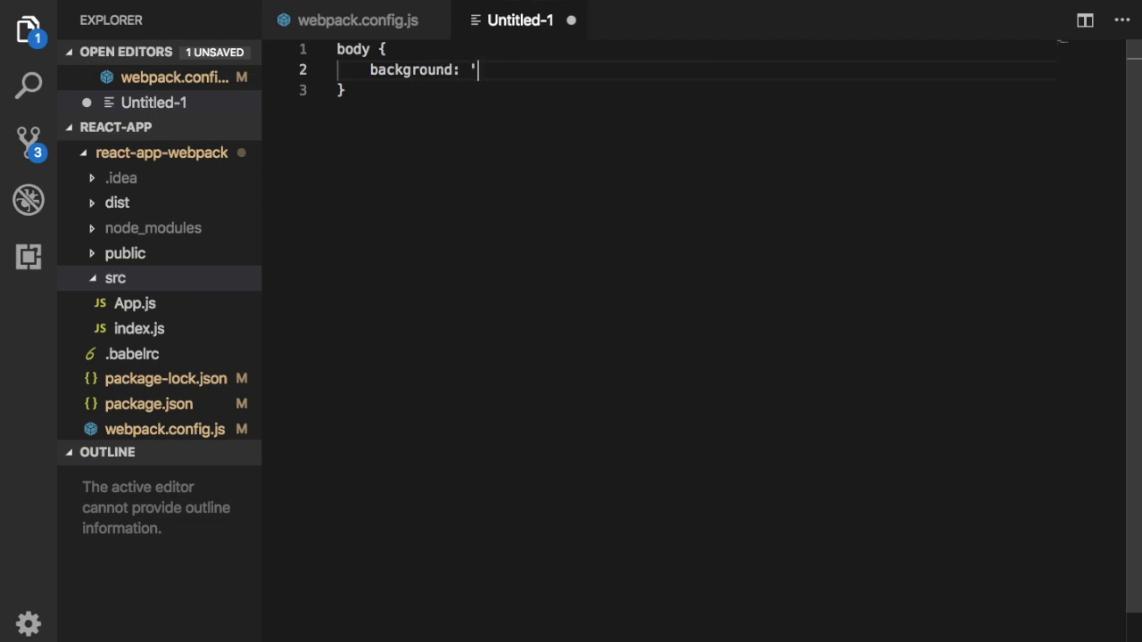
text(gr)
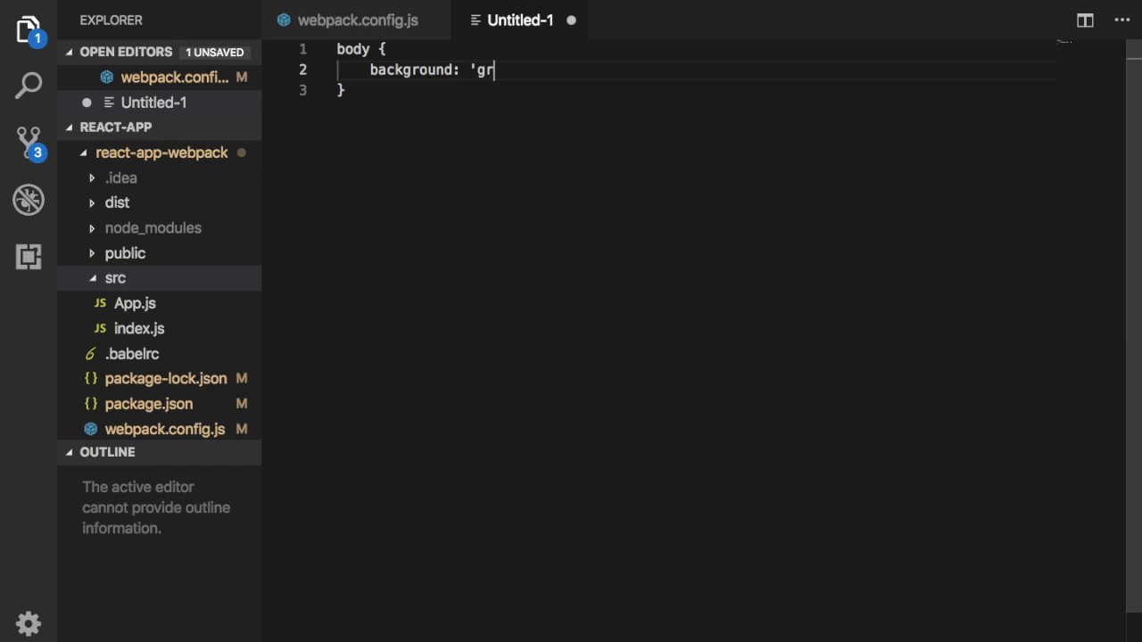
text(ay')
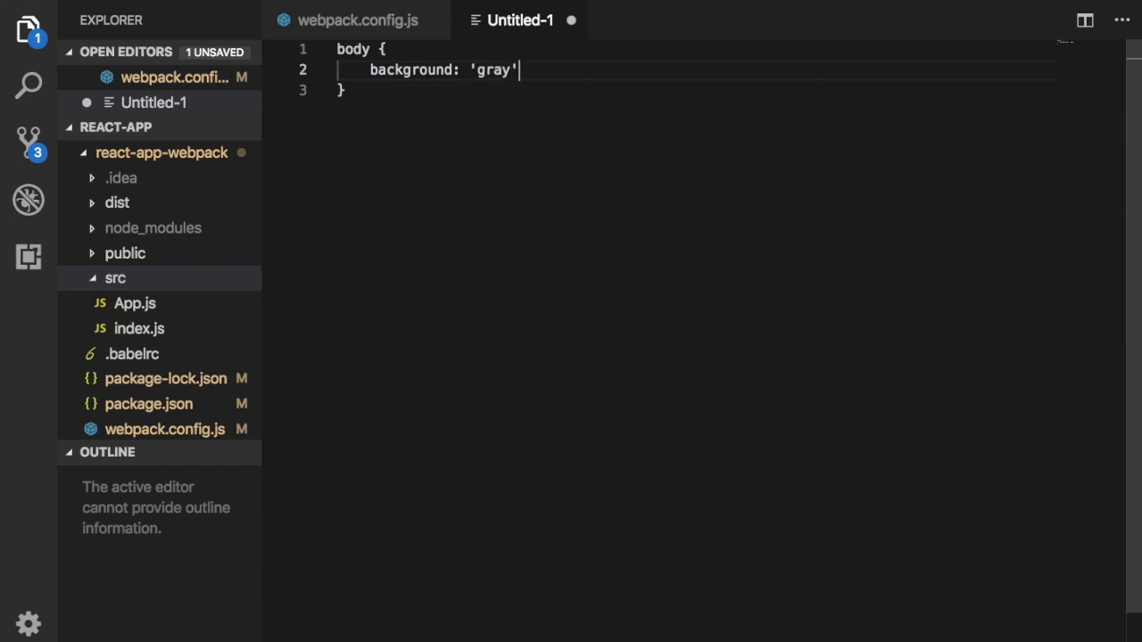
text(;)
text(style.css)
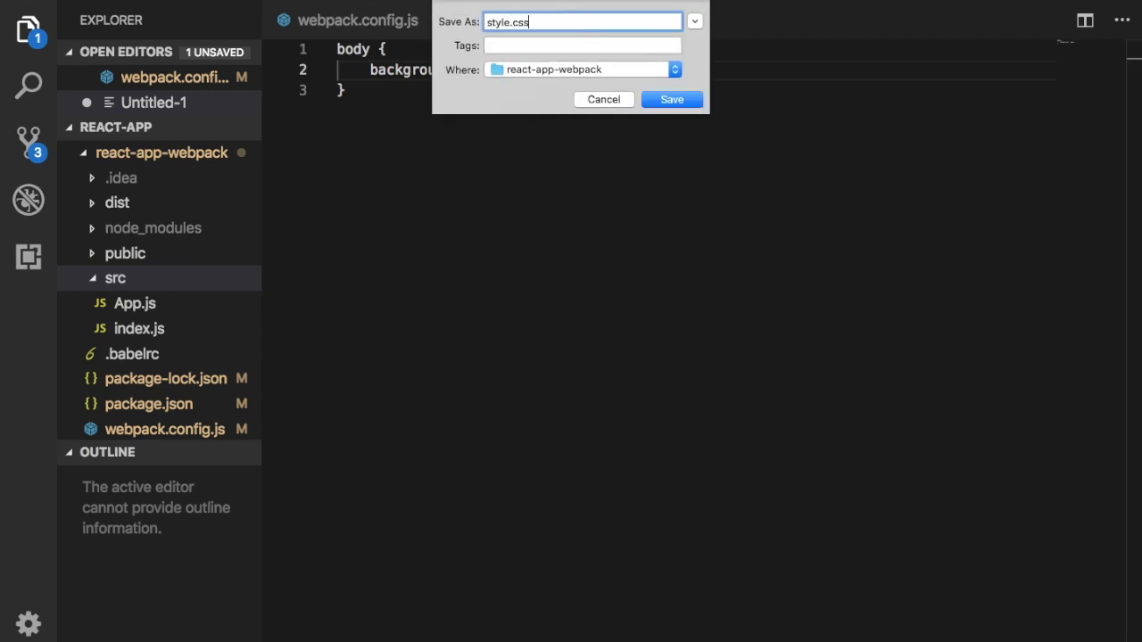
Save the file as style.css in react-app-webpack and correct the value to gray;
click(671, 100)
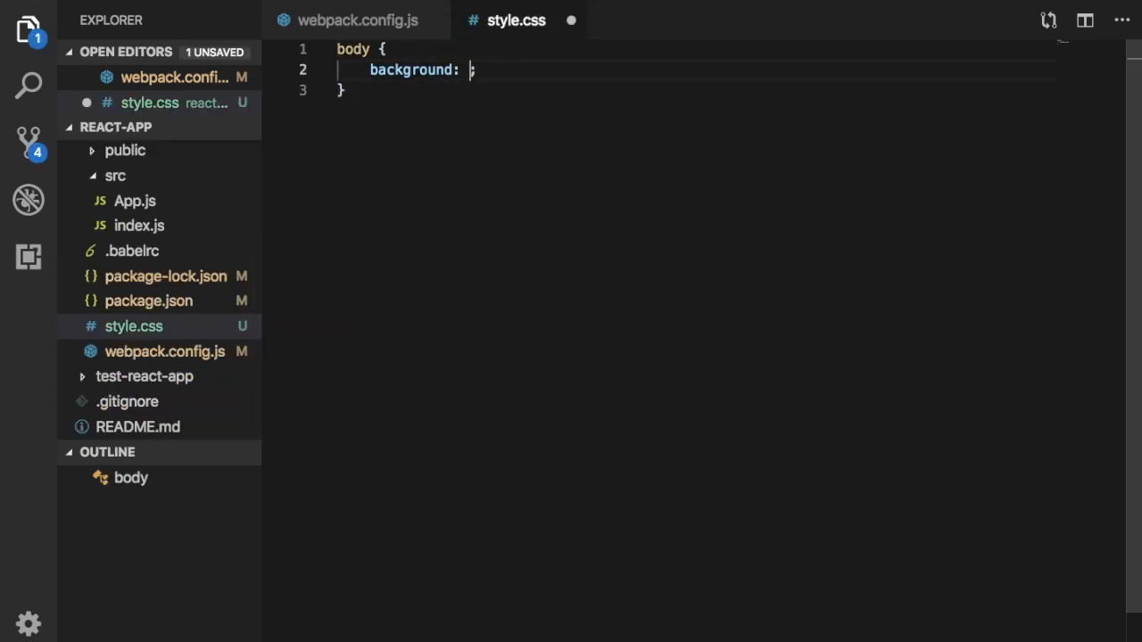
text(gray;)
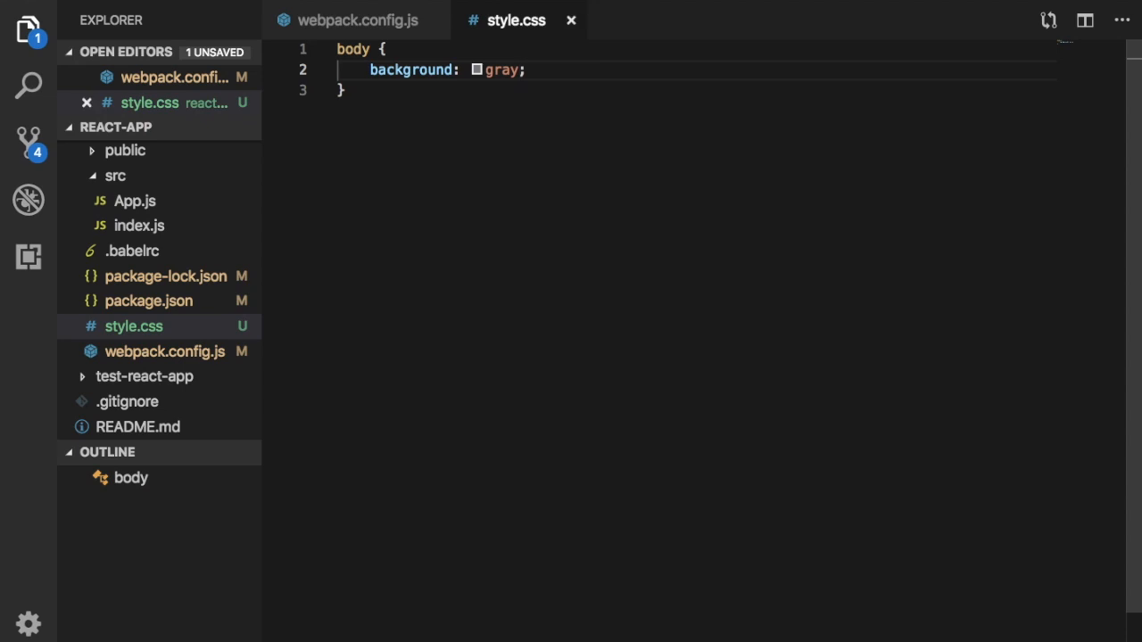
Add import './style.css'; on line 2 of App.js below the React import
click(135, 200)
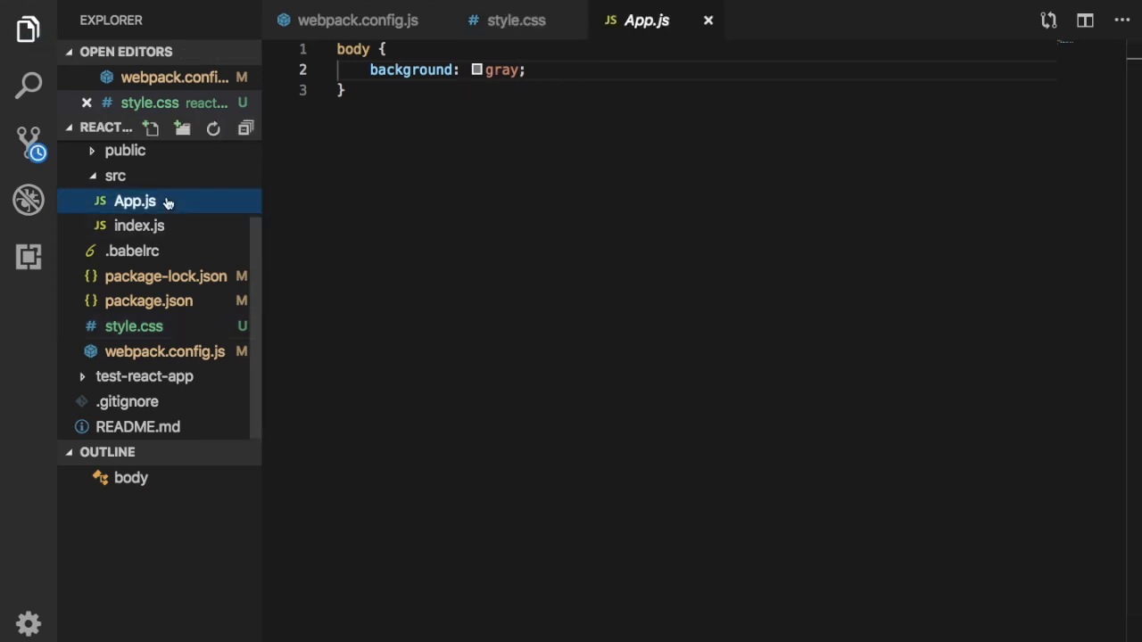
click(134, 200)
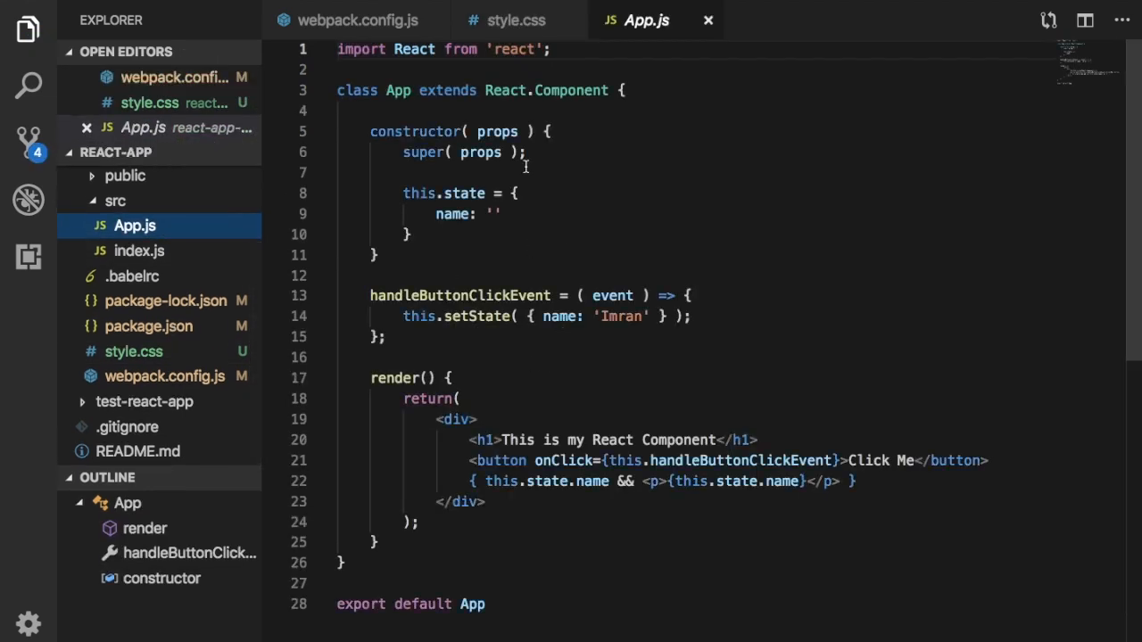
key(Enter)
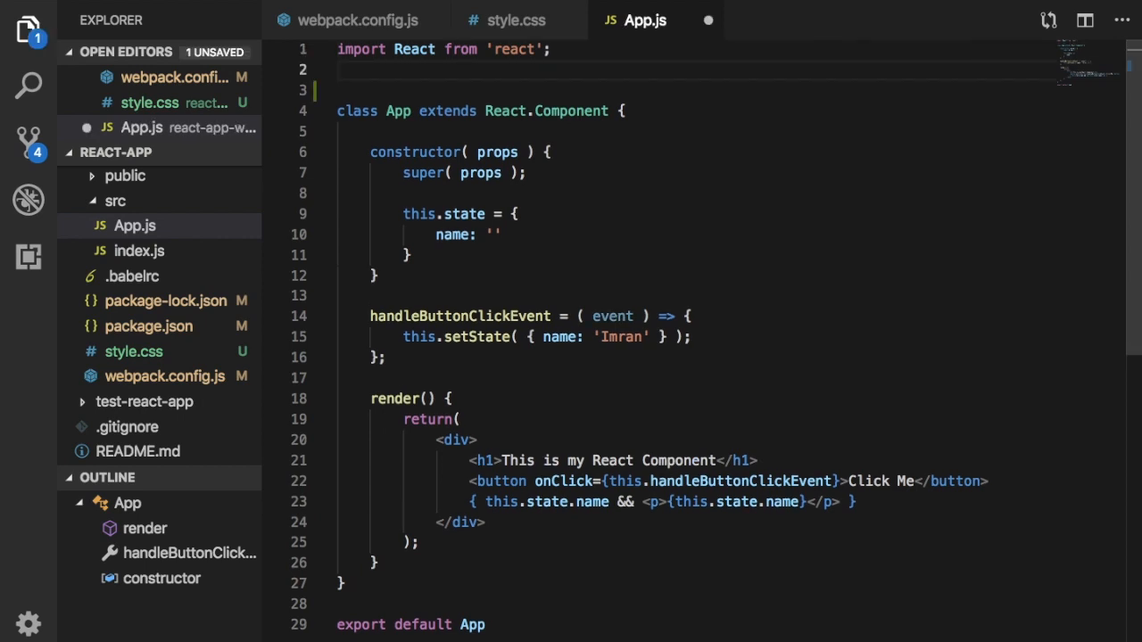
text(import '.')
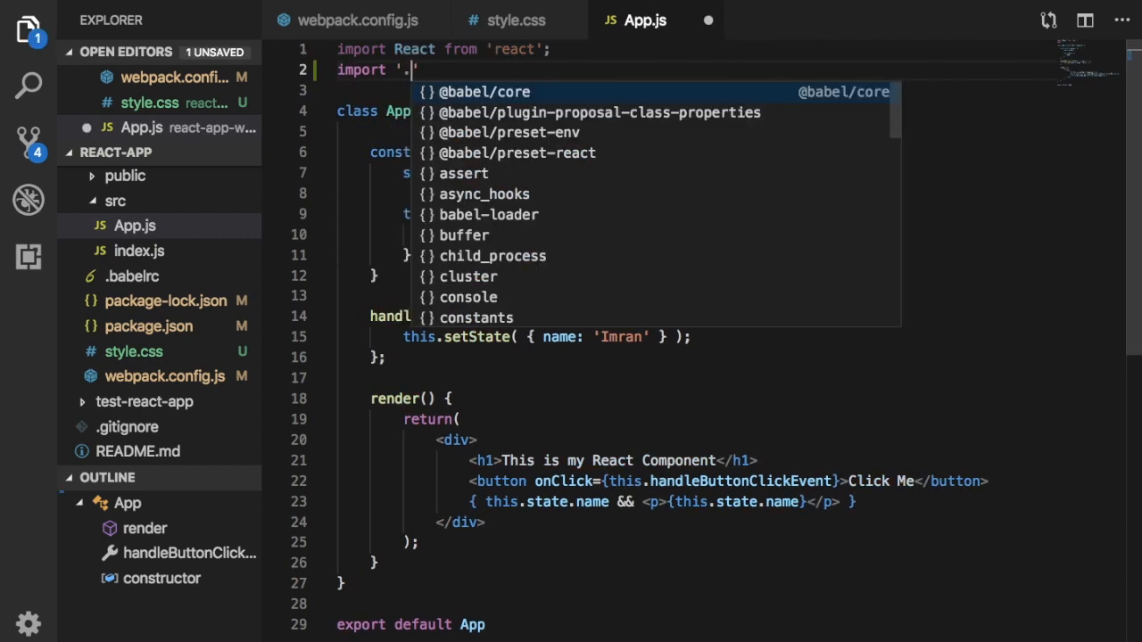
text(st)
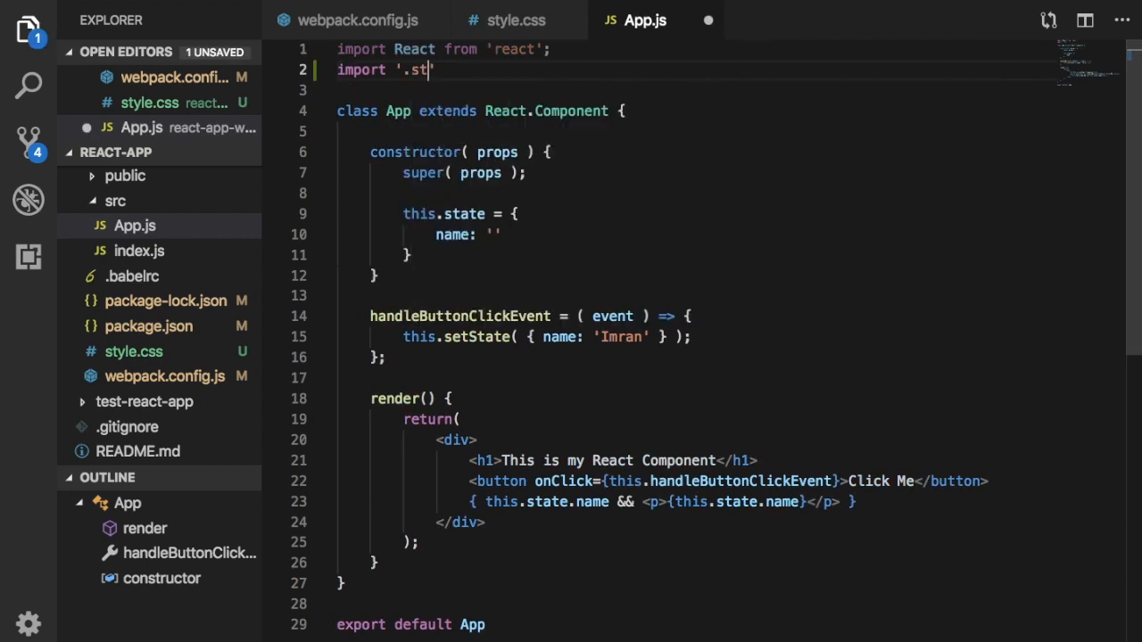
text(/)
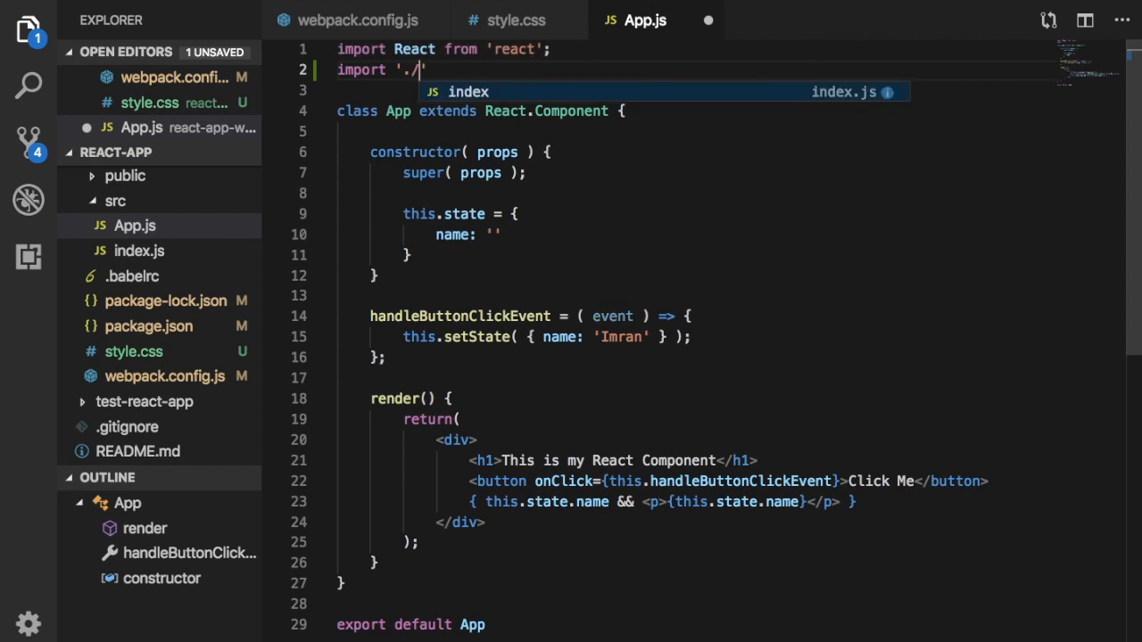
text(s)
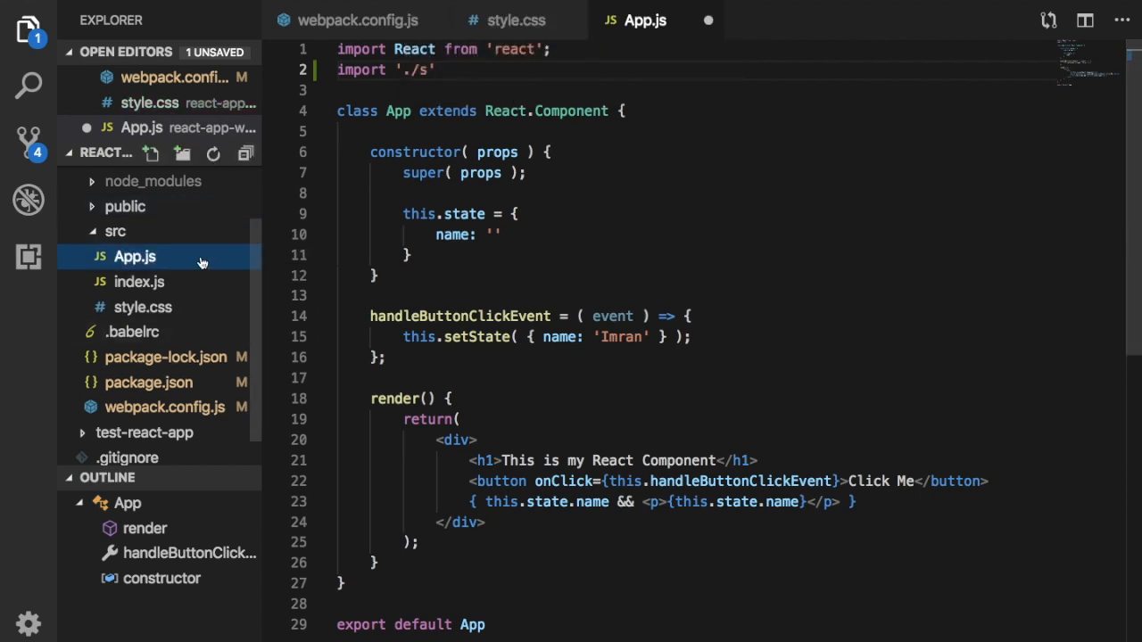
text(t)
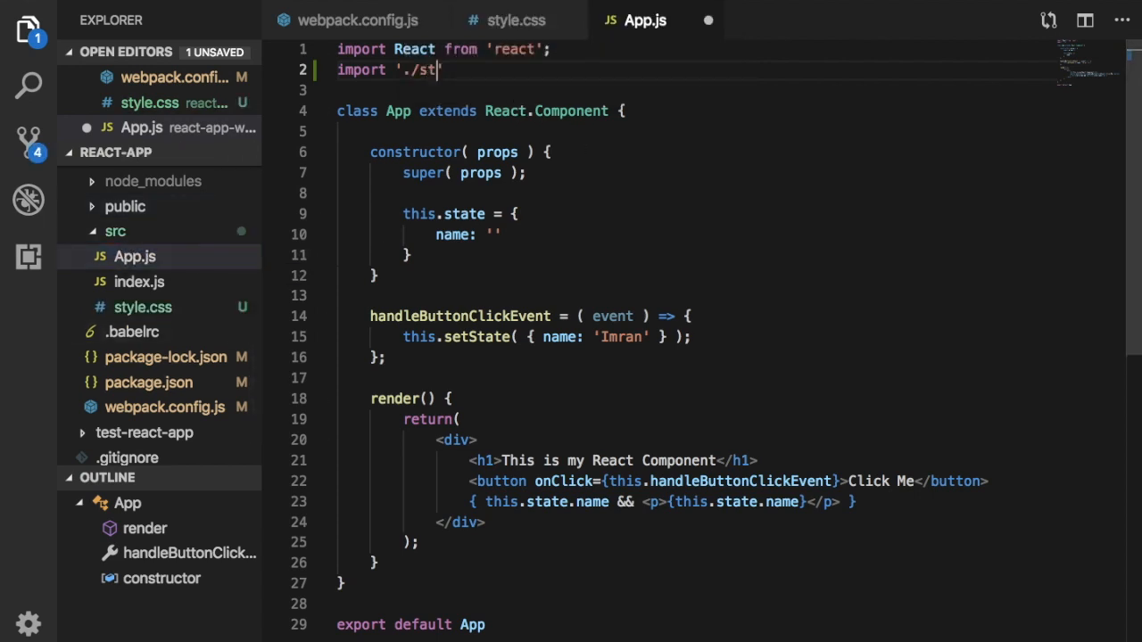
text(yl)
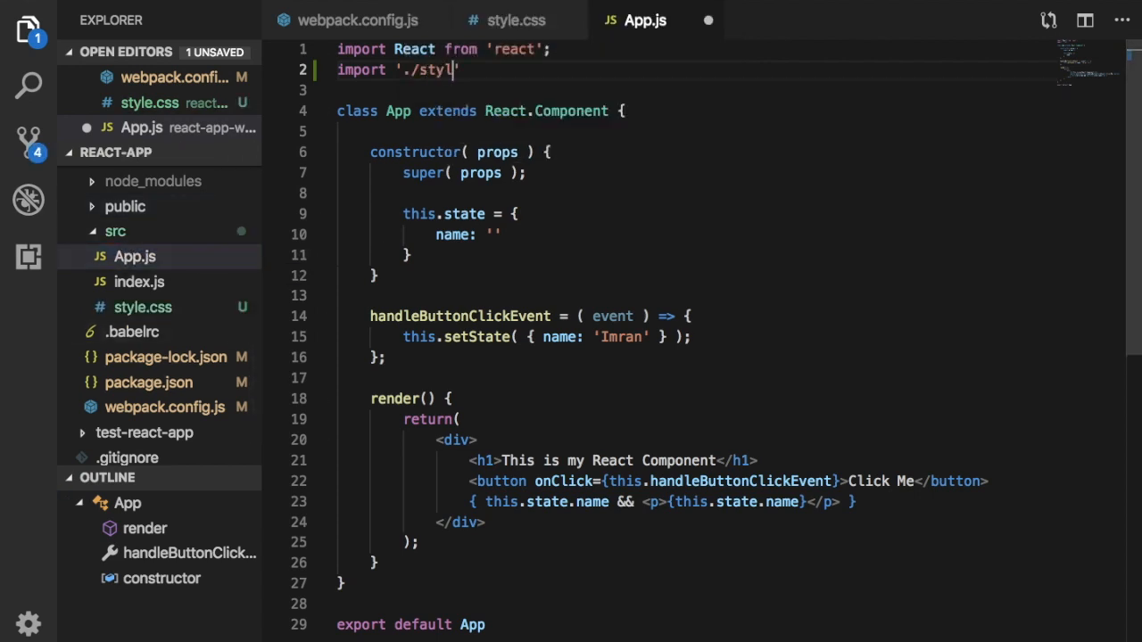
text(e.css)
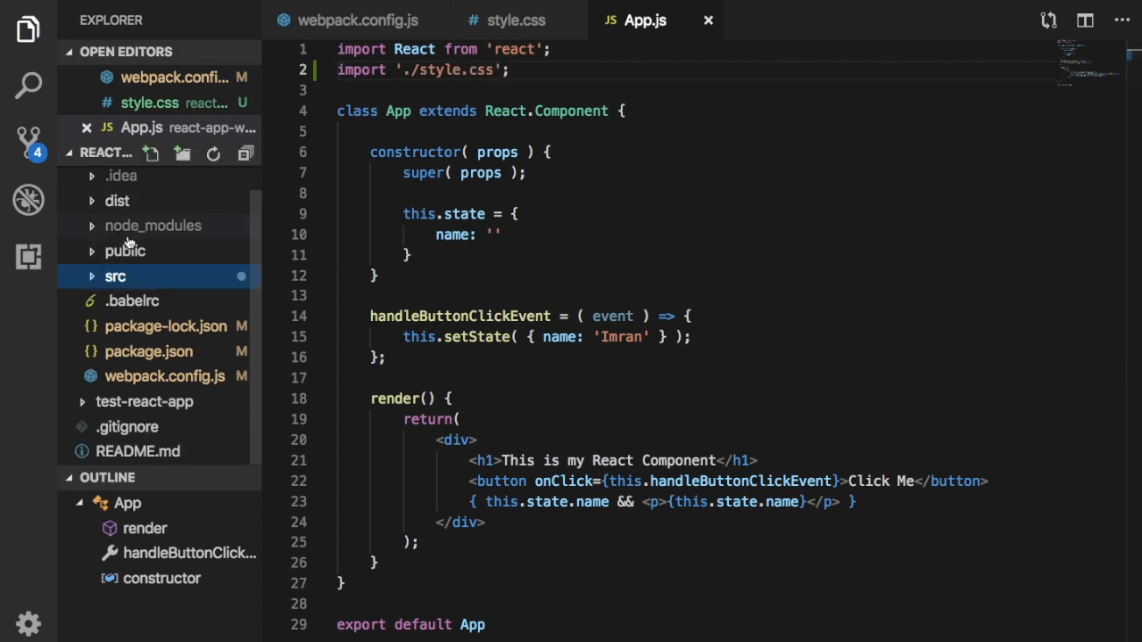
Expand the src folder, check the style.css rules, and return to App.js
click(115, 277)
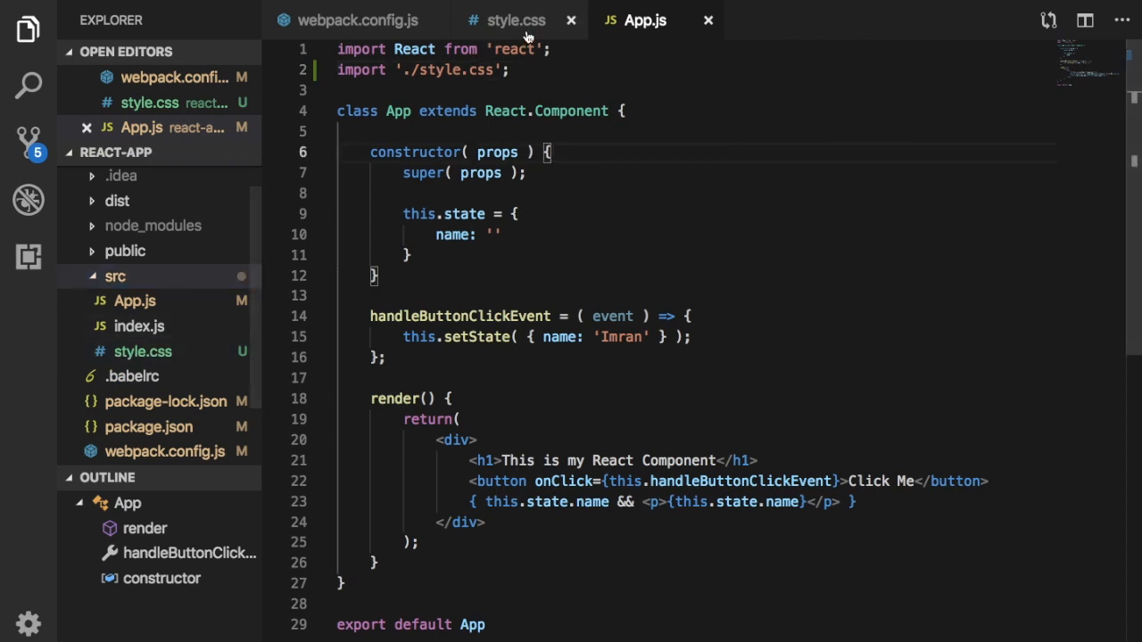
click(514, 19)
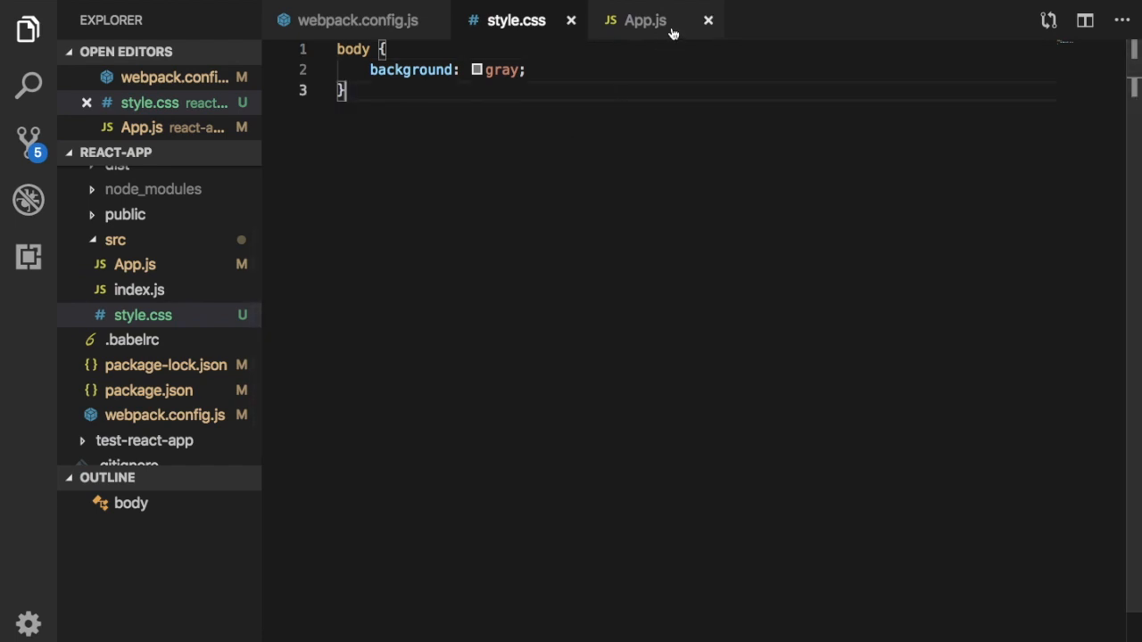
click(646, 20)
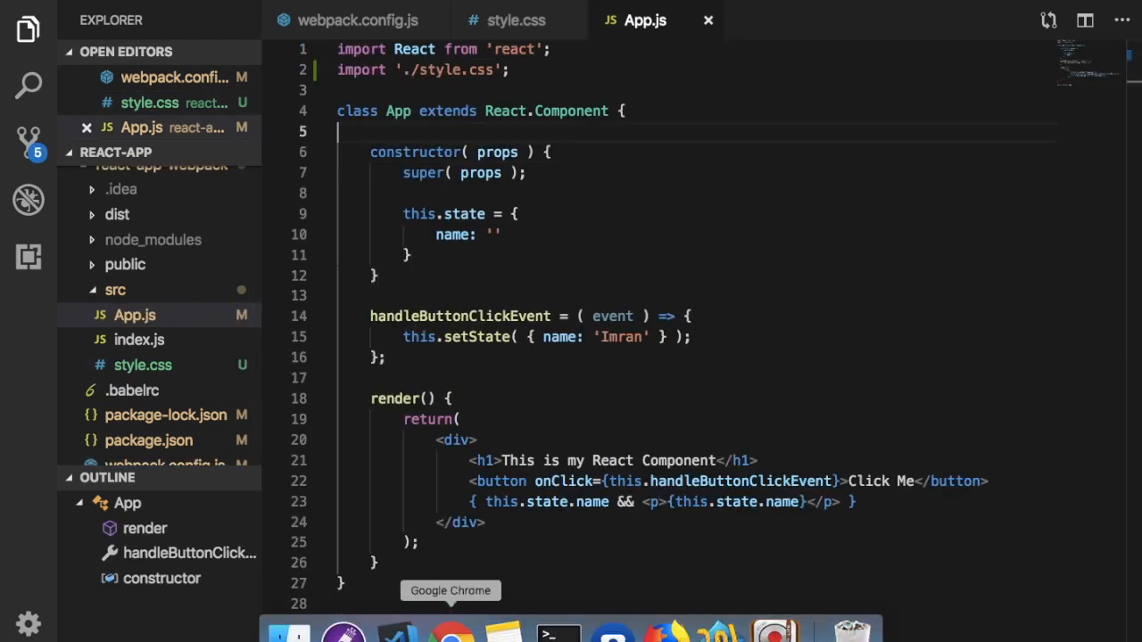
Switch to Chrome and focus the blank localhost:8080 page
click(449, 635)
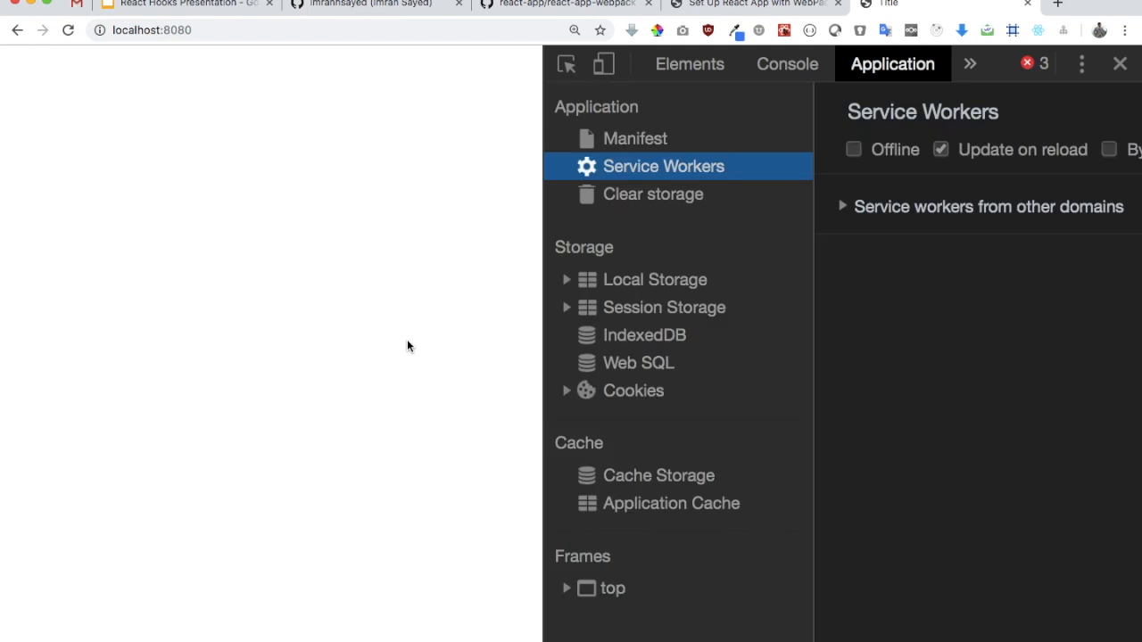
click(787, 64)
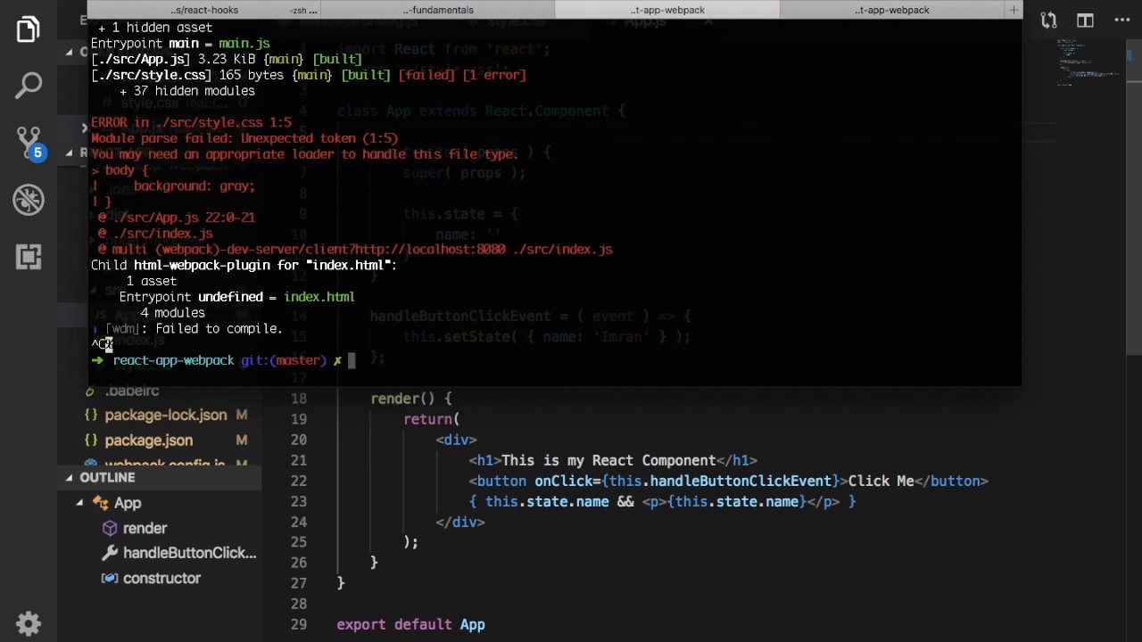
mouse_move(165, 186)
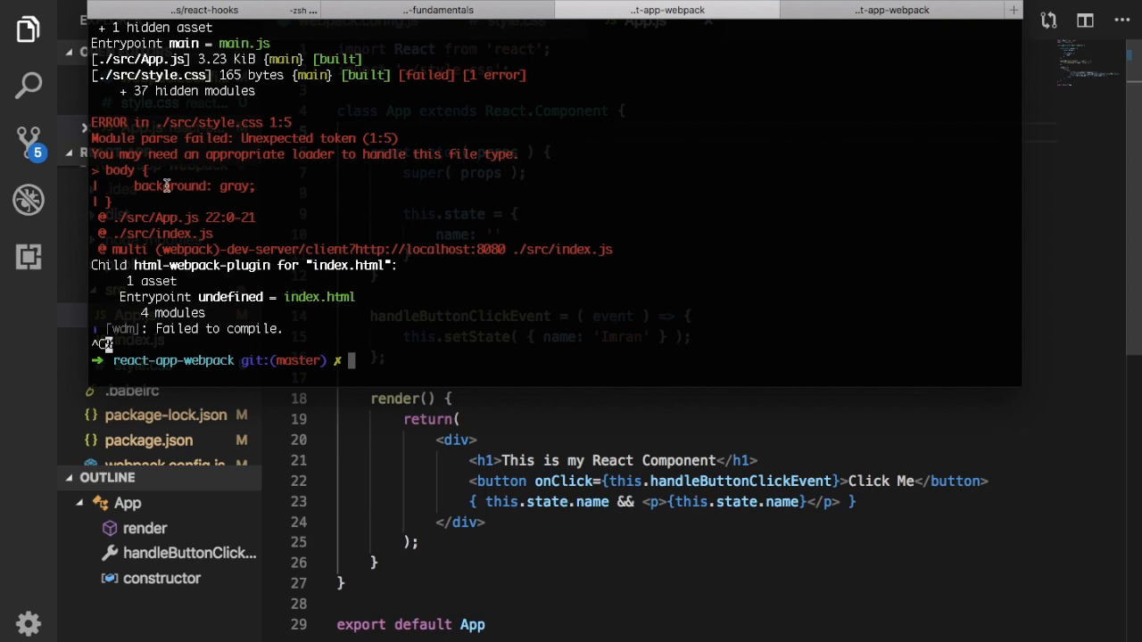
mouse_move(331, 155)
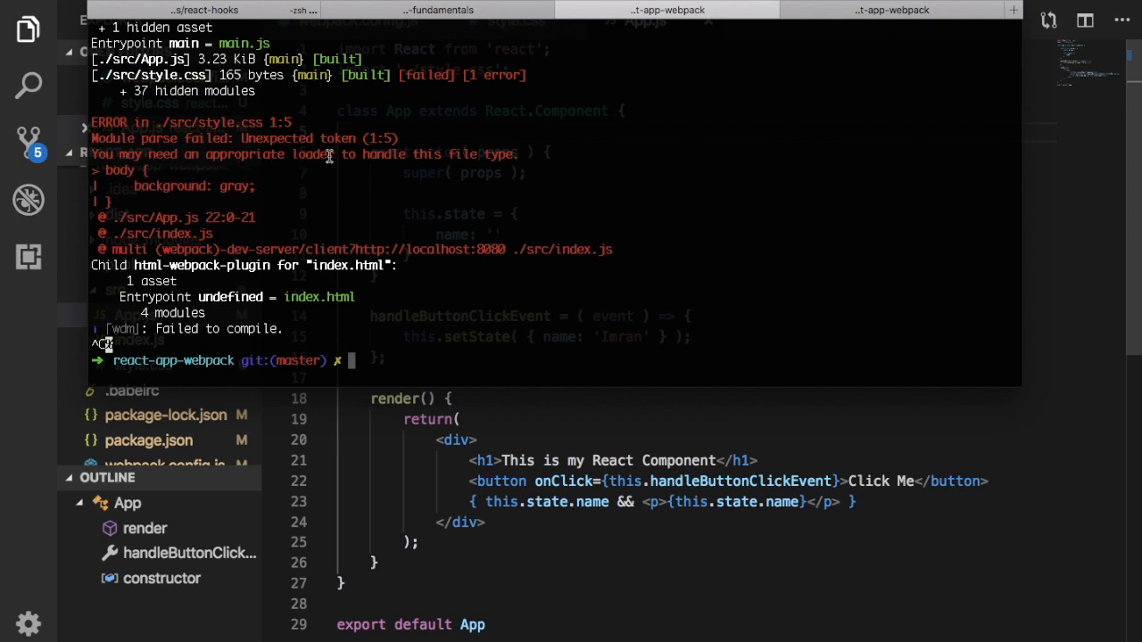
mouse_move(164, 185)
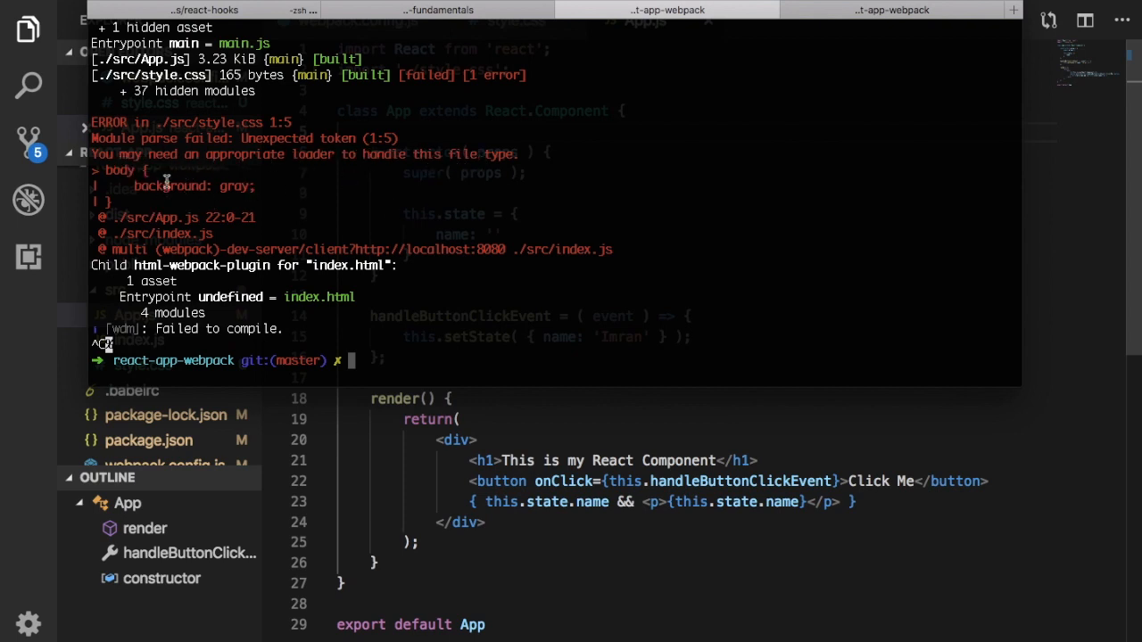
mouse_move(207, 196)
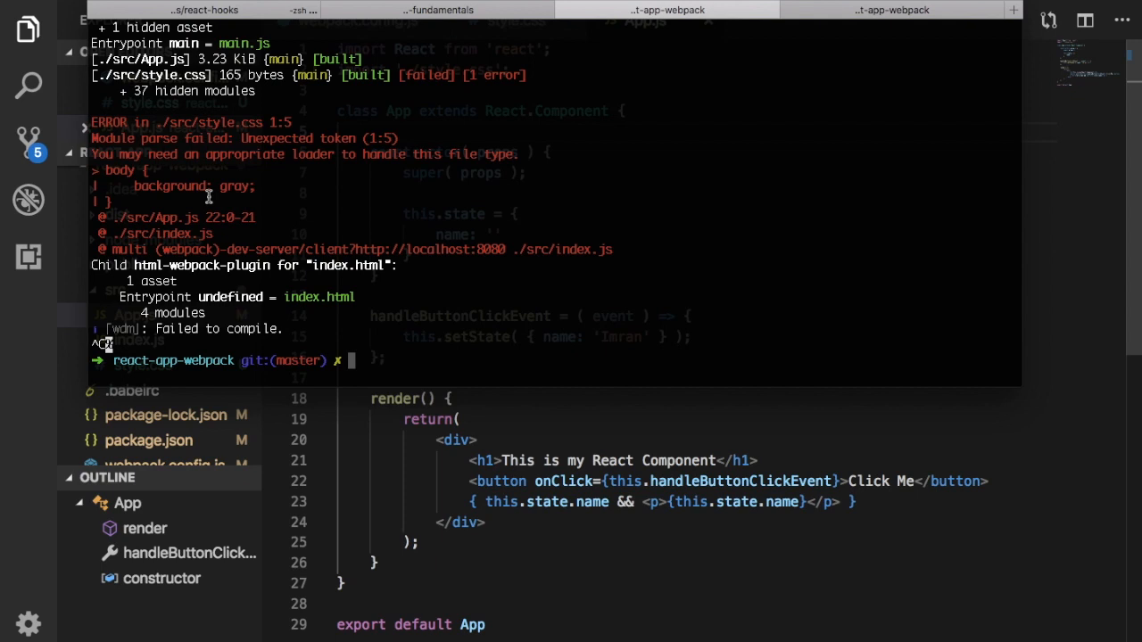
mouse_move(391, 282)
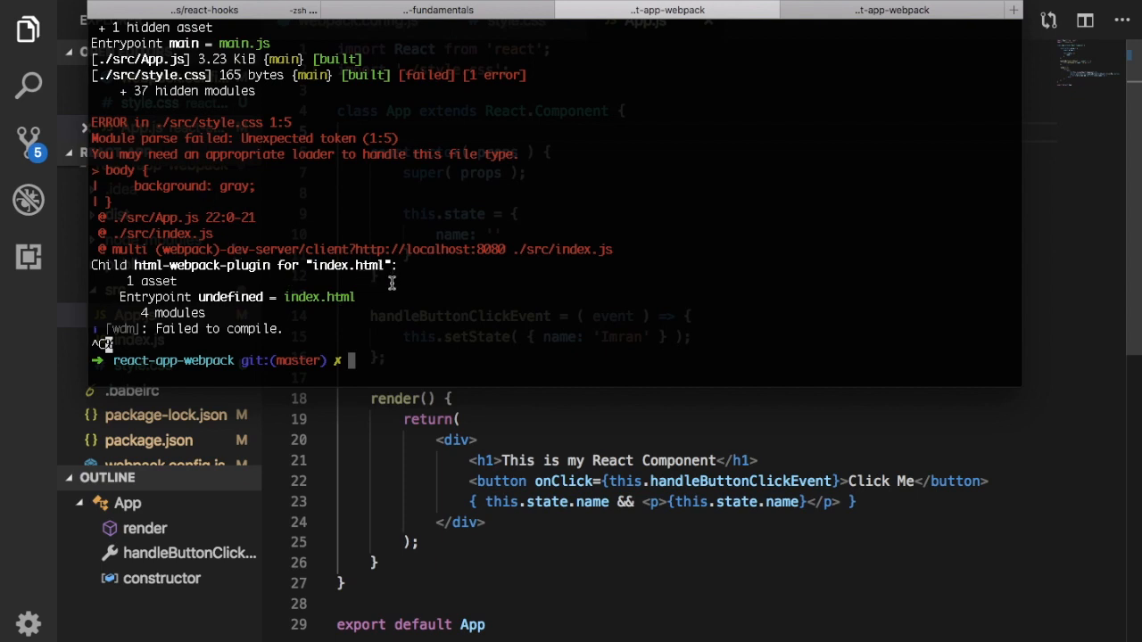
mouse_move(376, 299)
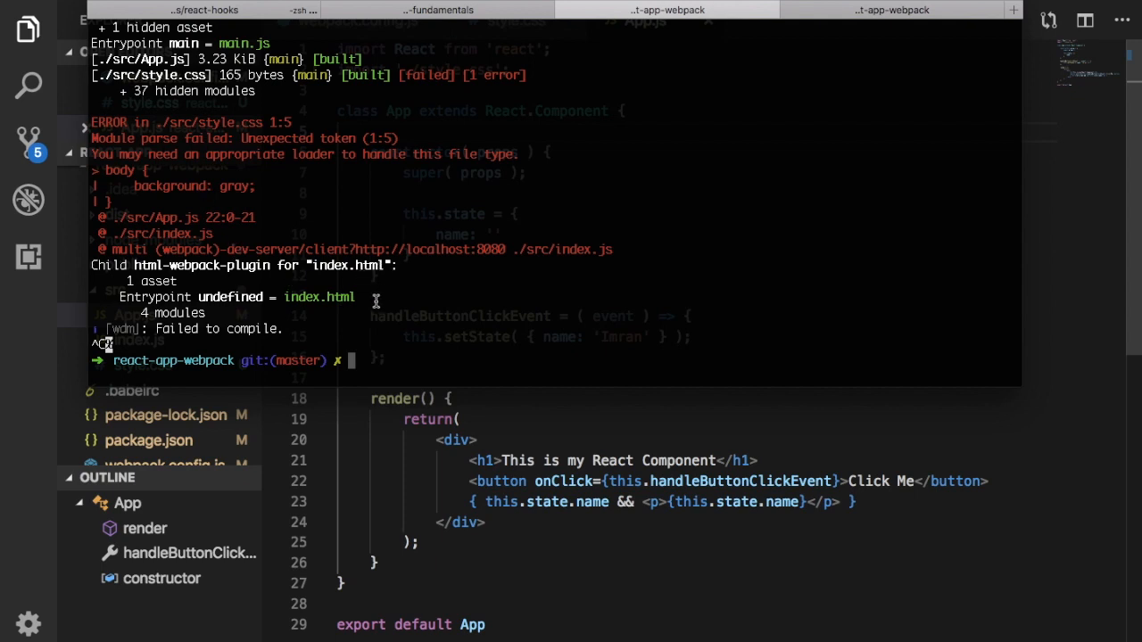
mouse_move(228, 303)
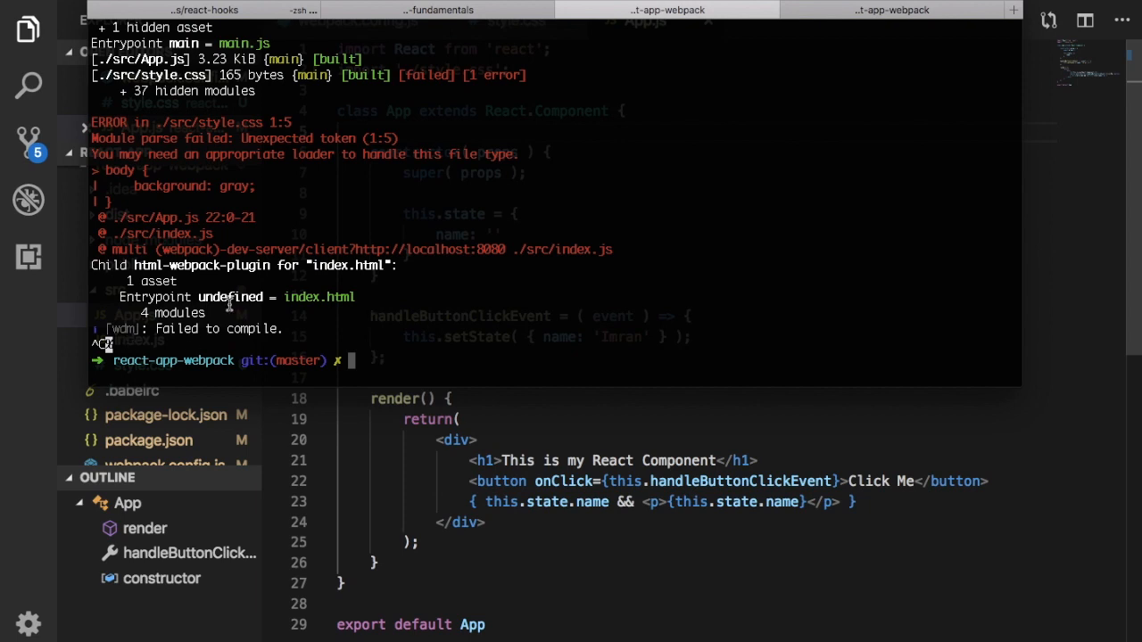
Restart the dev server with npm run dev and reopen webpack.config.js to check the CSS rule
text(n)
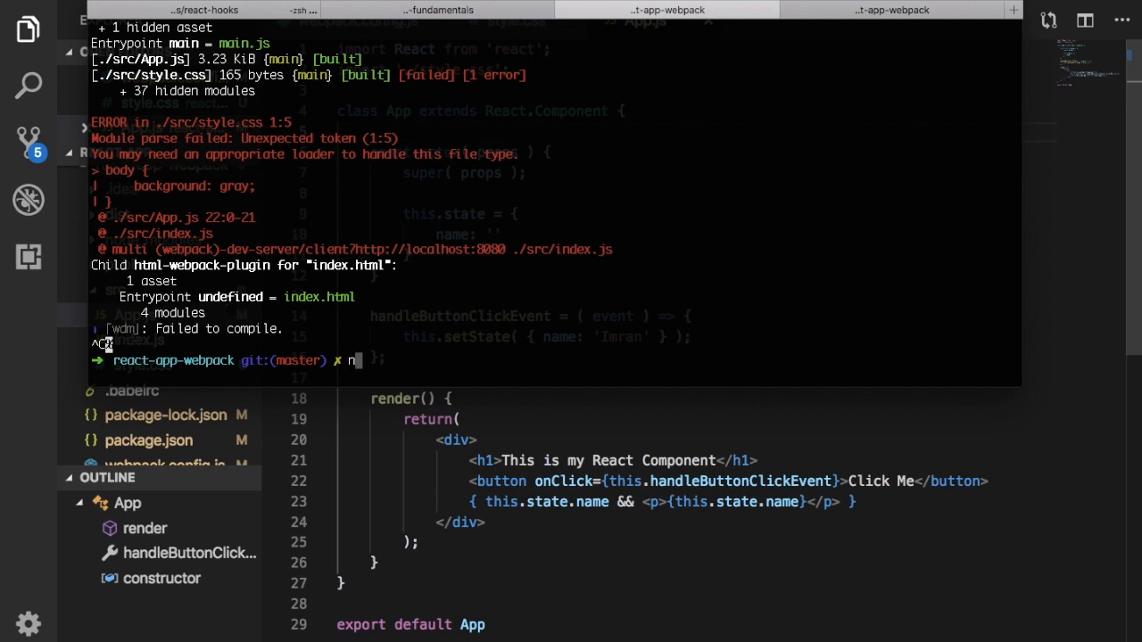
text(pm run dev)
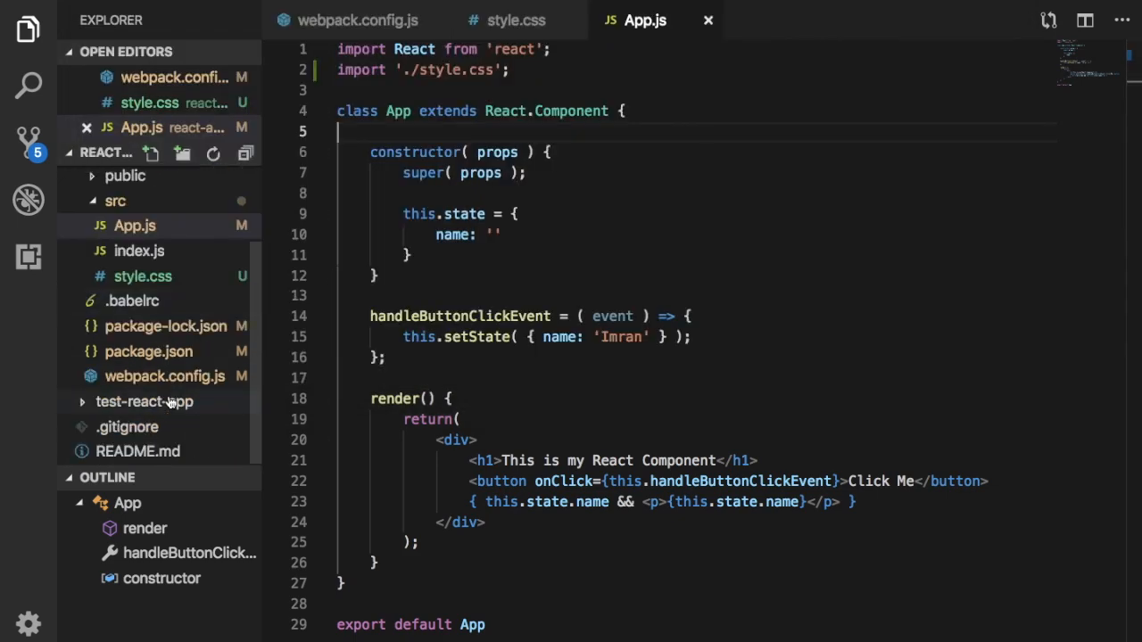
click(357, 20)
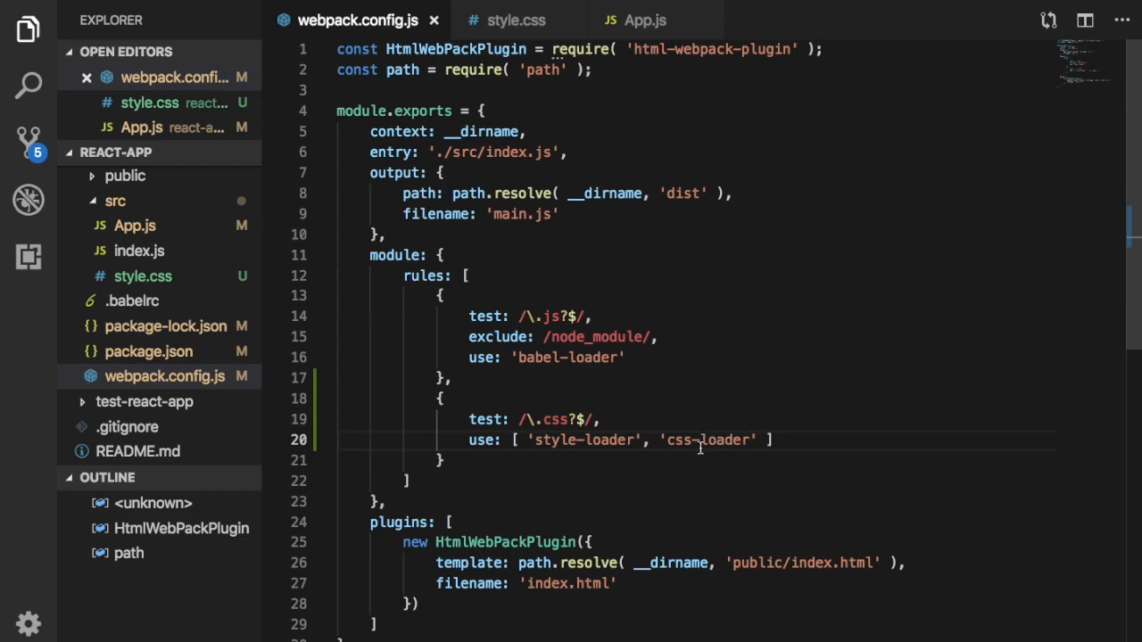
mouse_move(725, 443)
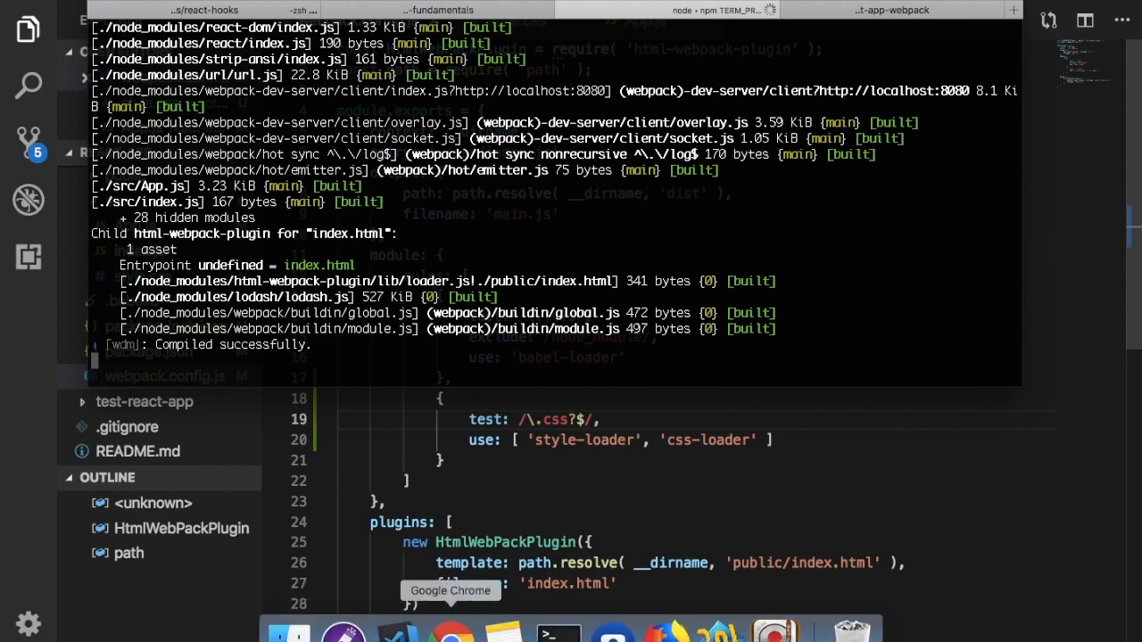
Switch to Chrome to view the rebuilt localhost:8080 page on the gray background
click(450, 635)
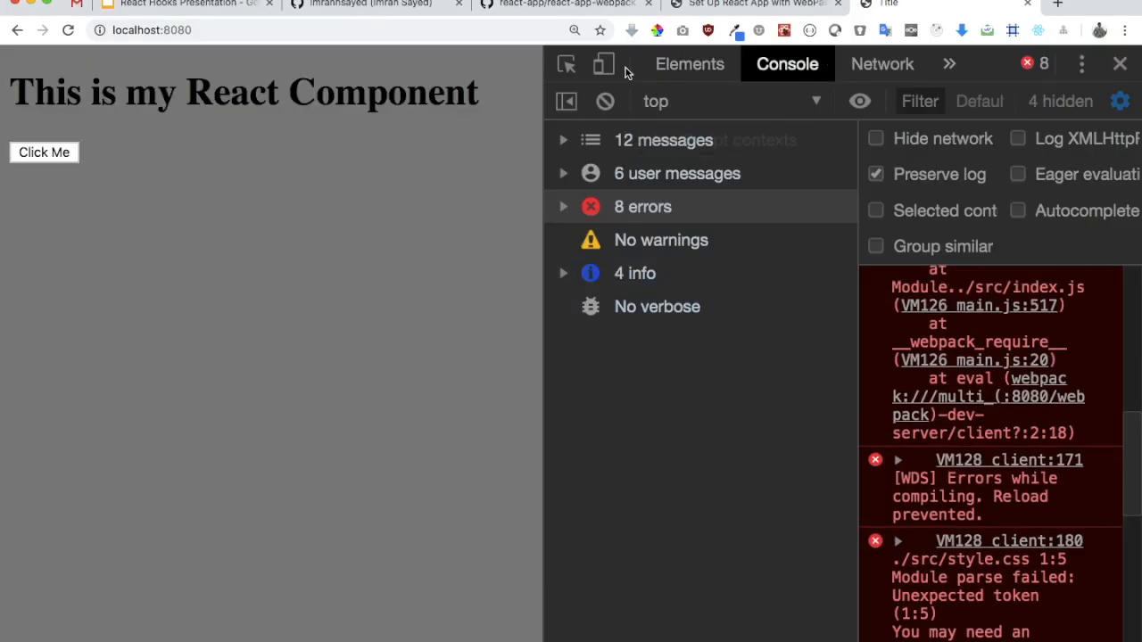
mouse_move(681, 89)
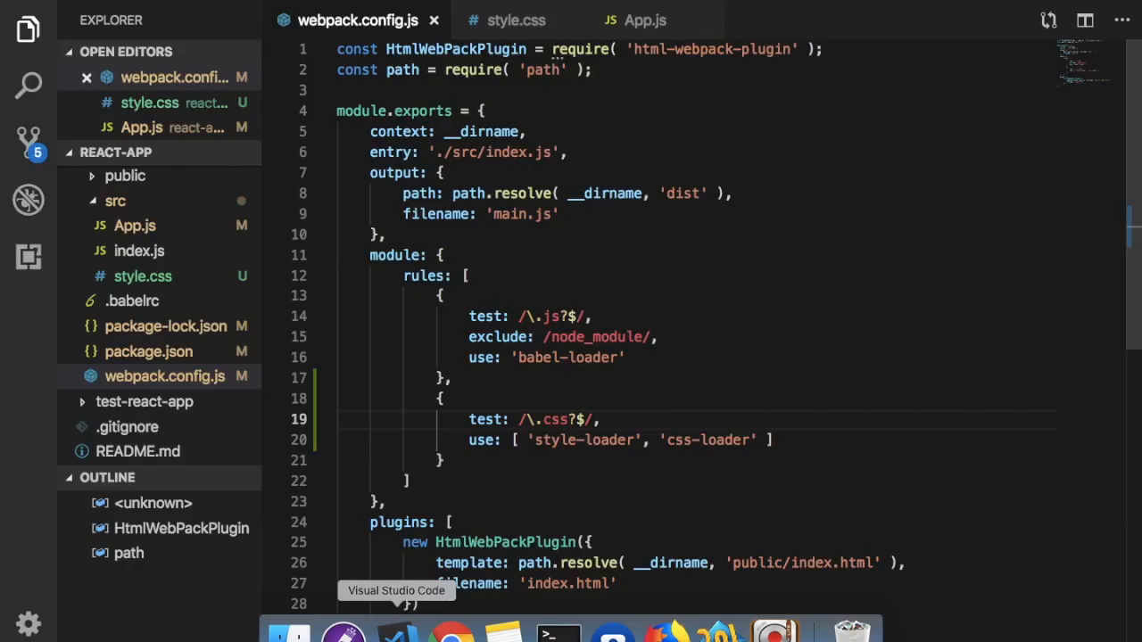
mouse_move(450, 634)
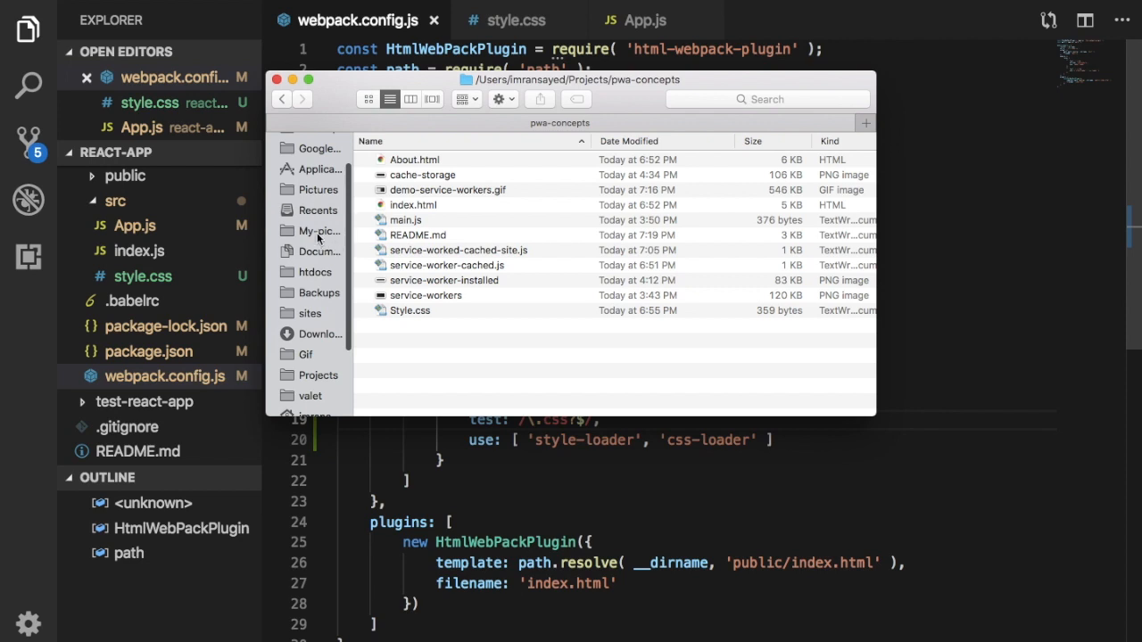
Locate and preview thor.png in the My-pictures folder
click(318, 230)
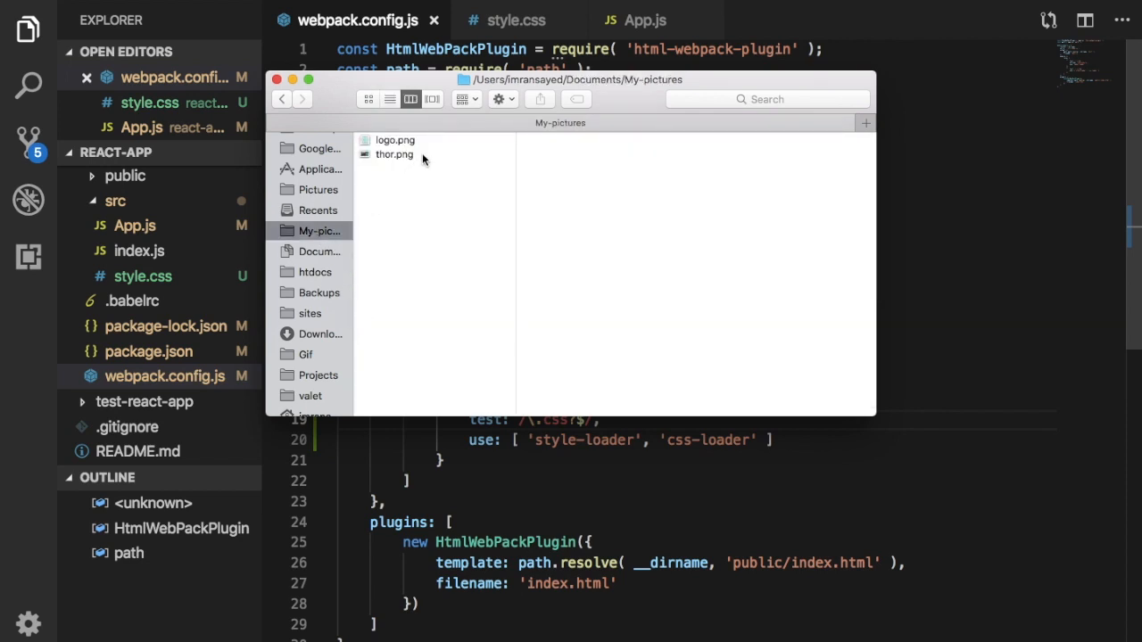
click(395, 154)
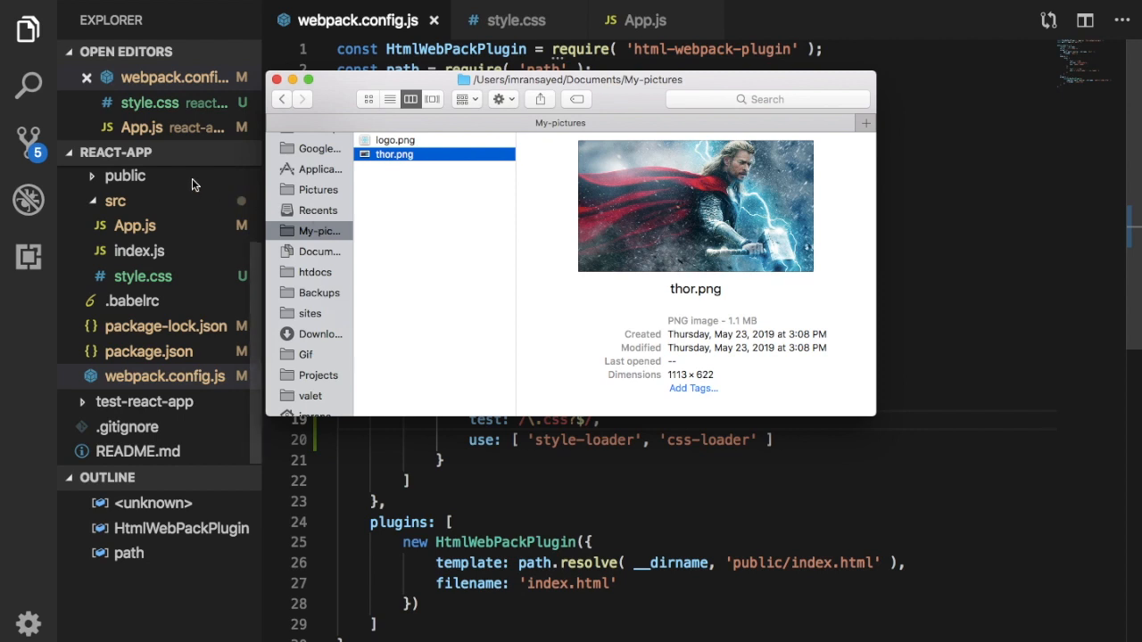
scroll(down, 3)
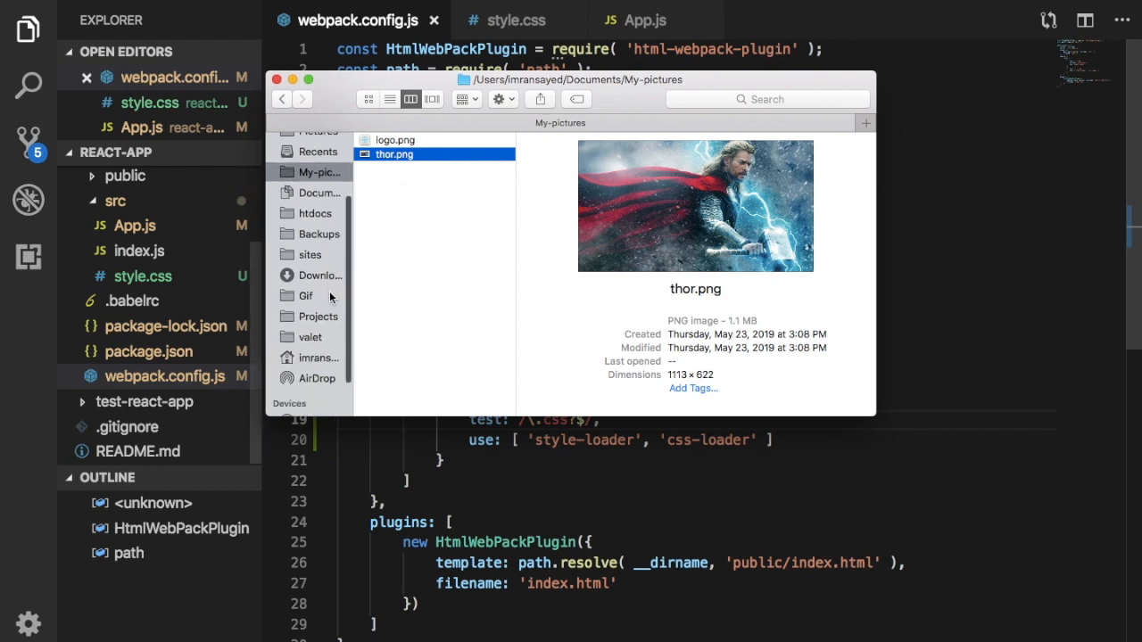
scroll(down, 3)
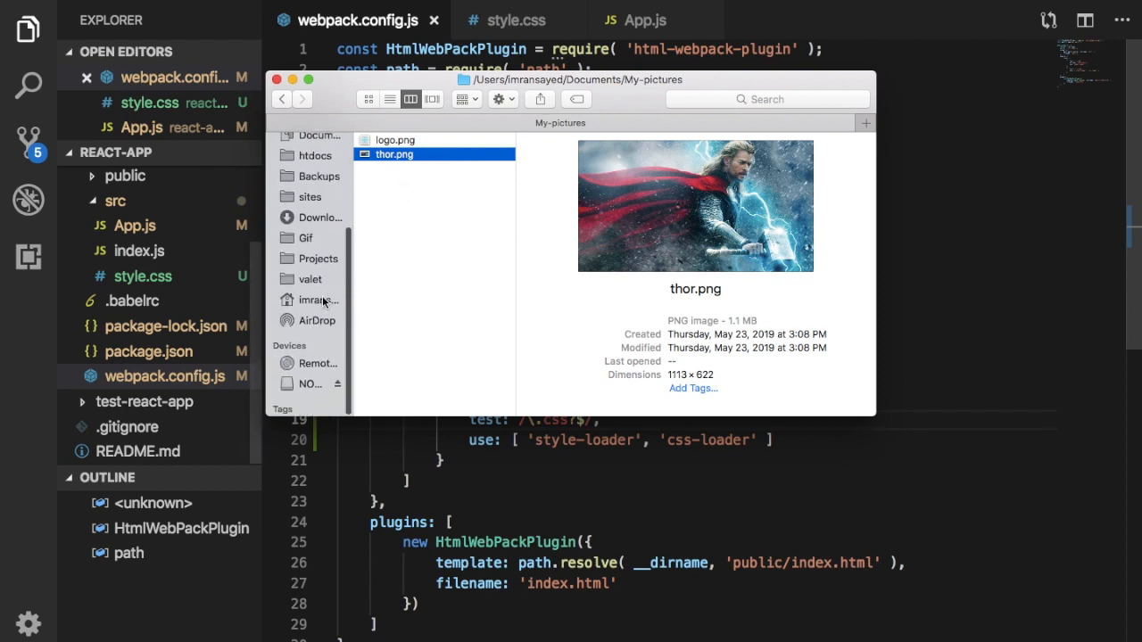
Navigate Projects > react-app > react-app-webpack > src to place thor.png there
click(318, 257)
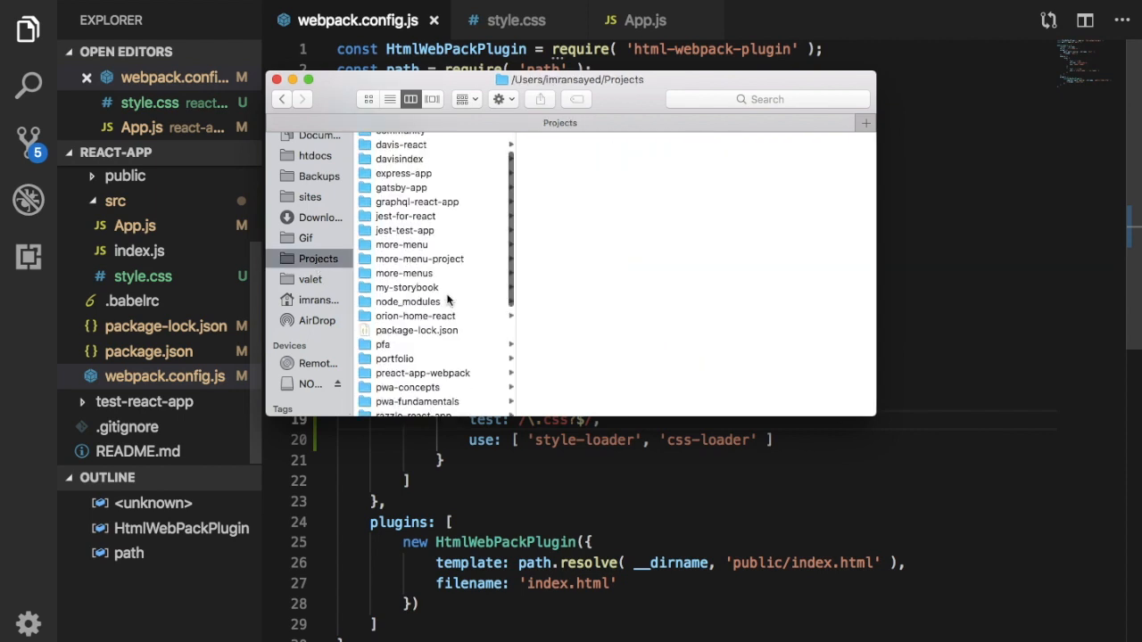
scroll(down, 3)
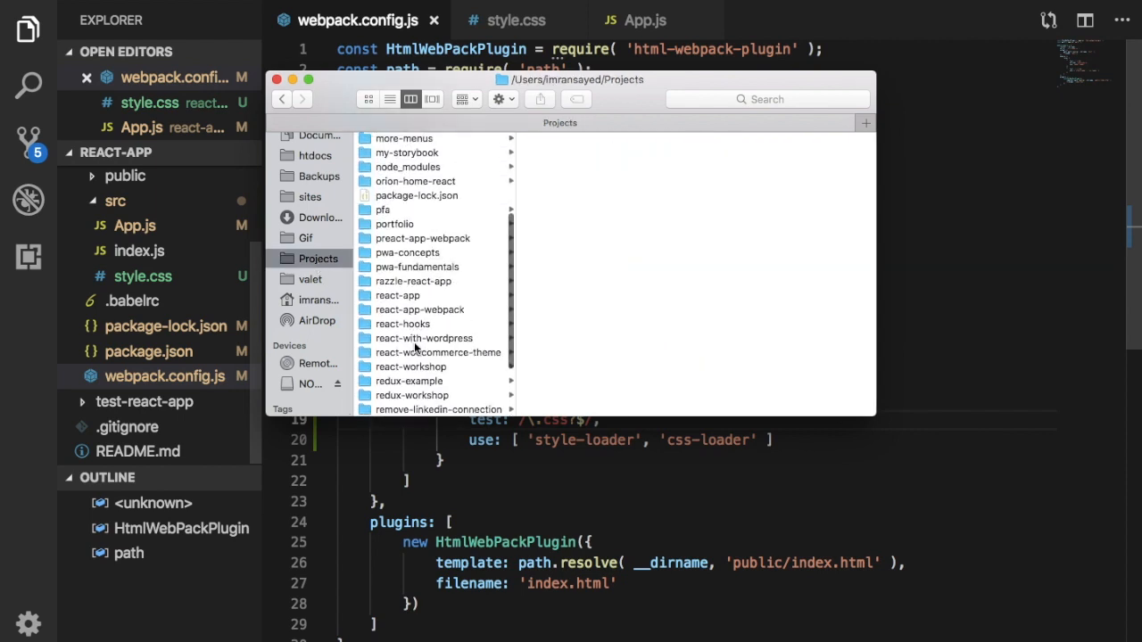
click(396, 294)
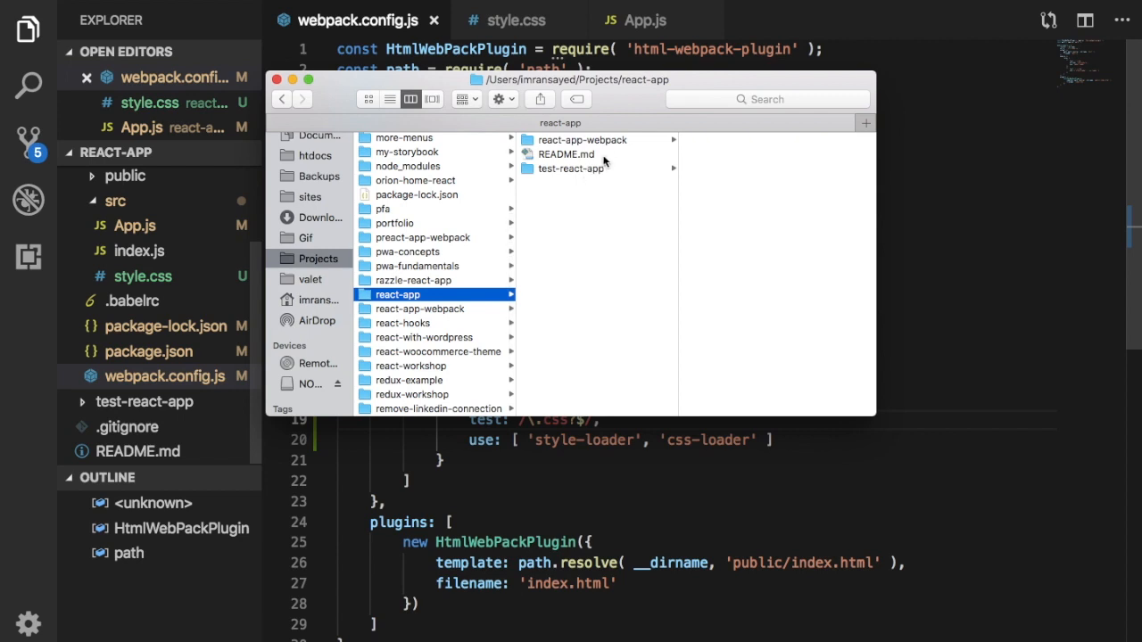
click(582, 139)
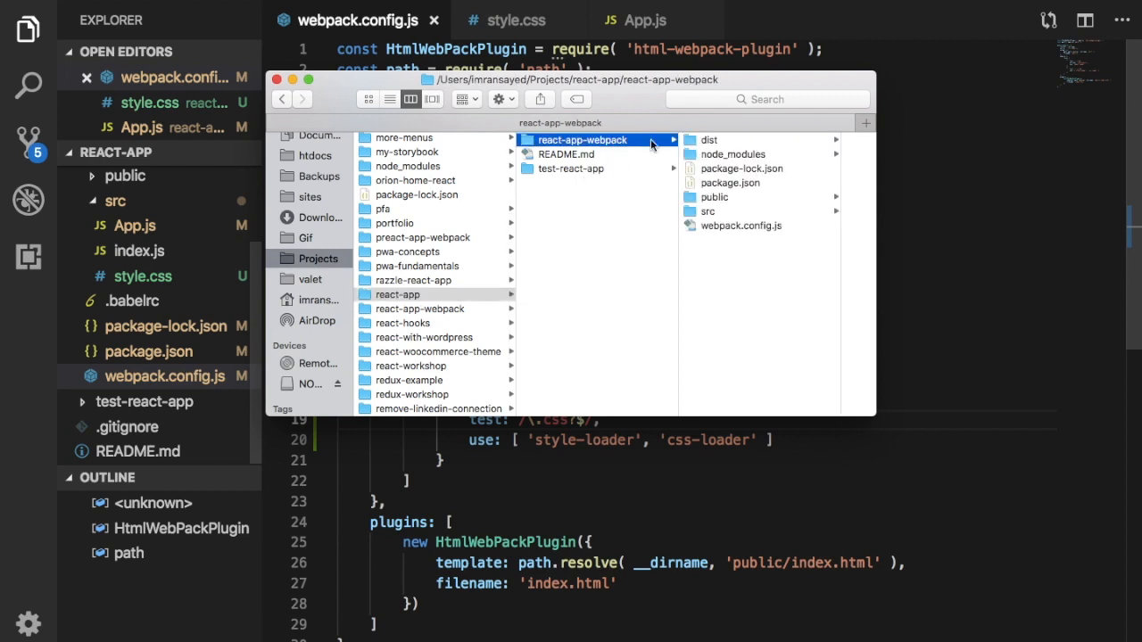
click(578, 210)
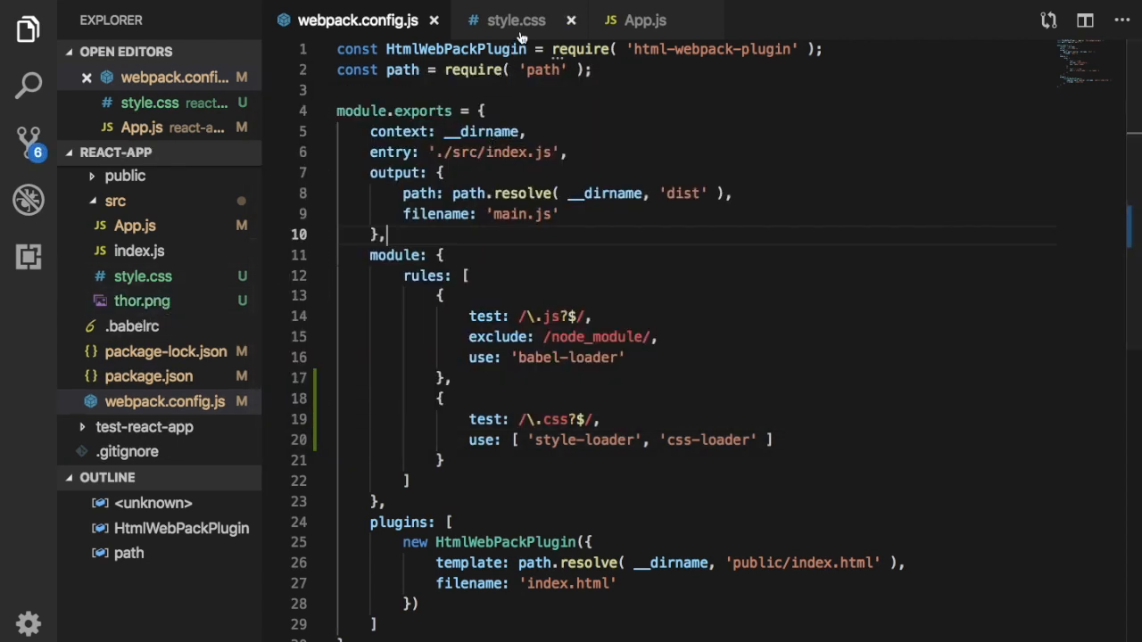
Add import ThorImage from './thor.png' below the style.css import in App.js
click(645, 20)
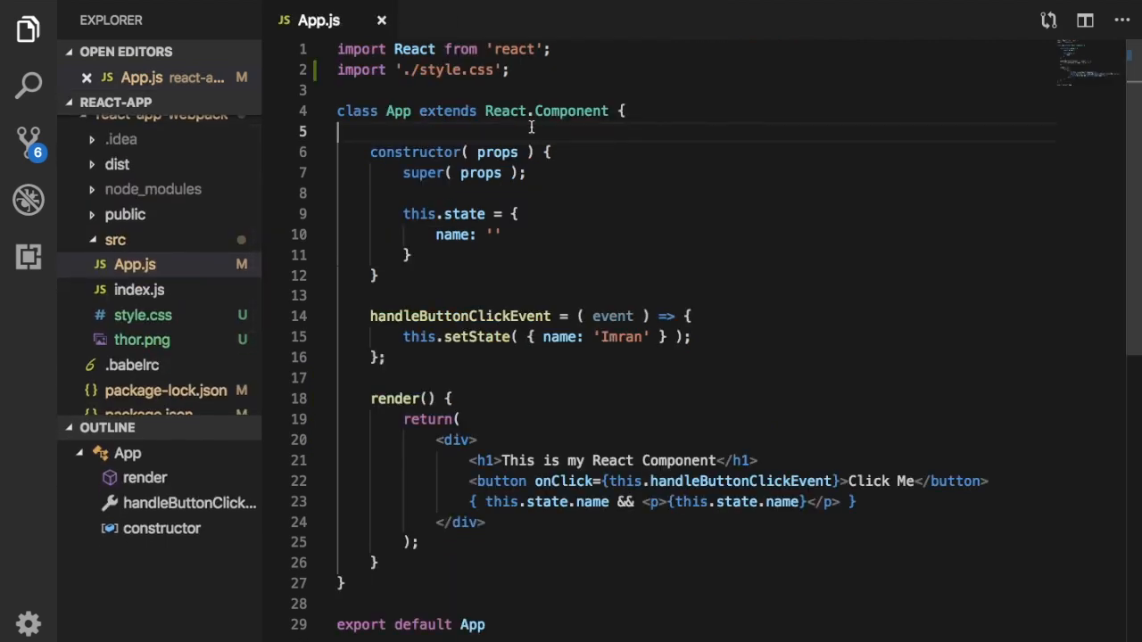
text(im)
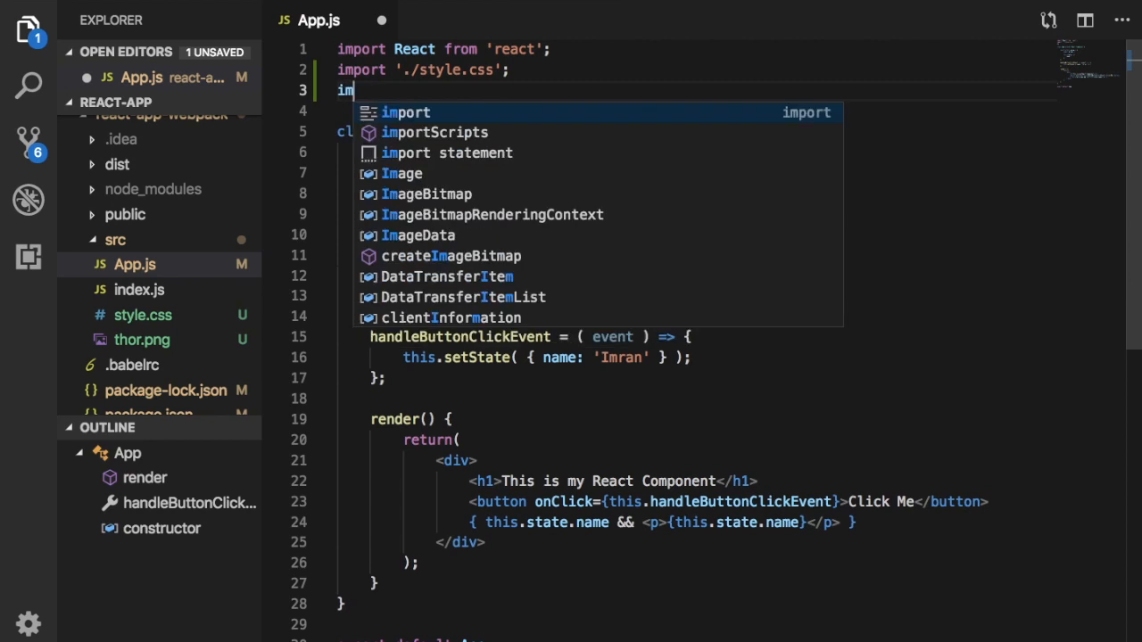
text(port '')
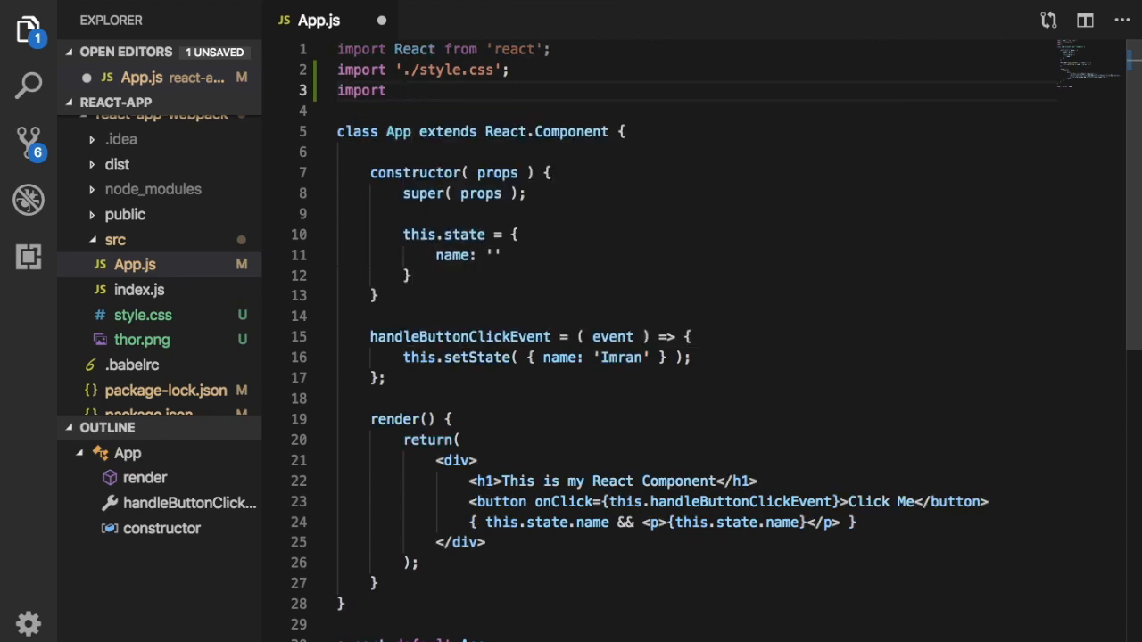
text(th)
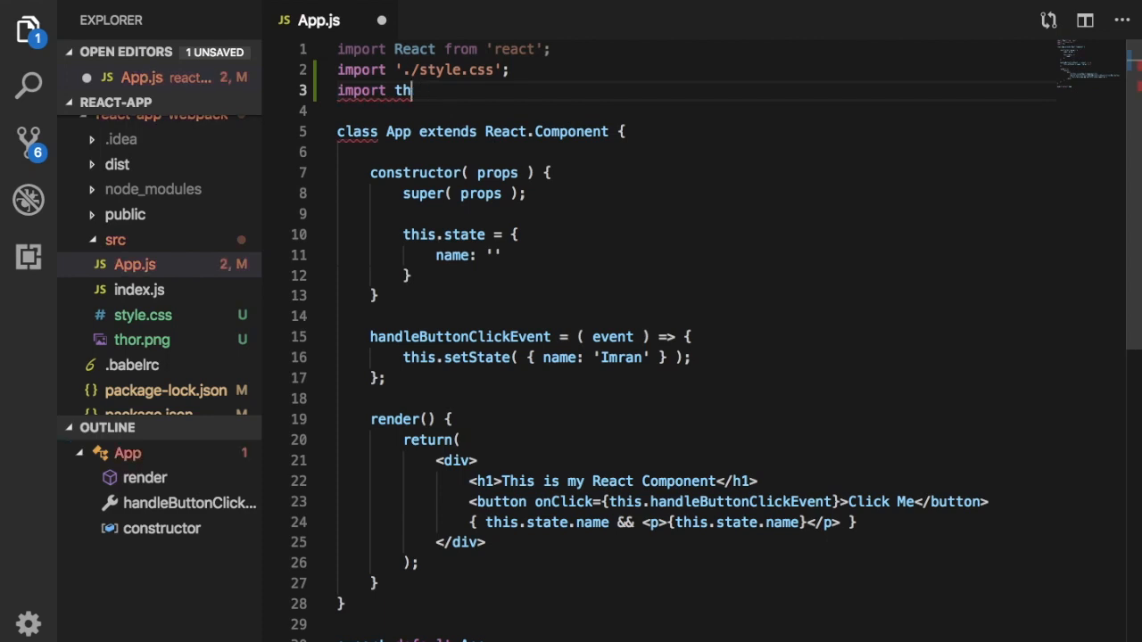
text(Tho)
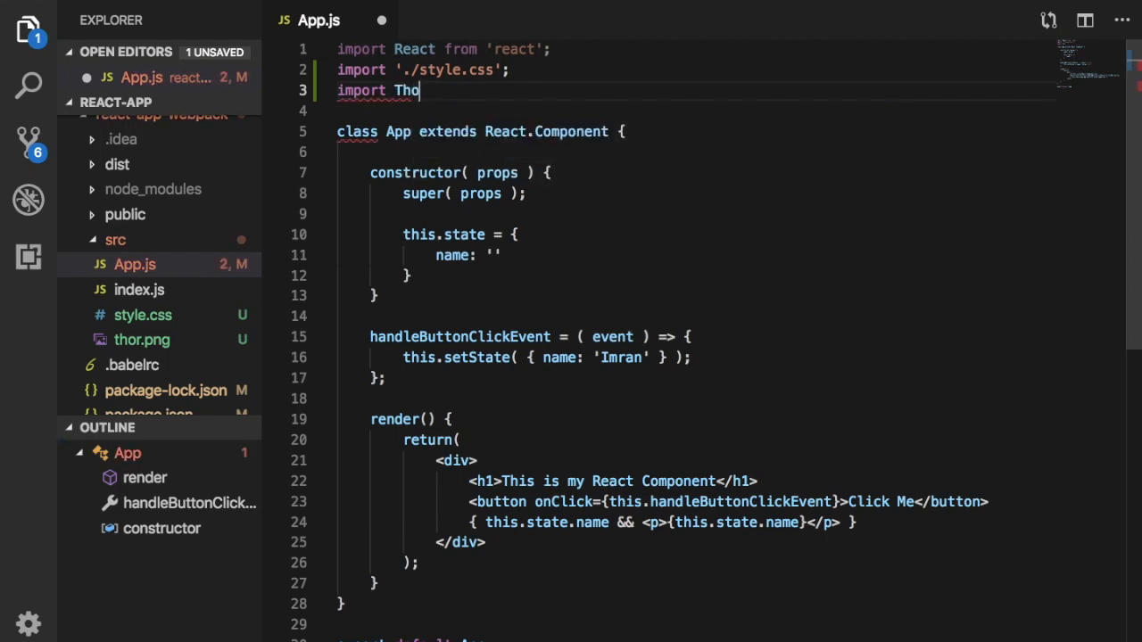
text(rImage)
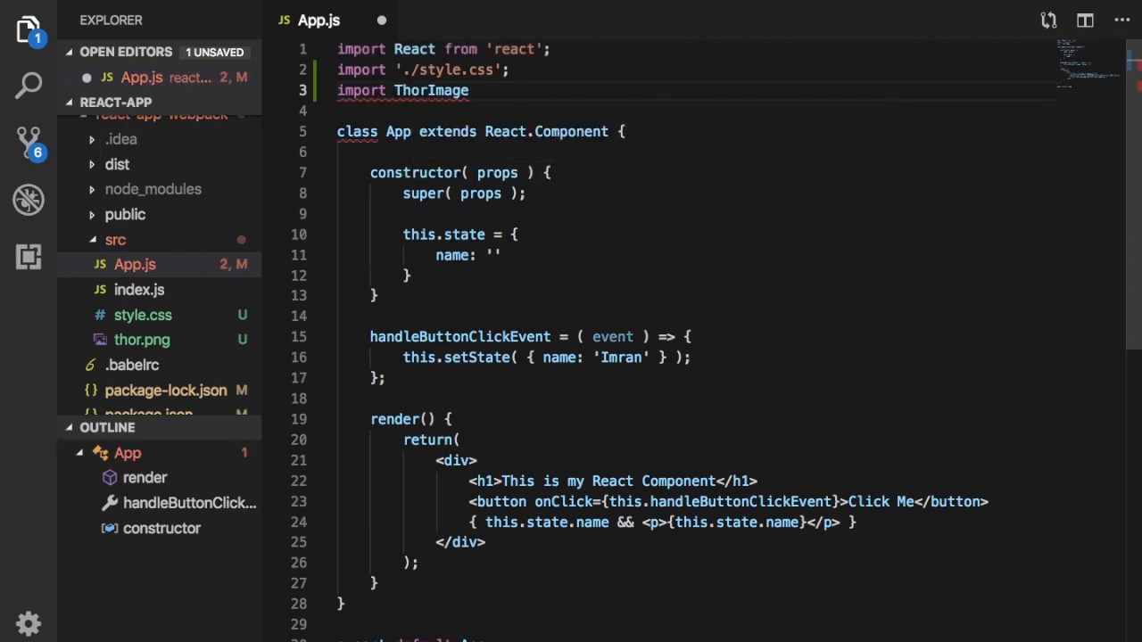
text(from ')
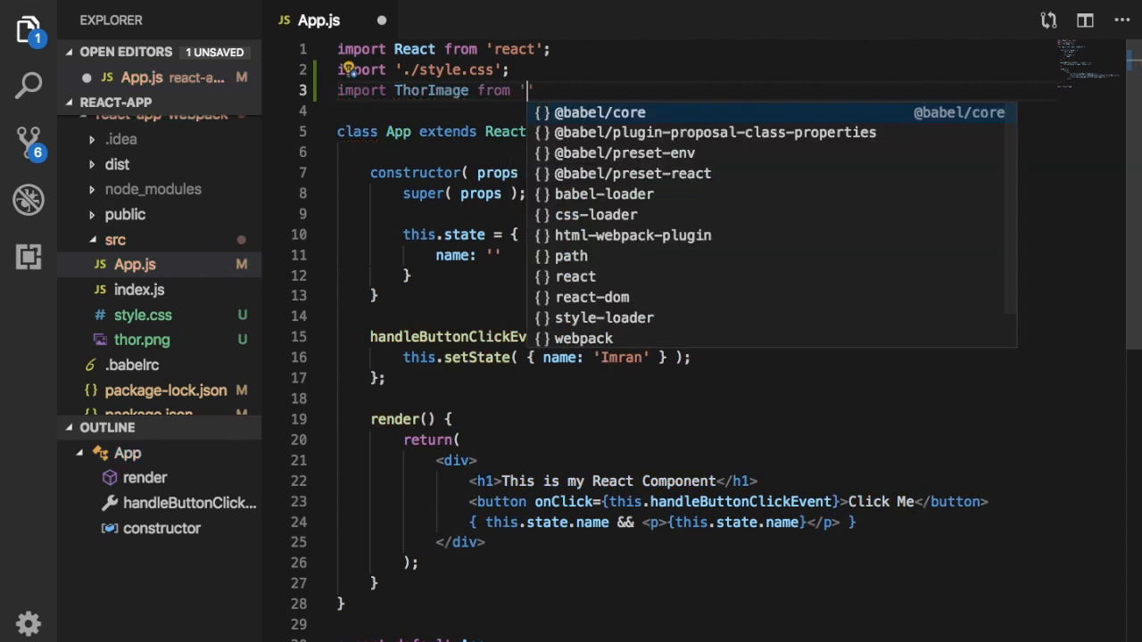
text(./thor)
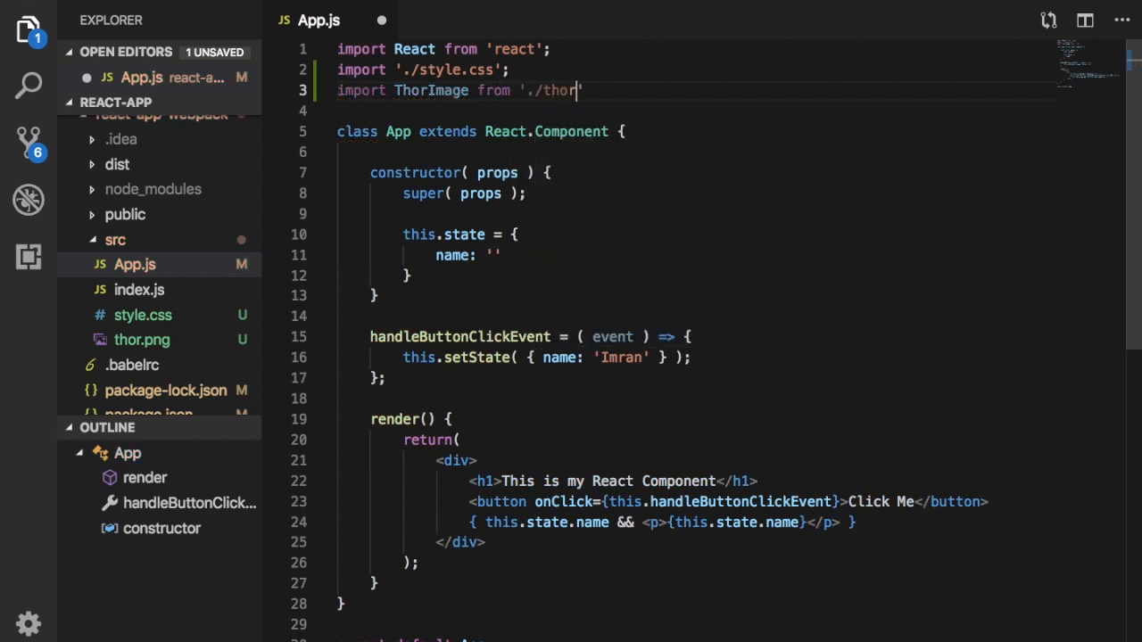
text(.png)
text(i)
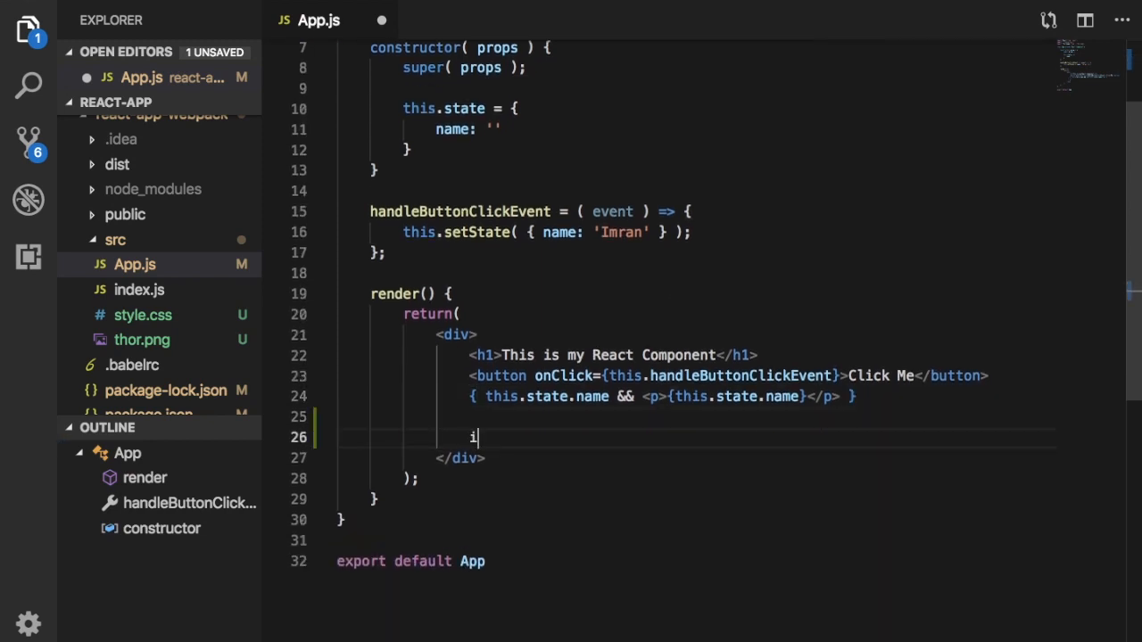
Add <img src={ThorImage} alt="Thor Image" /> below the paragraph in App's render div
text(ThorImage)
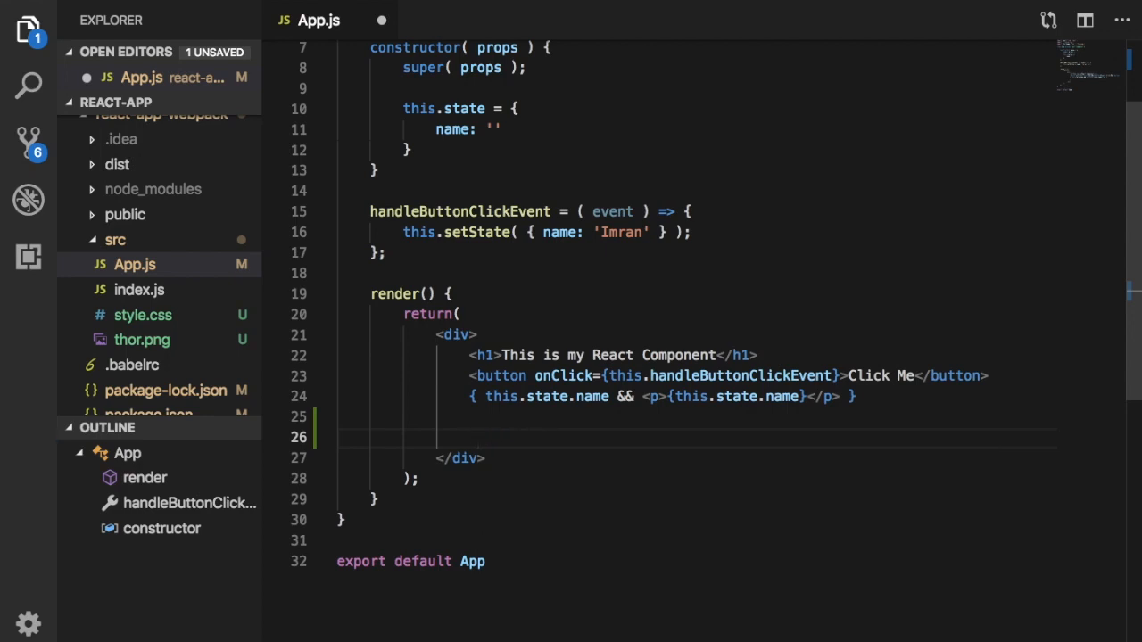
text(<img sr)
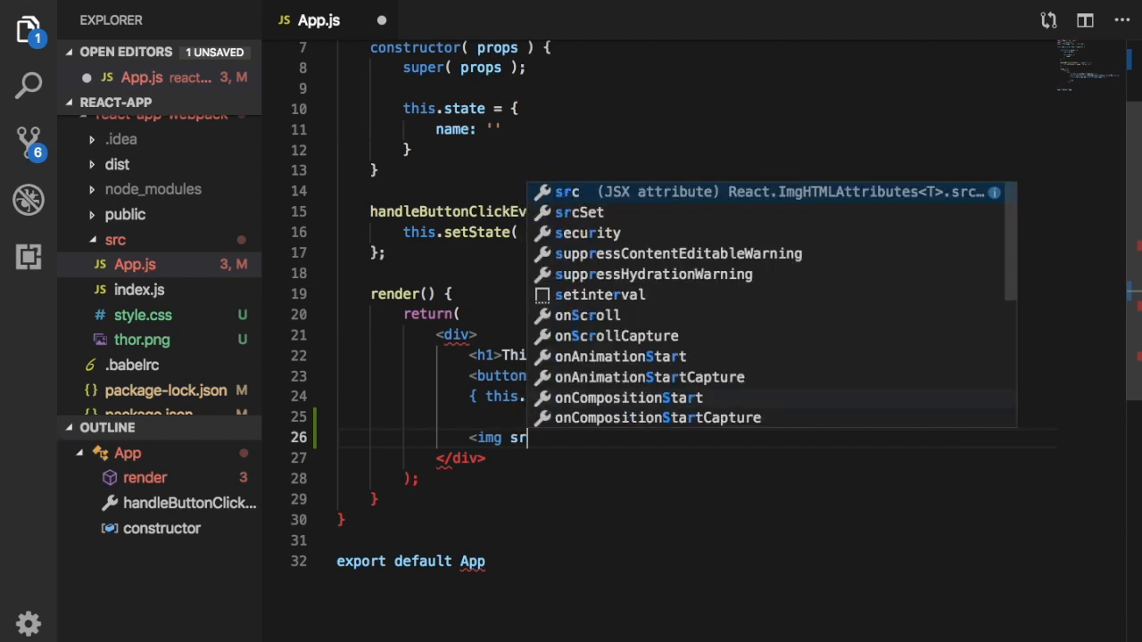
text(=")
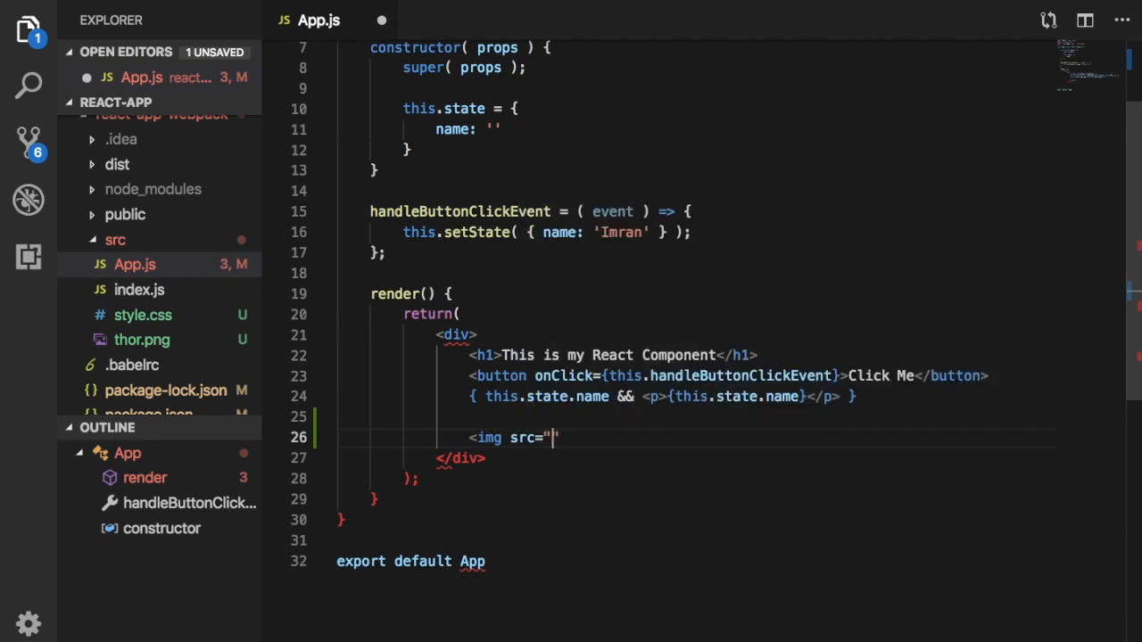
text({Th})
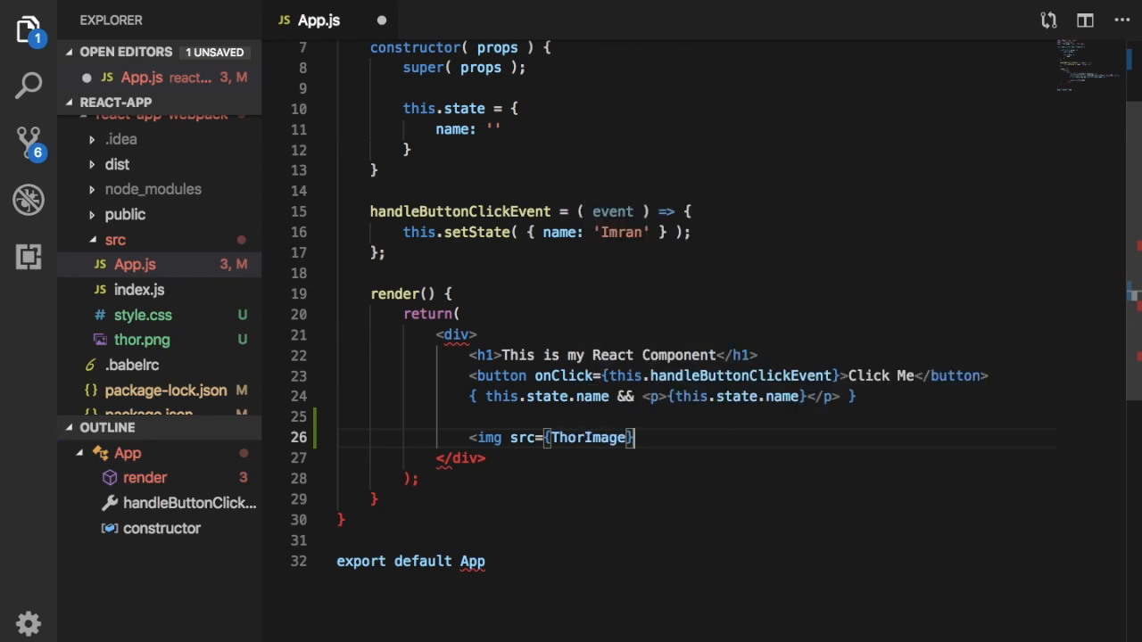
text(alt)
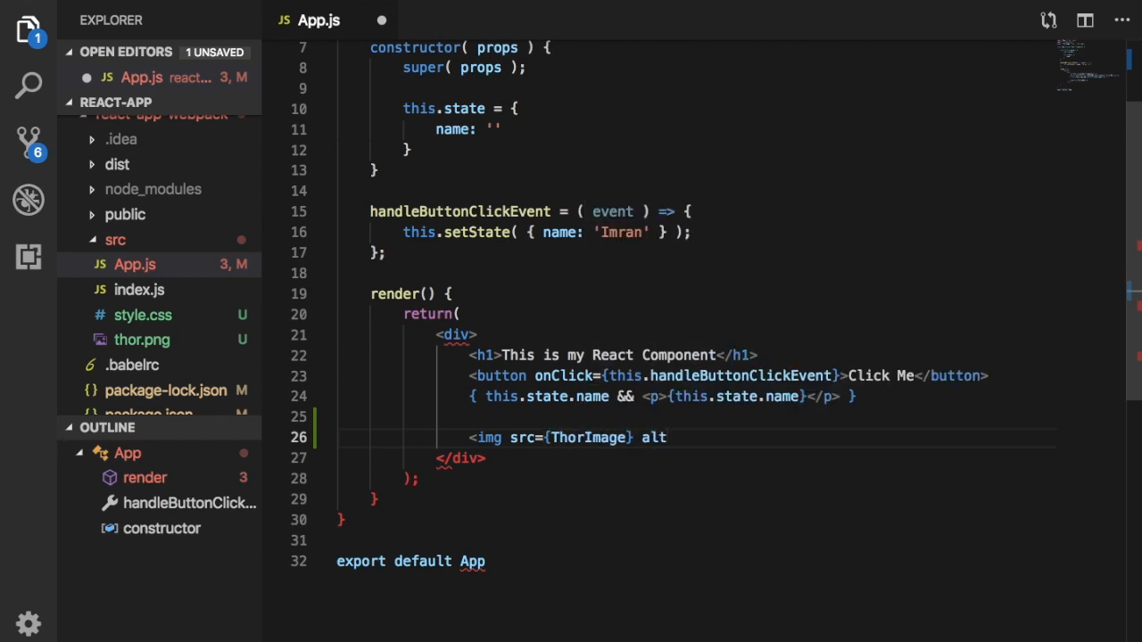
text(="")
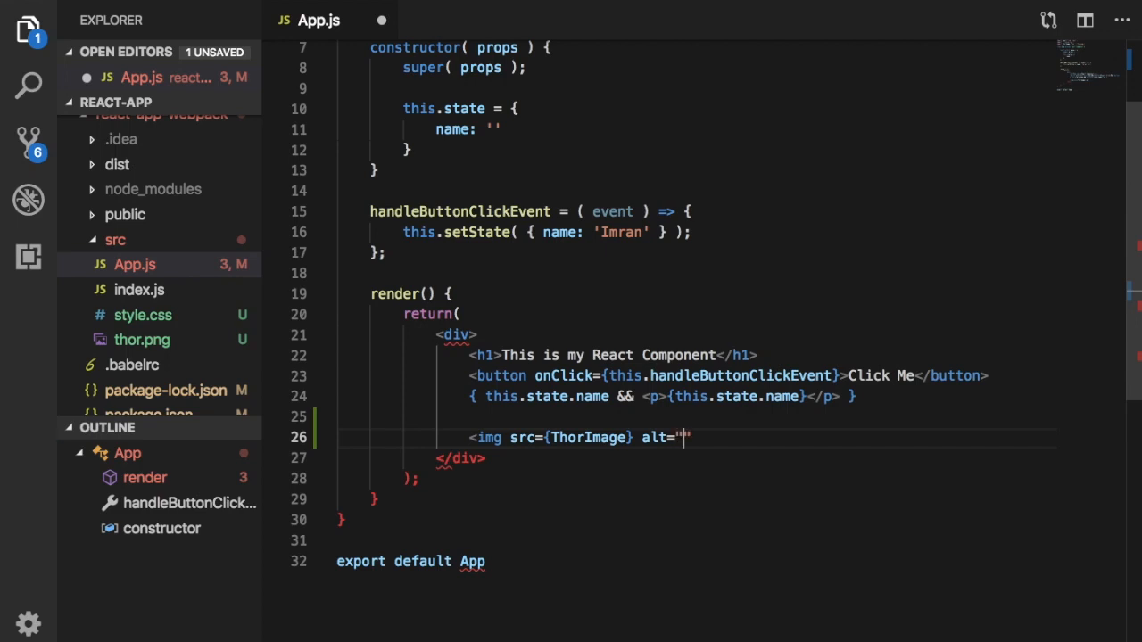
text(Th)
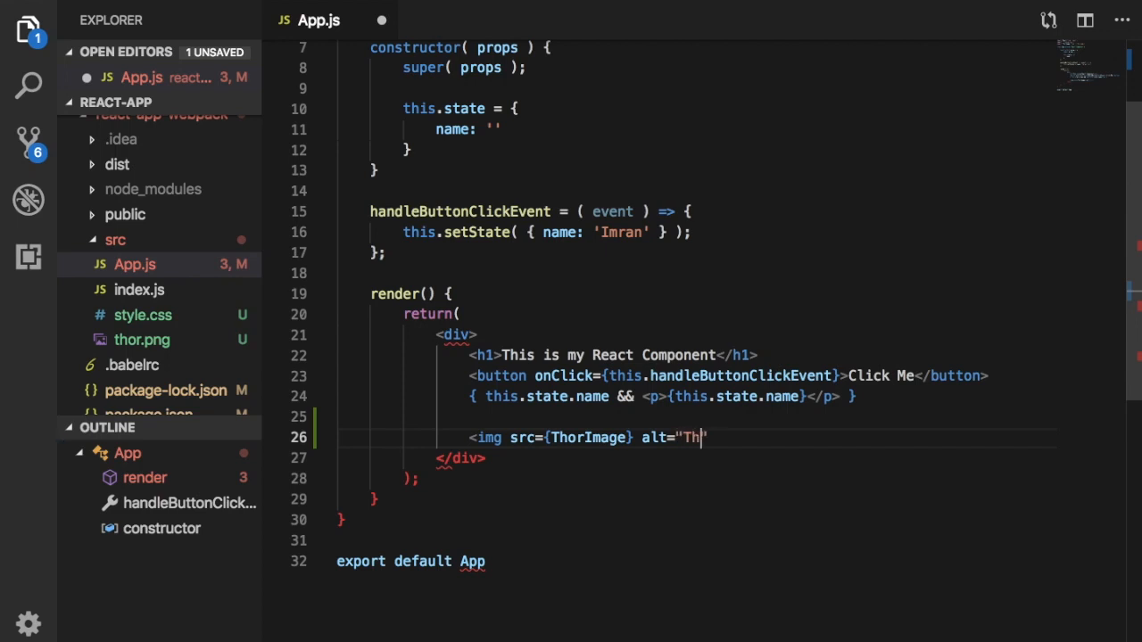
text(or Image")
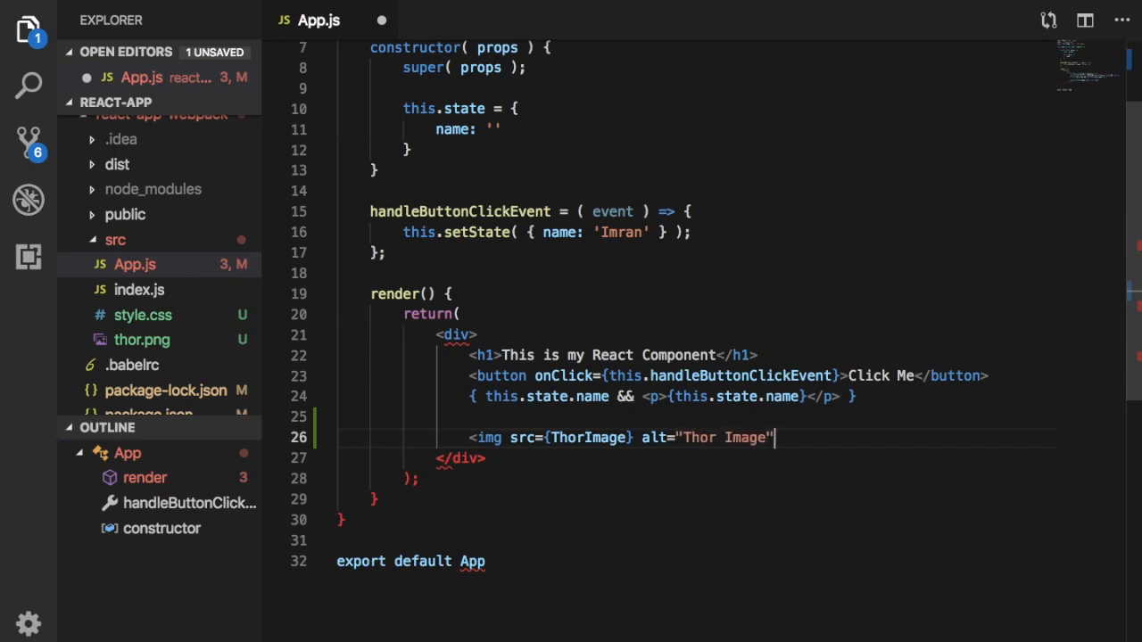
text(/>)
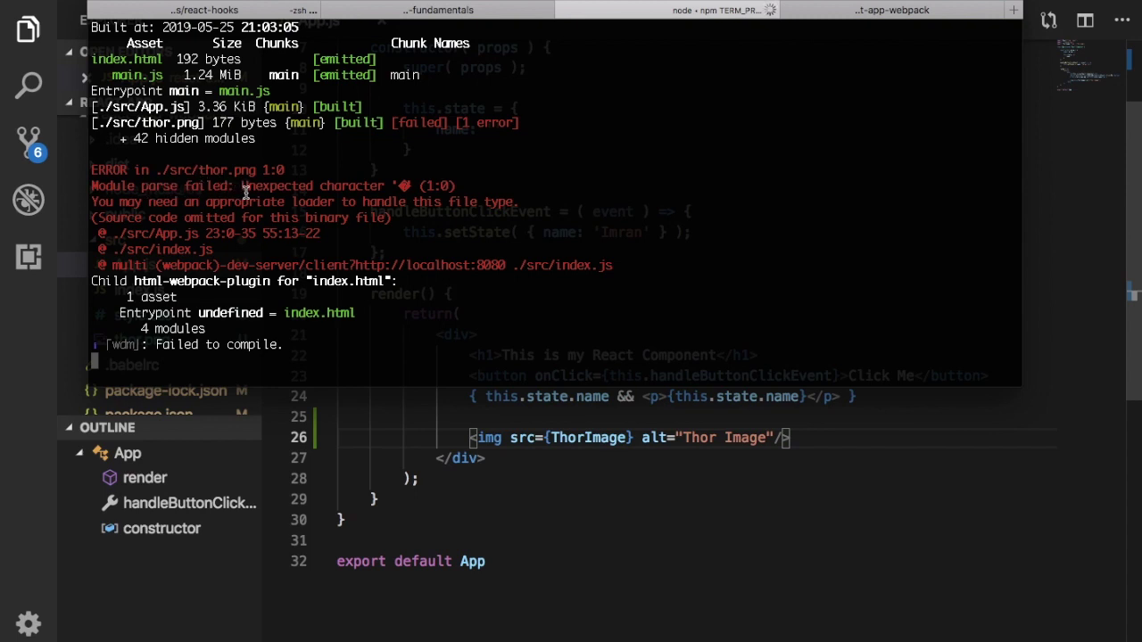
mouse_move(231, 207)
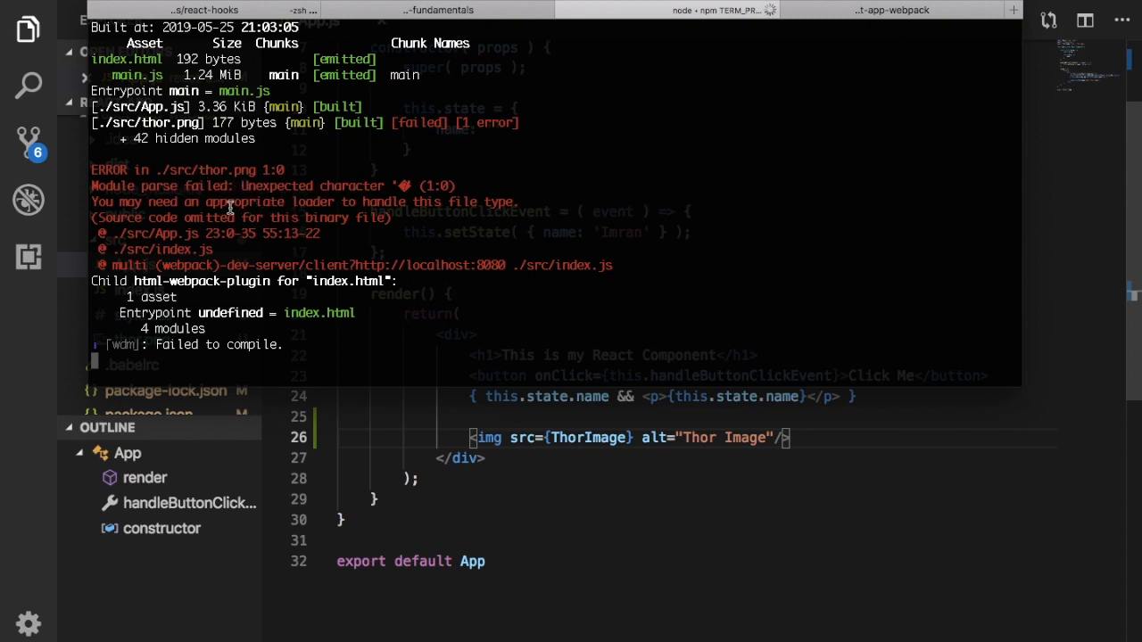
mouse_move(332, 214)
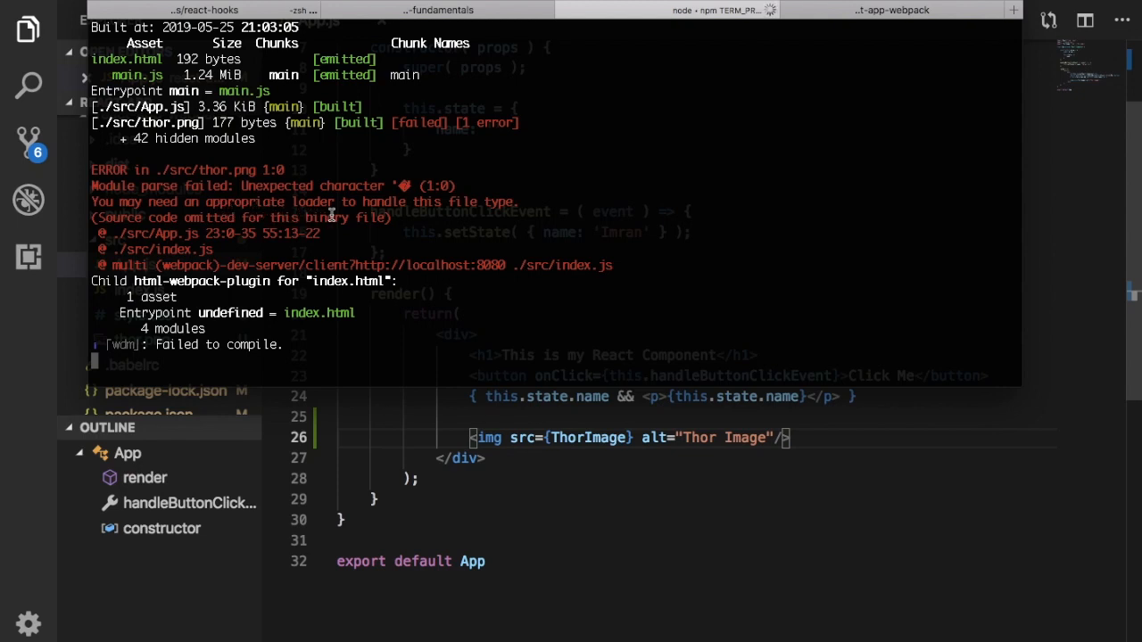
mouse_move(580, 437)
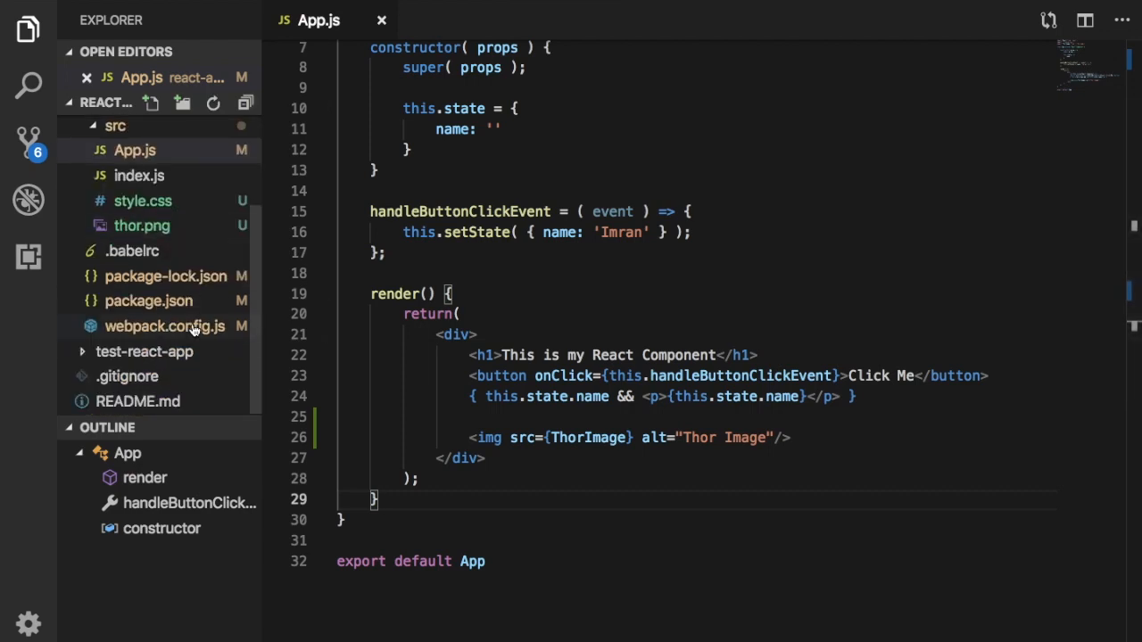
mouse_move(192, 332)
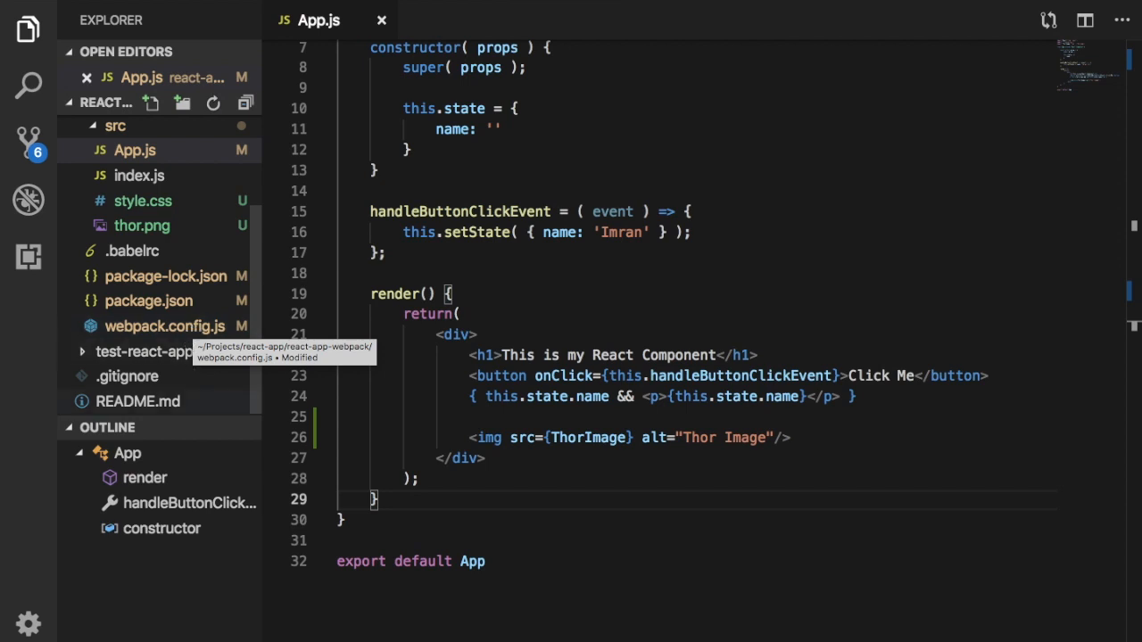
mouse_move(557, 634)
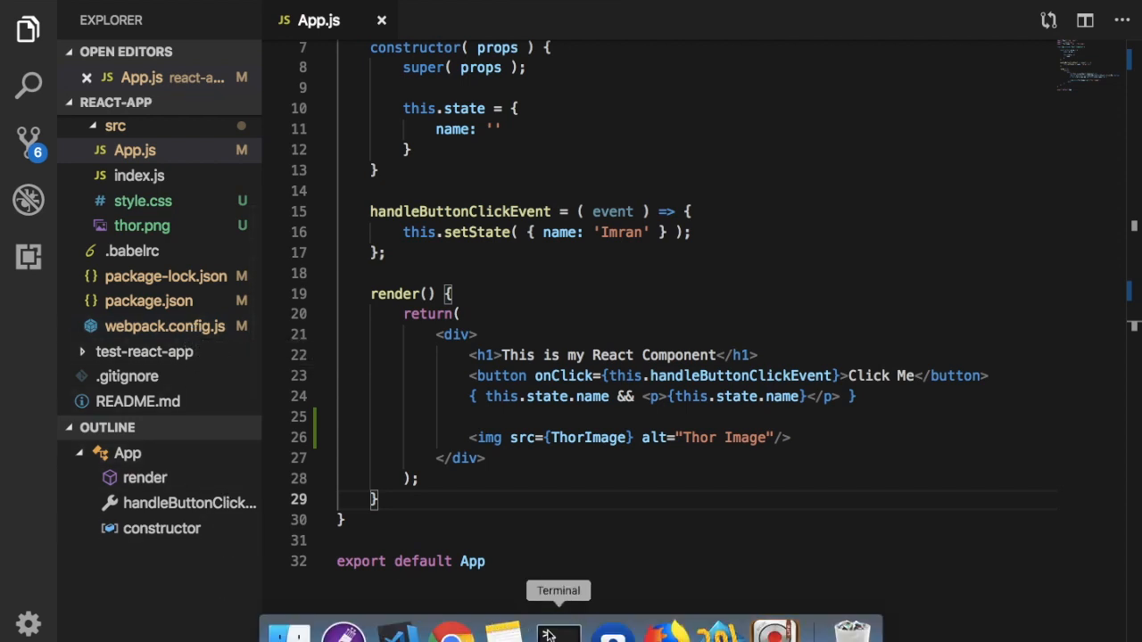
Switch to the terminal and enter npm i file-loader to install the loader
click(557, 632)
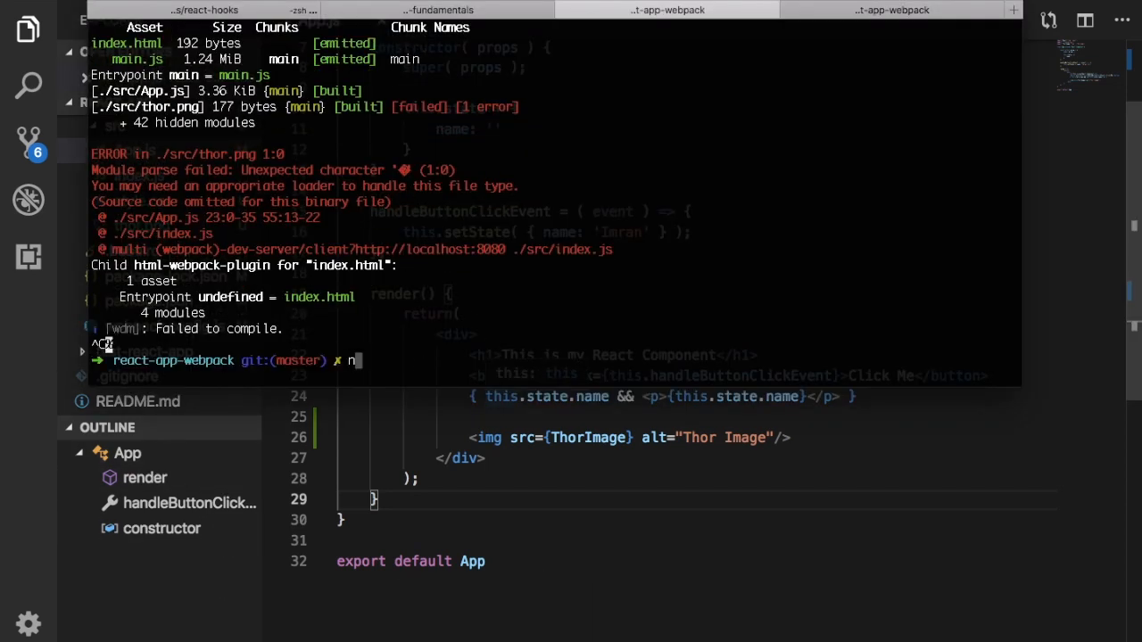
text(pm i)
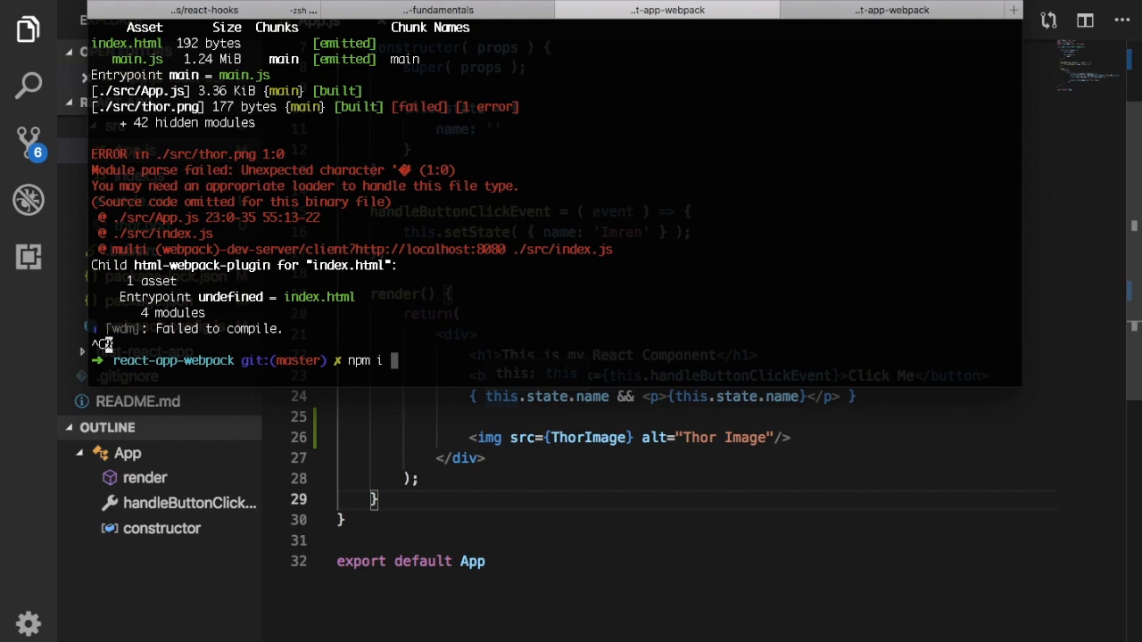
text(file-loader)
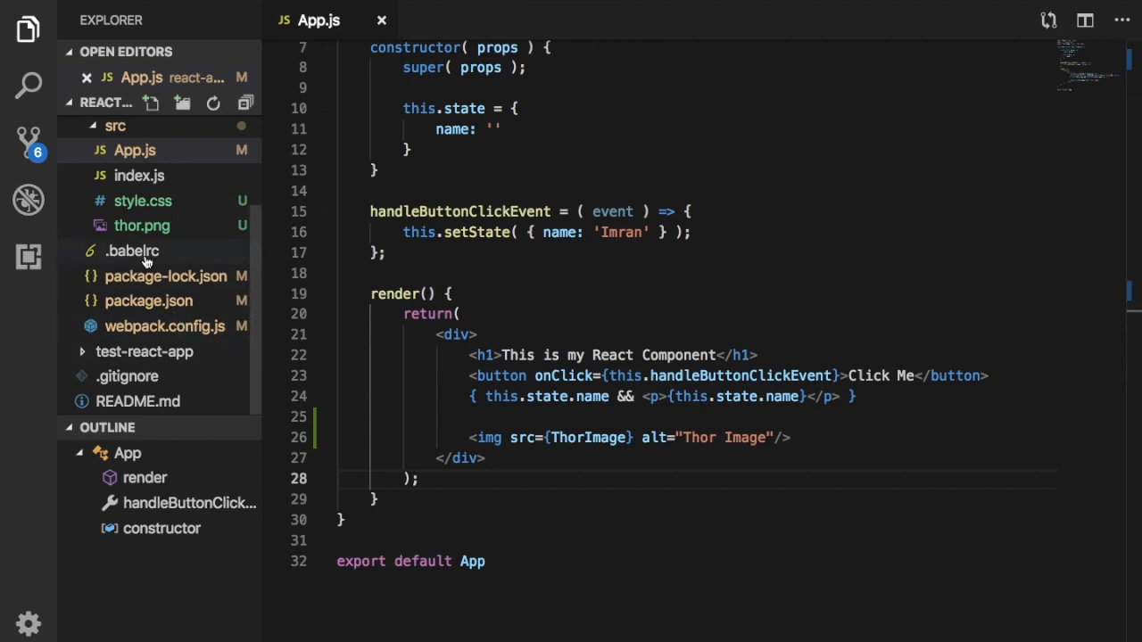
mouse_move(157, 336)
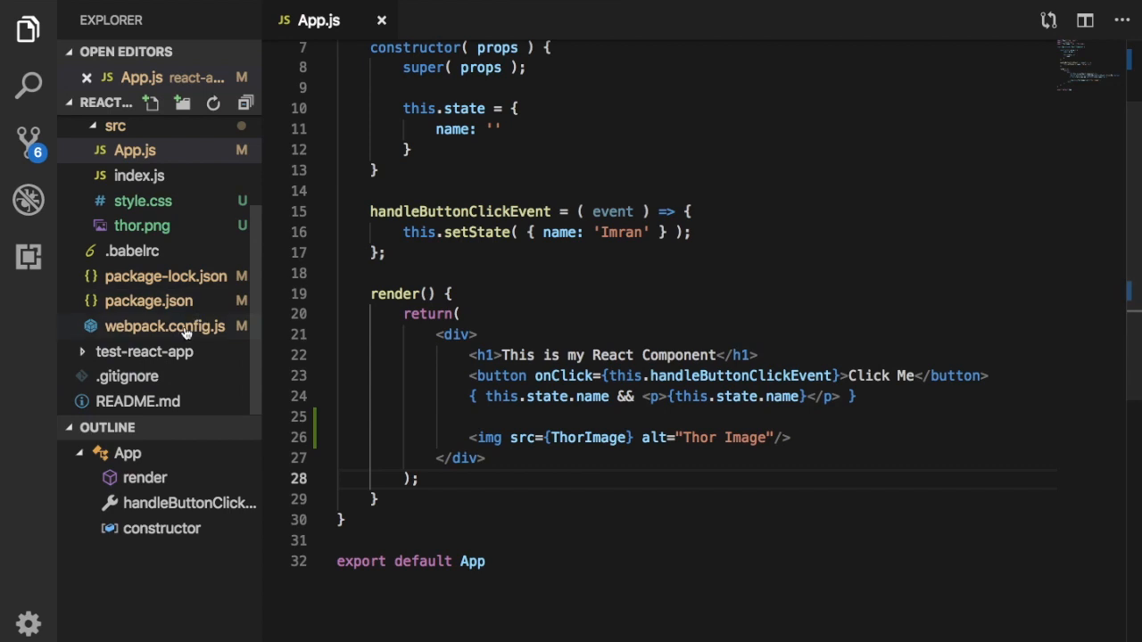
Change the third webpack rule's test regex to match png and jpg files
click(164, 326)
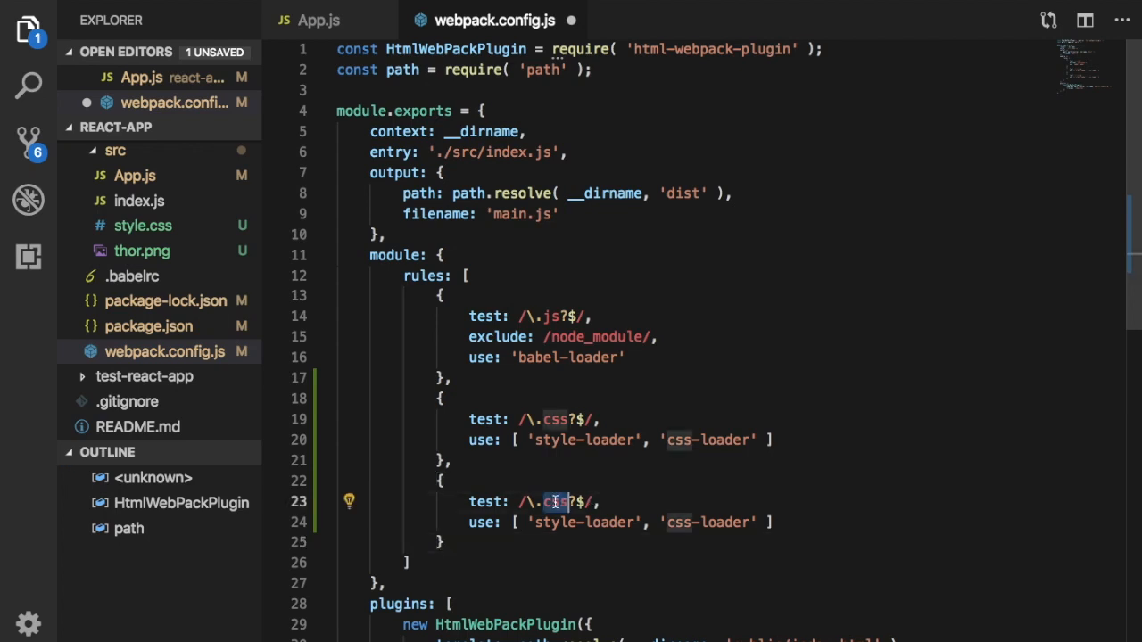
text(png|)
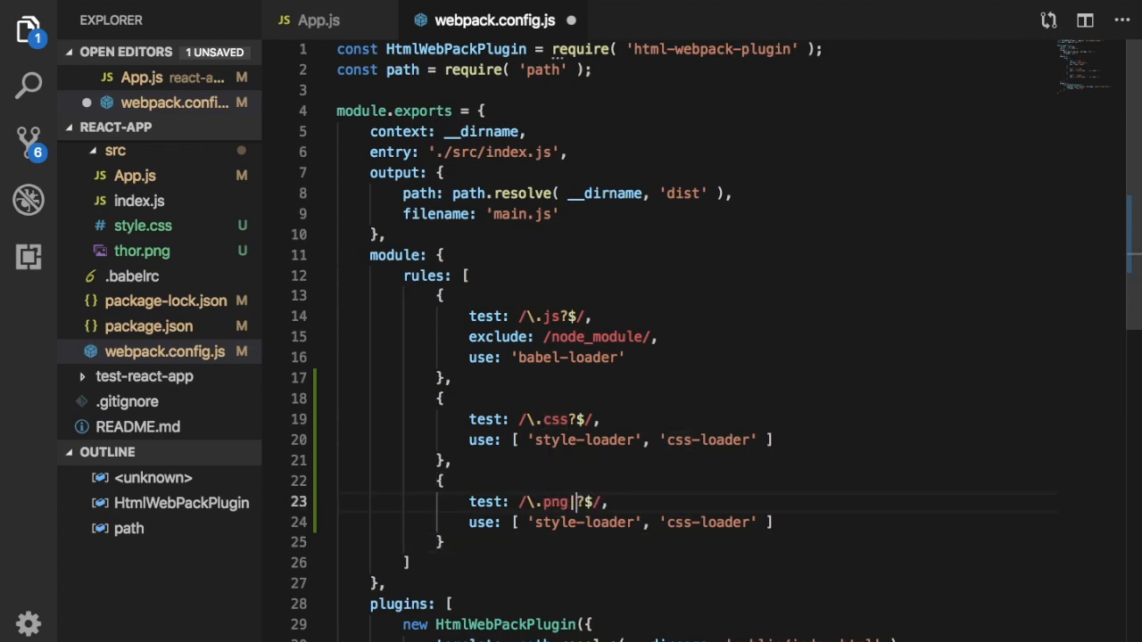
text(j)
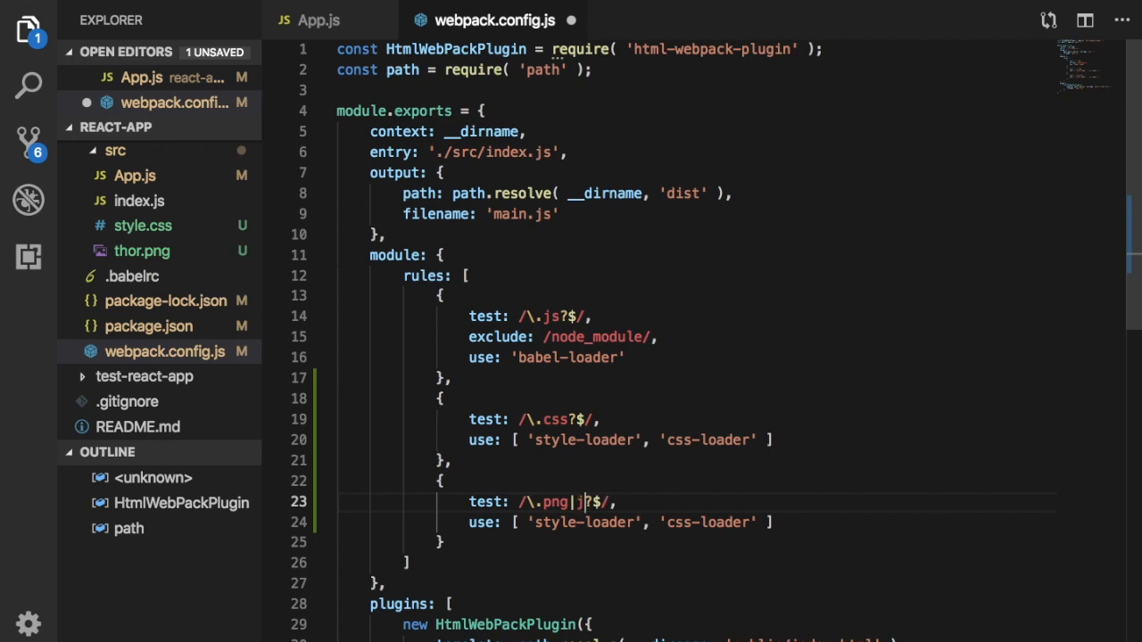
text(?)
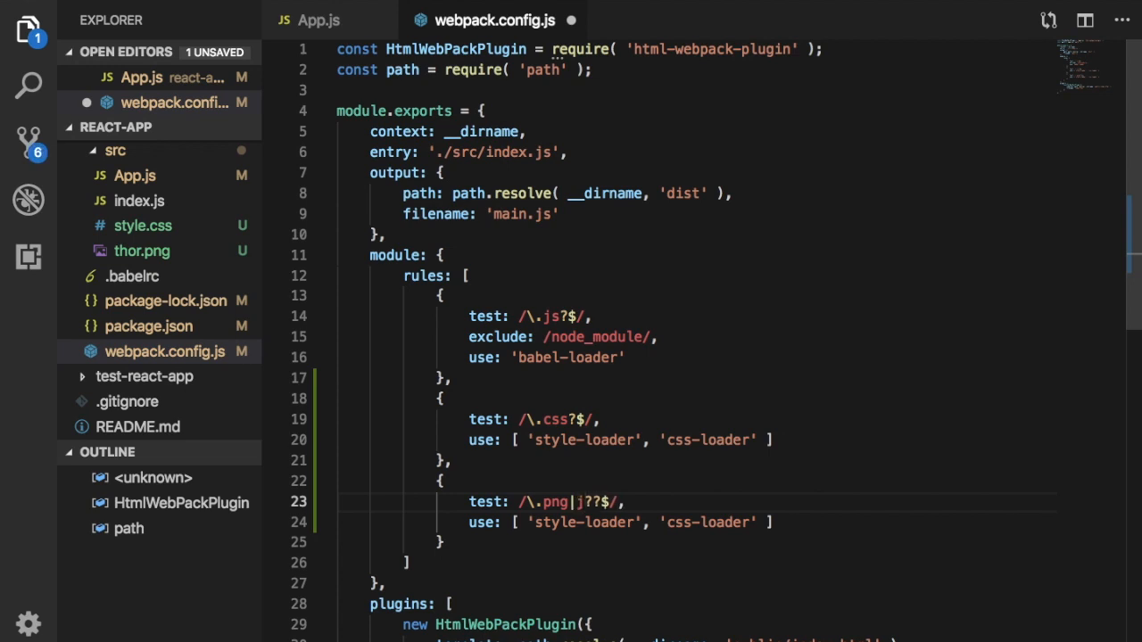
text(g|)
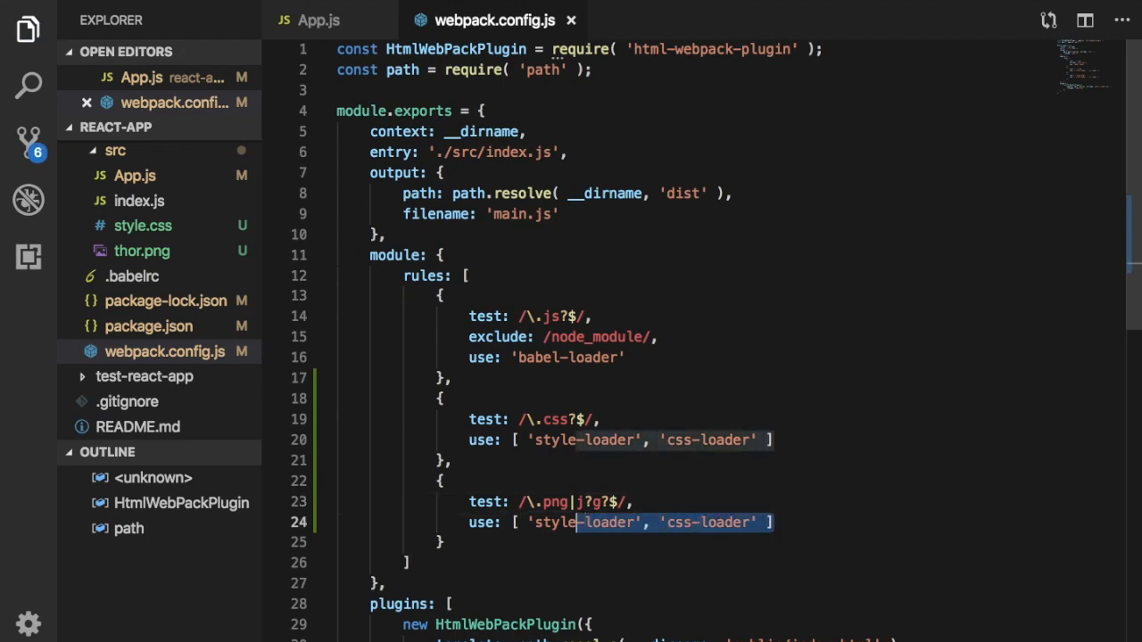
Replace the rule's style-loader/css-loader array with 'file-loader'
key(Delete)
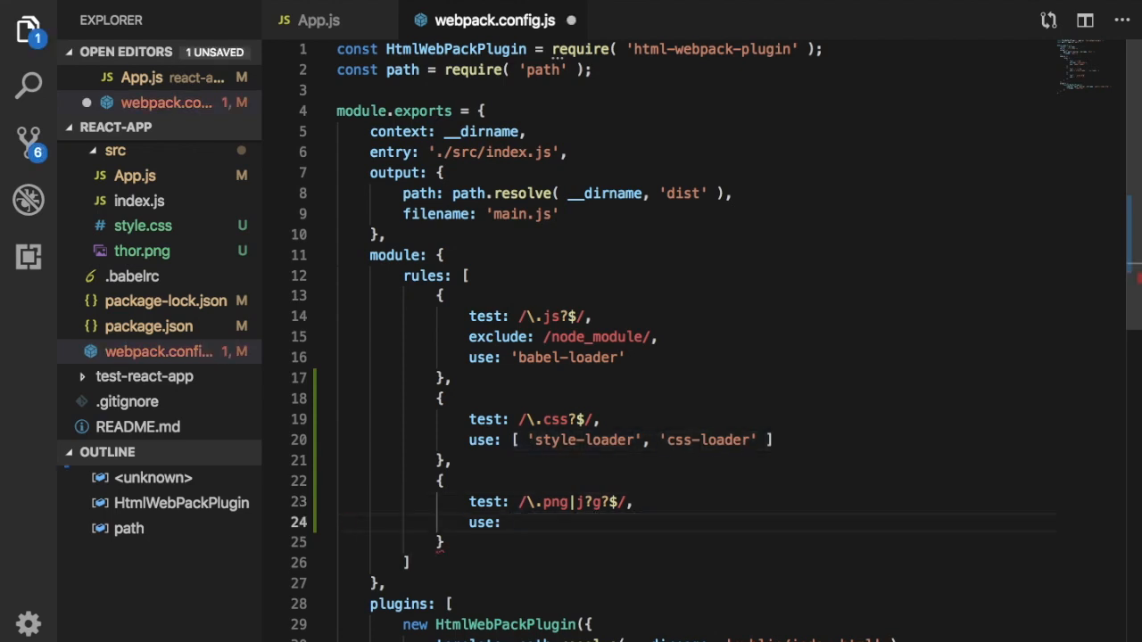
text('file-)
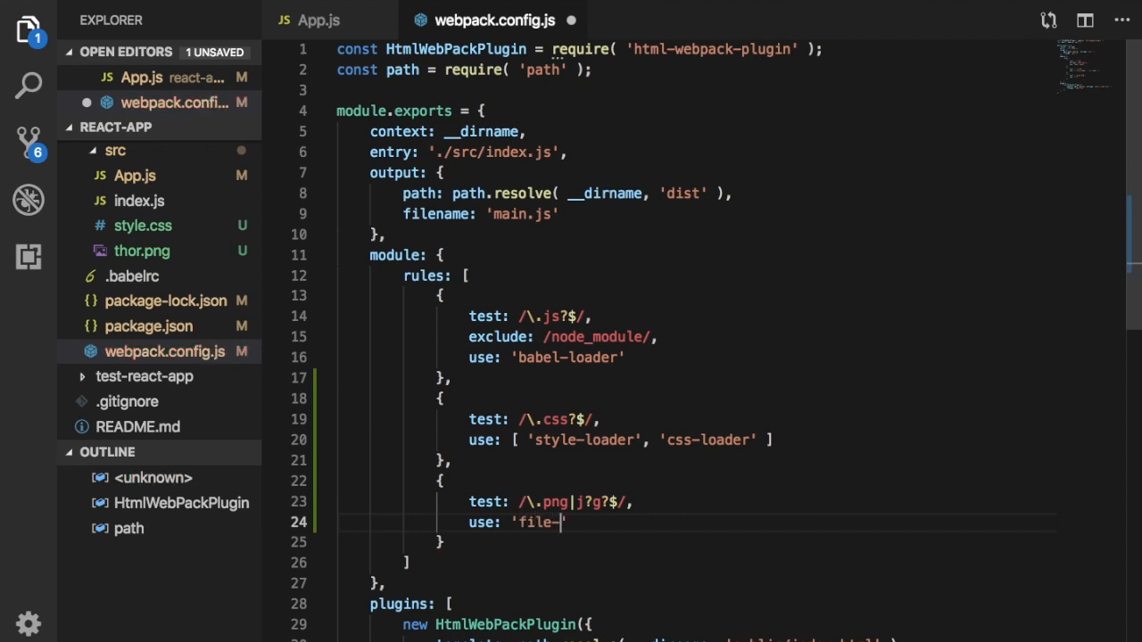
text(loader)
text(npm run dev)
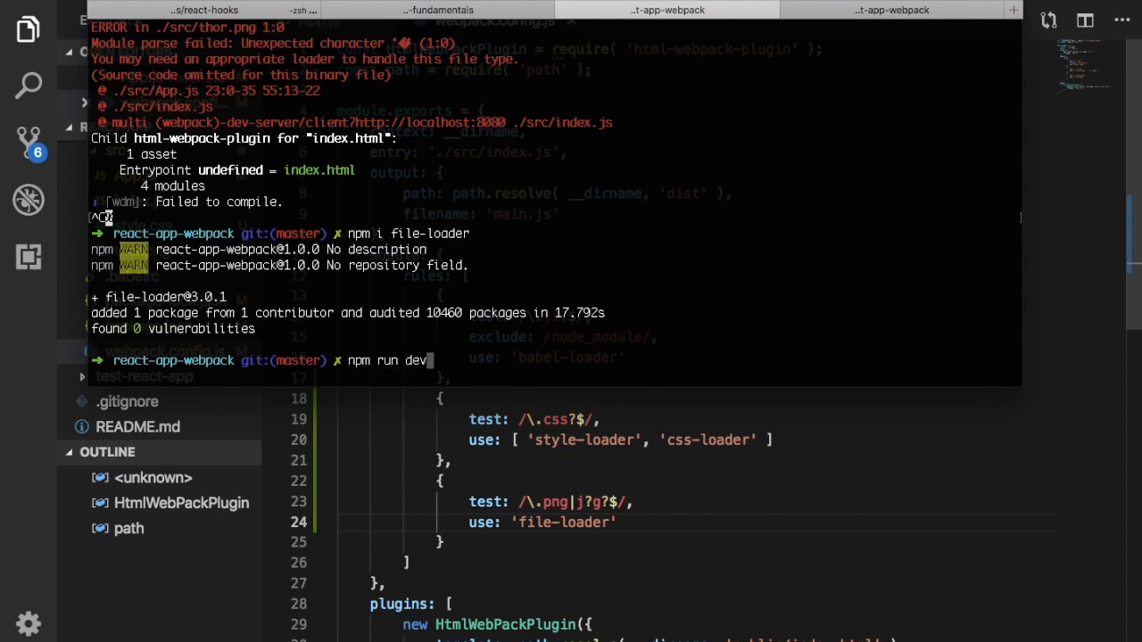
Run npm run dev to restart the webpack dev server
key(Enter)
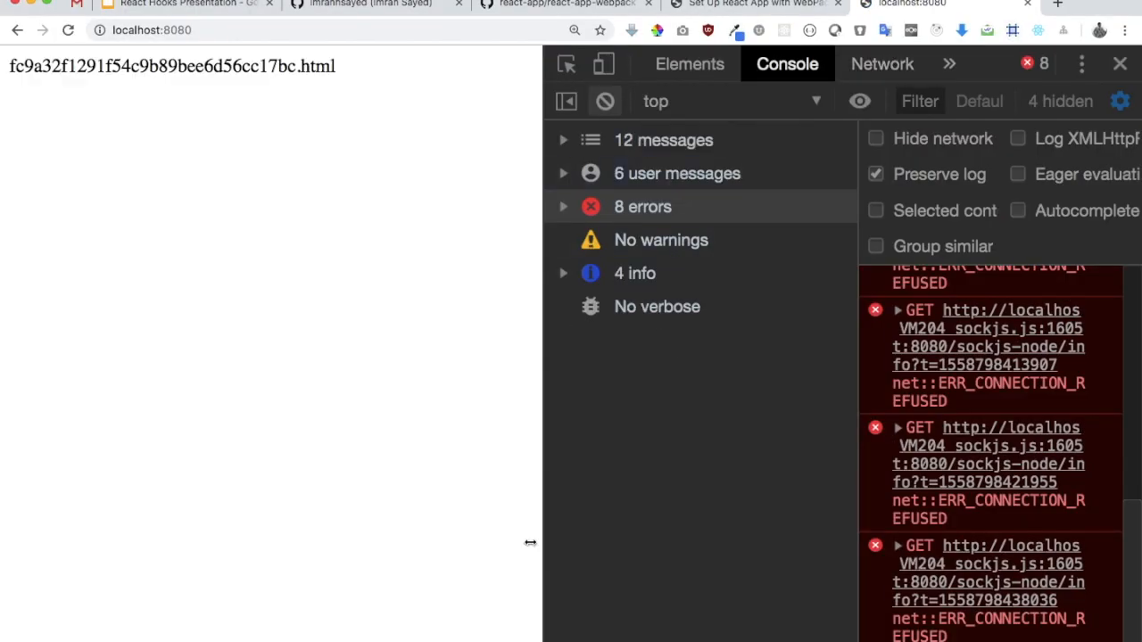
mouse_move(386, 354)
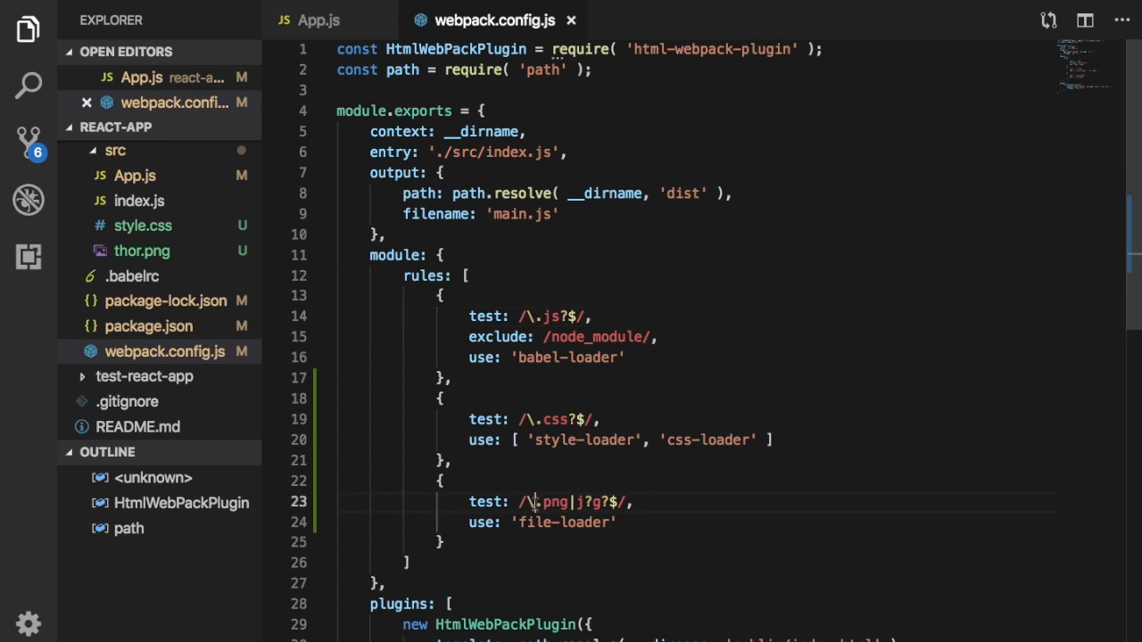
Extend the image rule's test regex to /\.(png|j?g|svg|gif)?$/
text(()
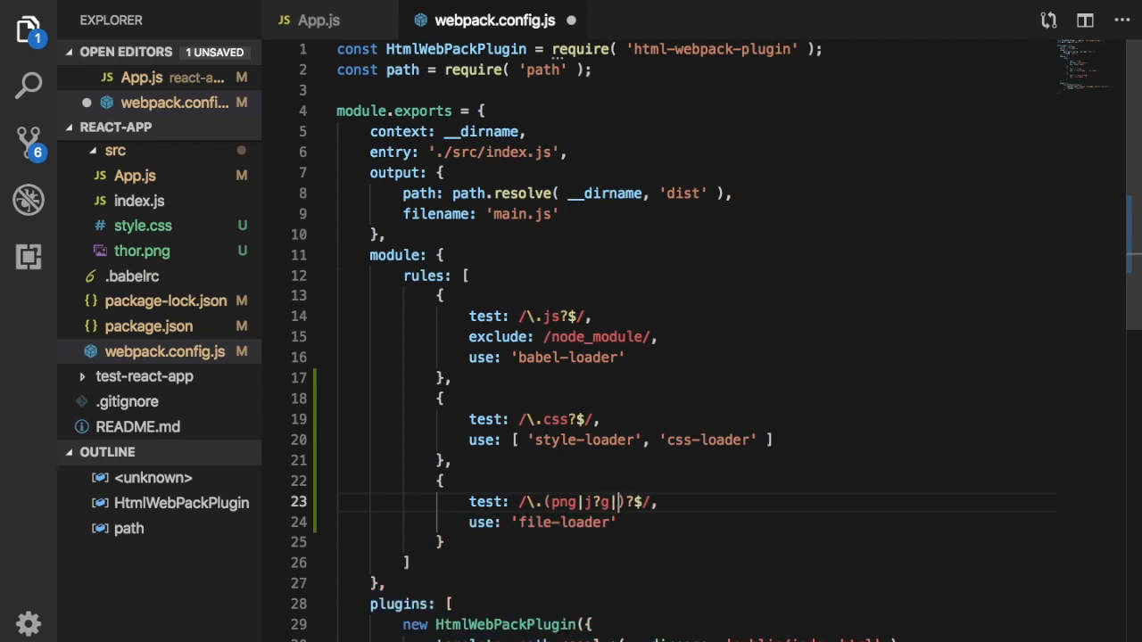
text(svg)
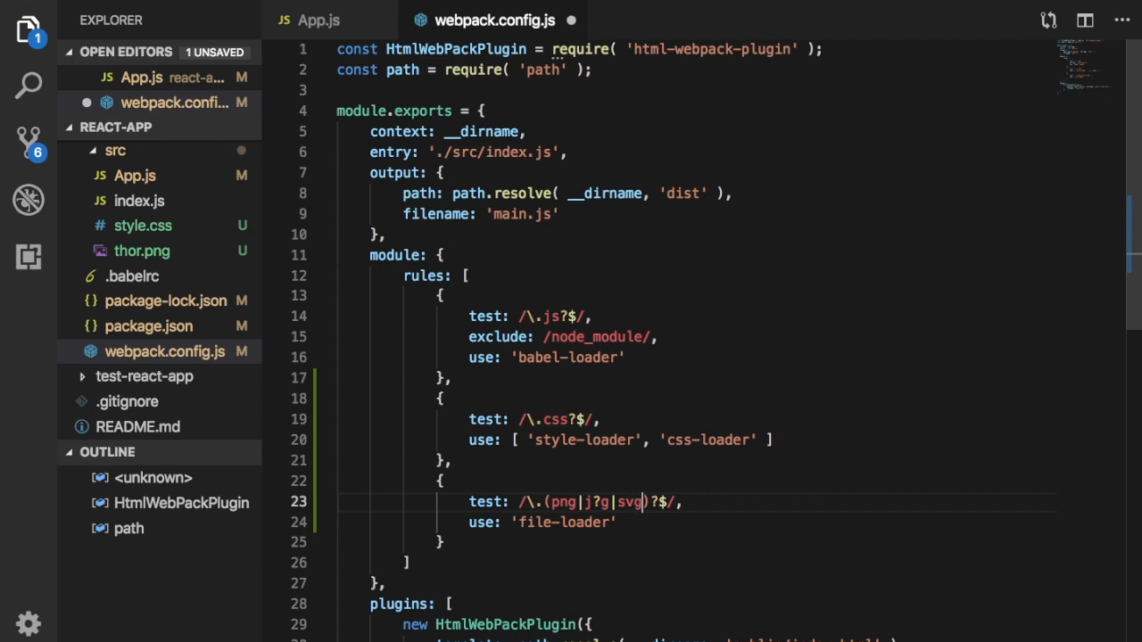
text(|gif)
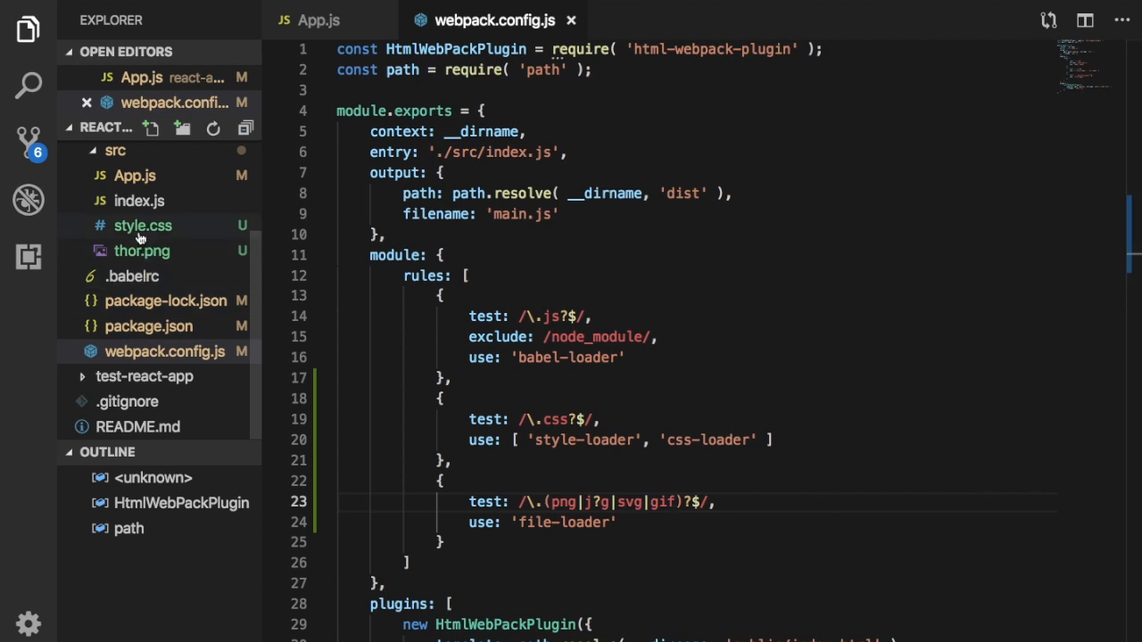
Add an img { width: 500px; } rule to style.css below the body rule
click(143, 224)
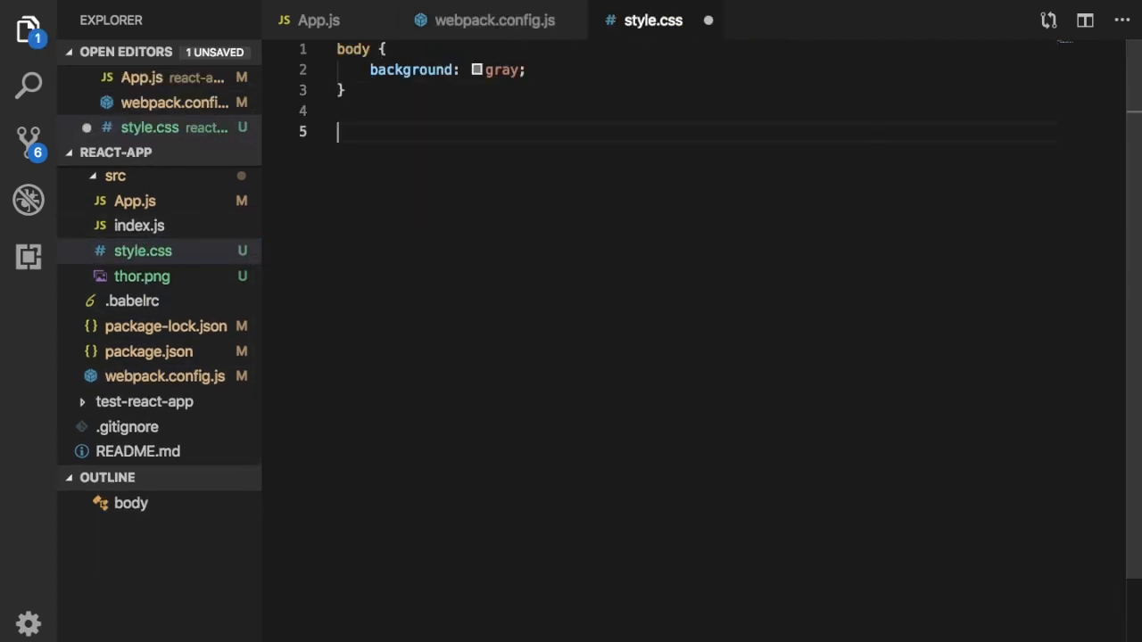
text(img {)
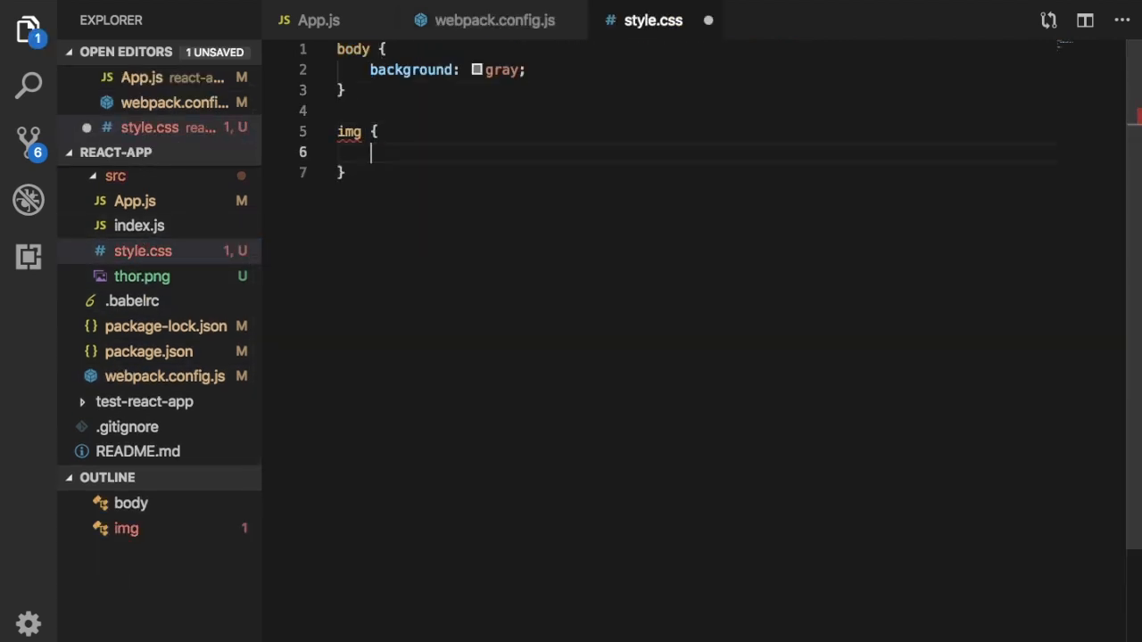
text(wid)
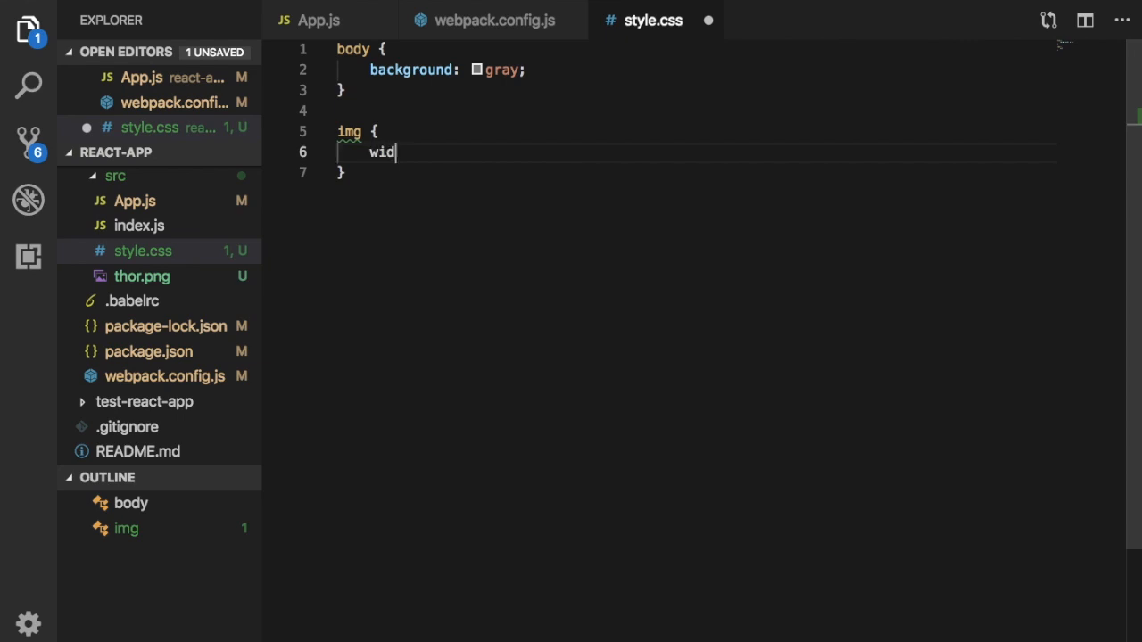
text(th)
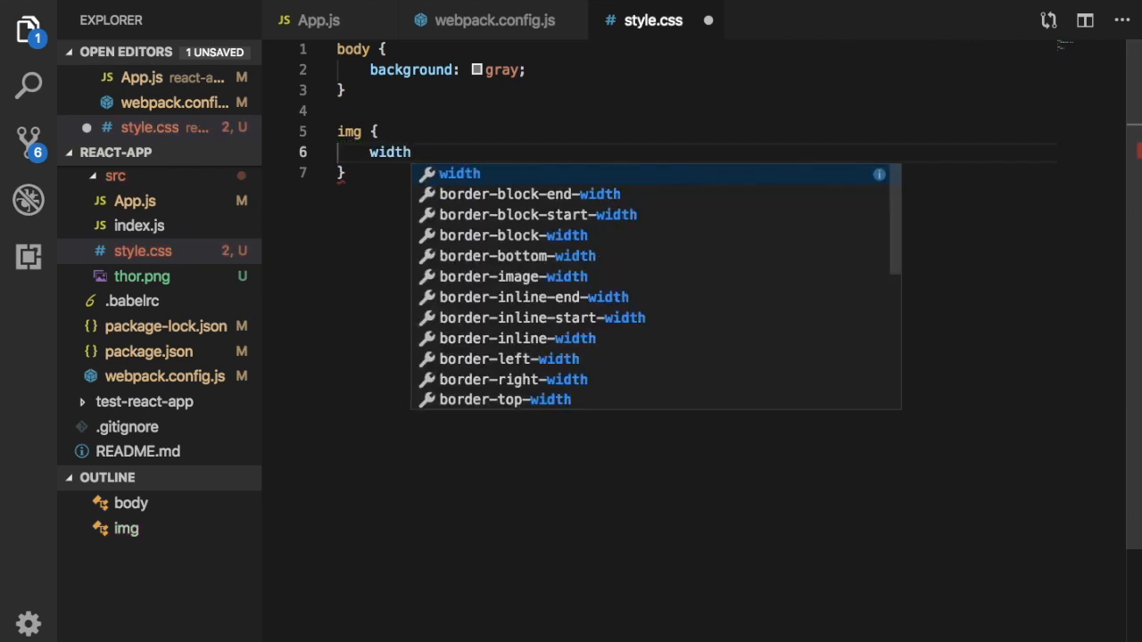
text(:)
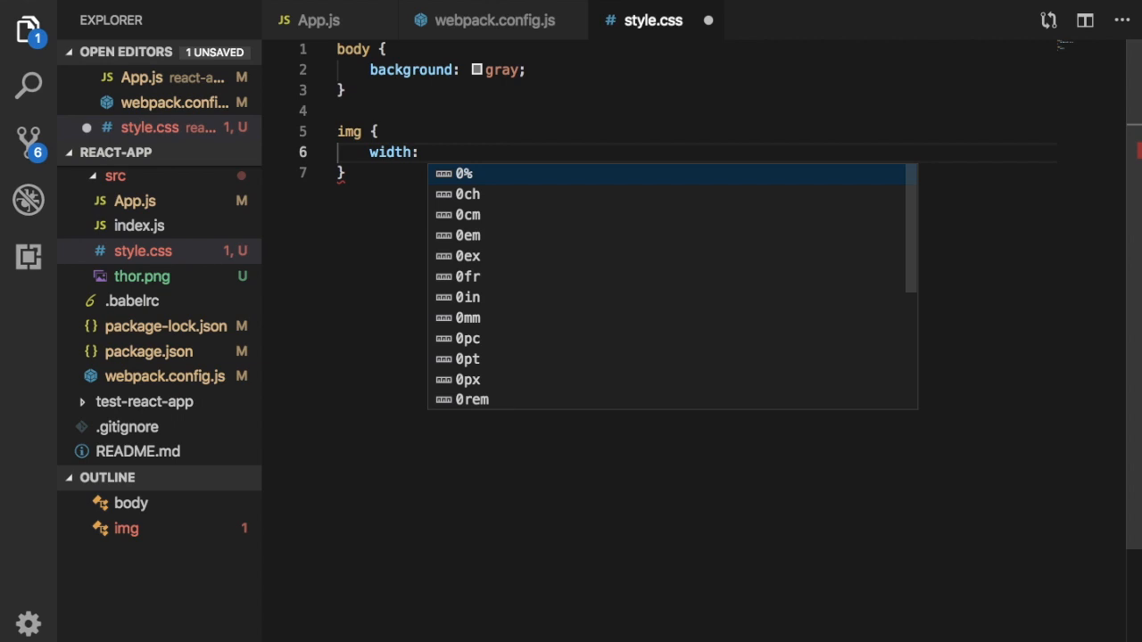
text(500px)
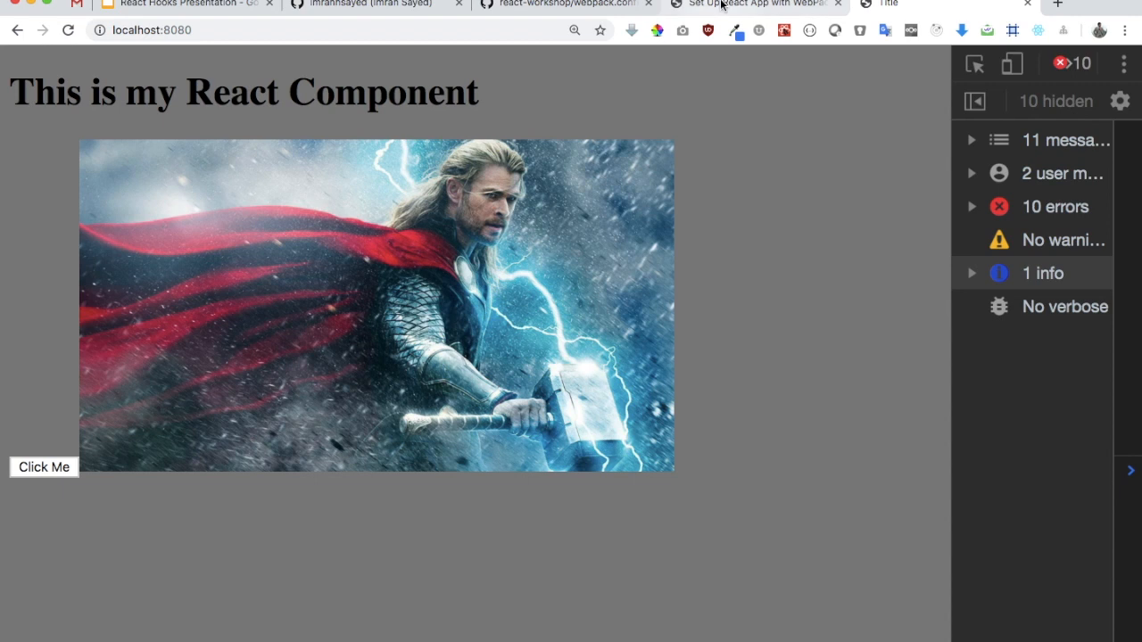
Highlight the tutorial's devServer block, then return to the localhost tab's address bar
click(753, 4)
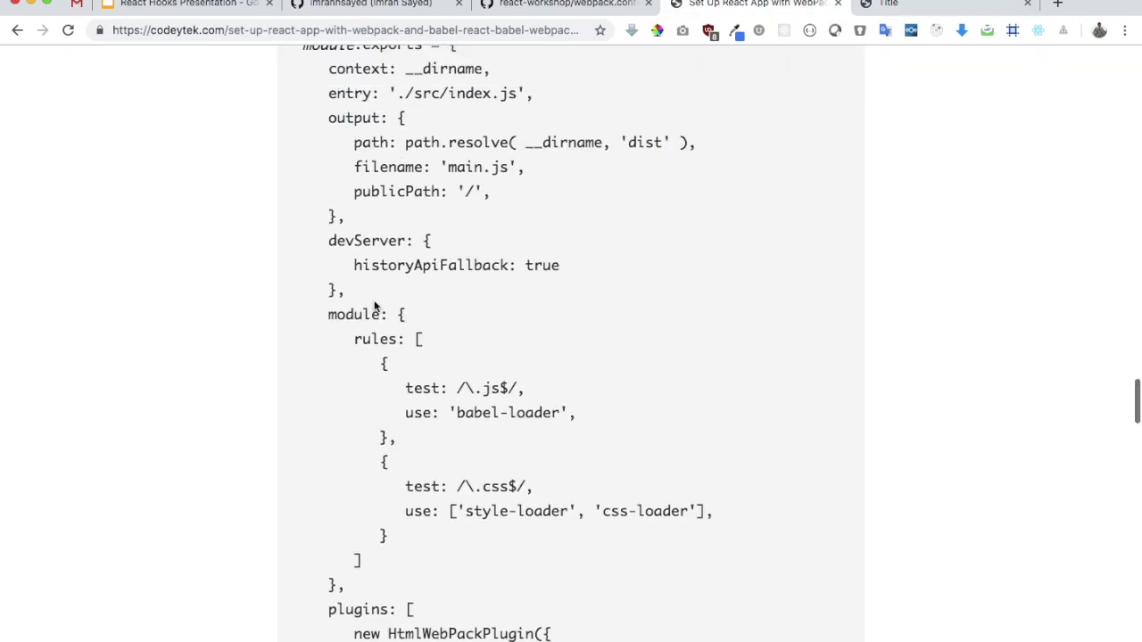
drag(328, 241, 346, 291)
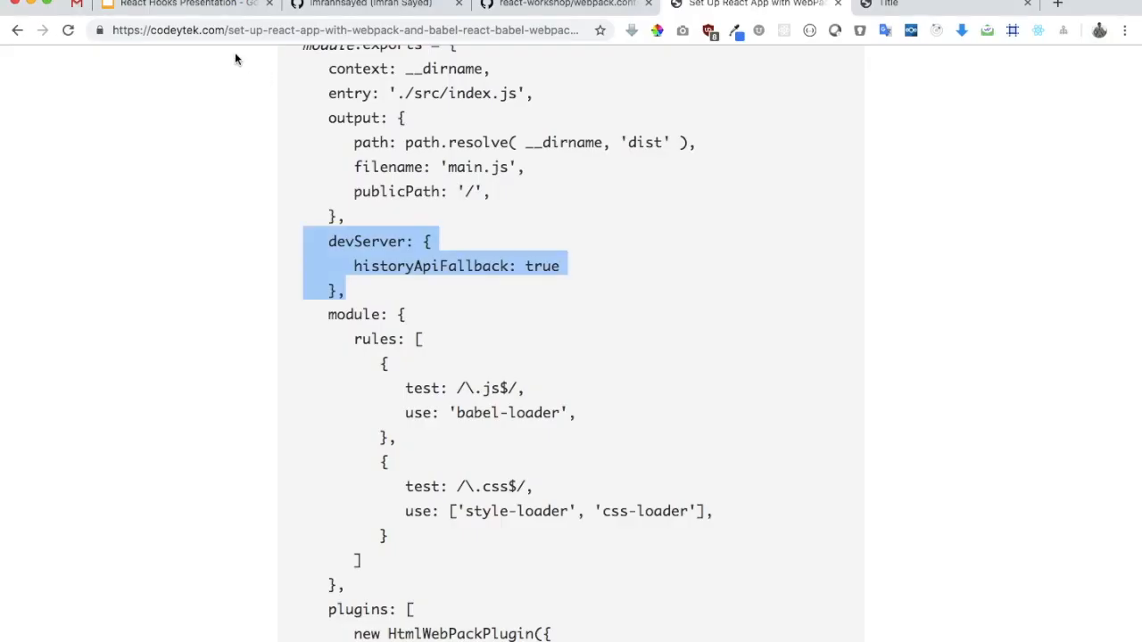
click(889, 4)
text(localhost:8080/d)
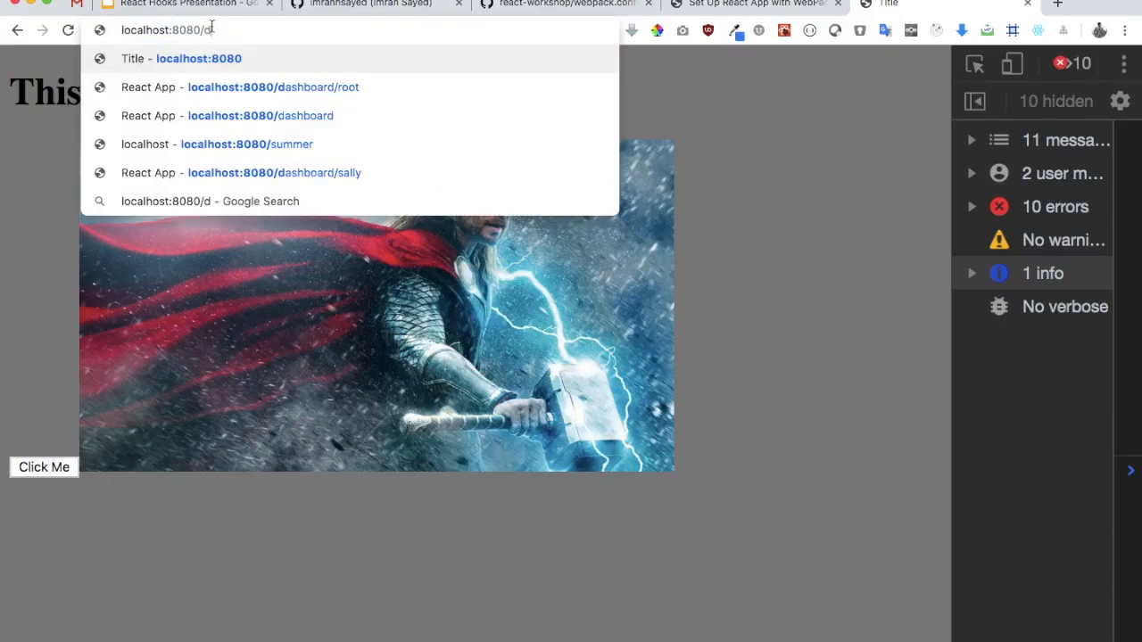
Enter localhost:8080/dashboard in the address bar, fixing a mistyped letter
text(asho)
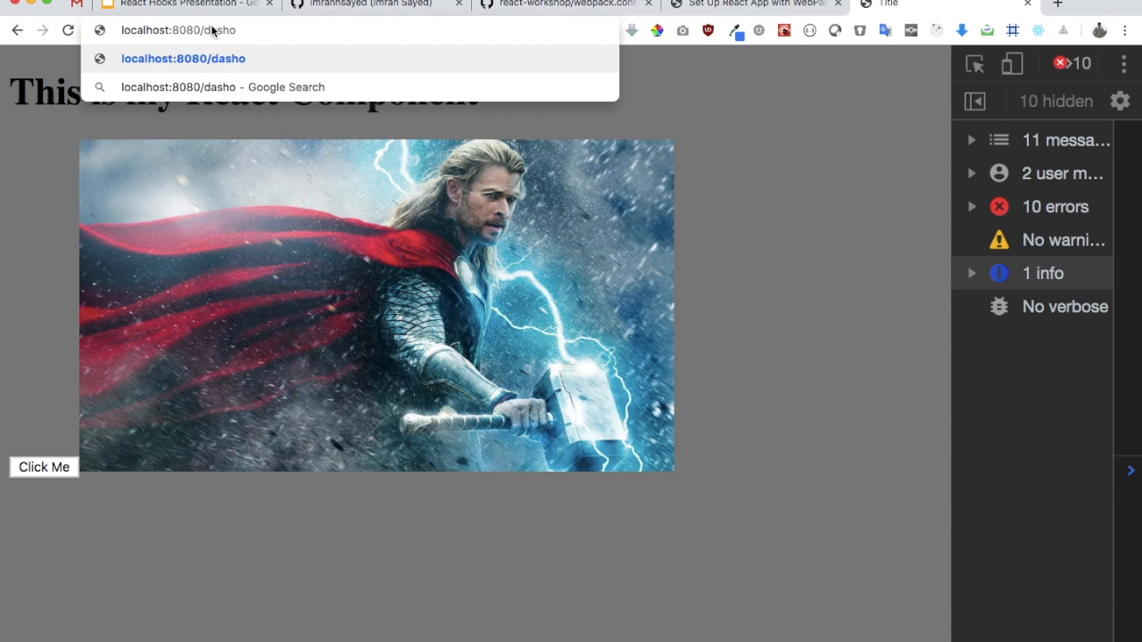
key(Backspace)
text(board)
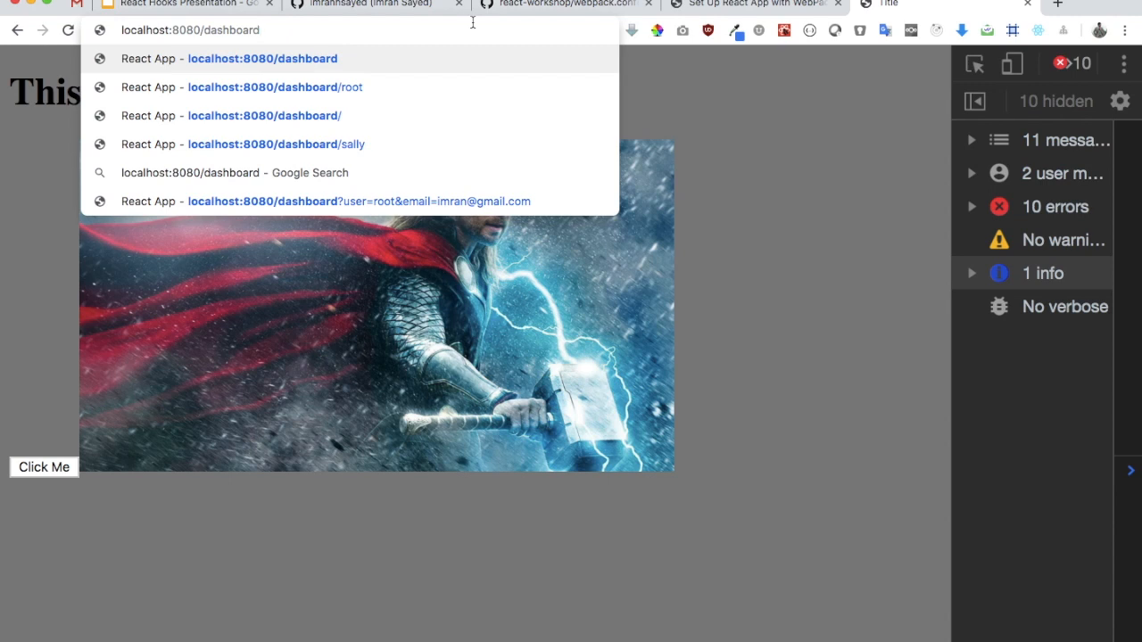
mouse_move(329, 25)
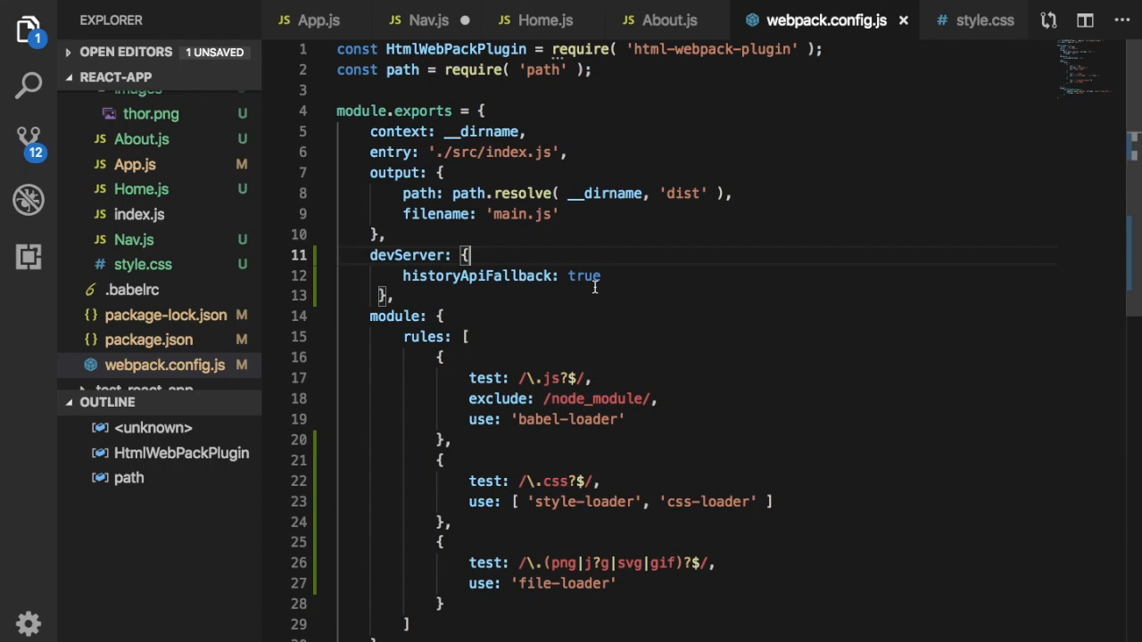
mouse_move(400, 275)
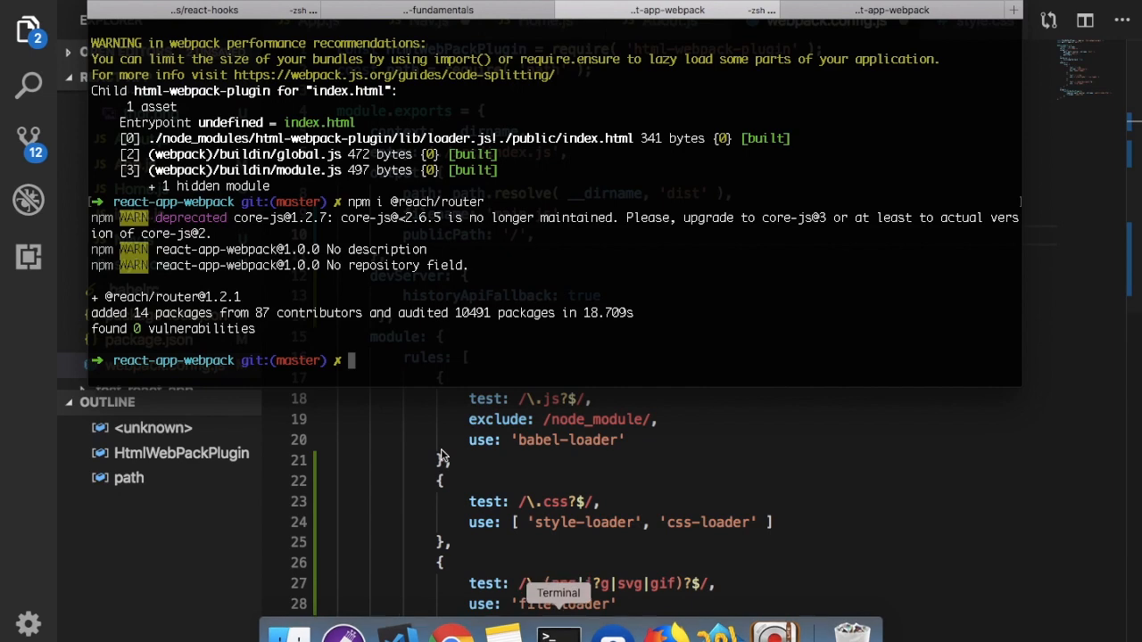
Run npm run prod in the terminal to rebuild and restart the server
text(npm run prod)
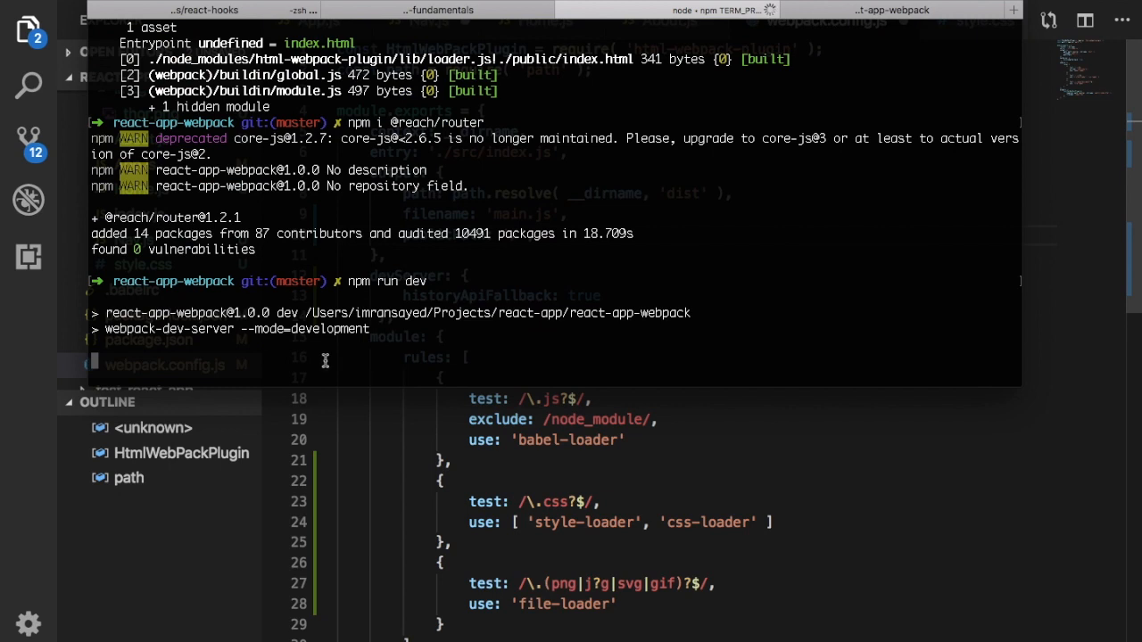
mouse_move(296, 349)
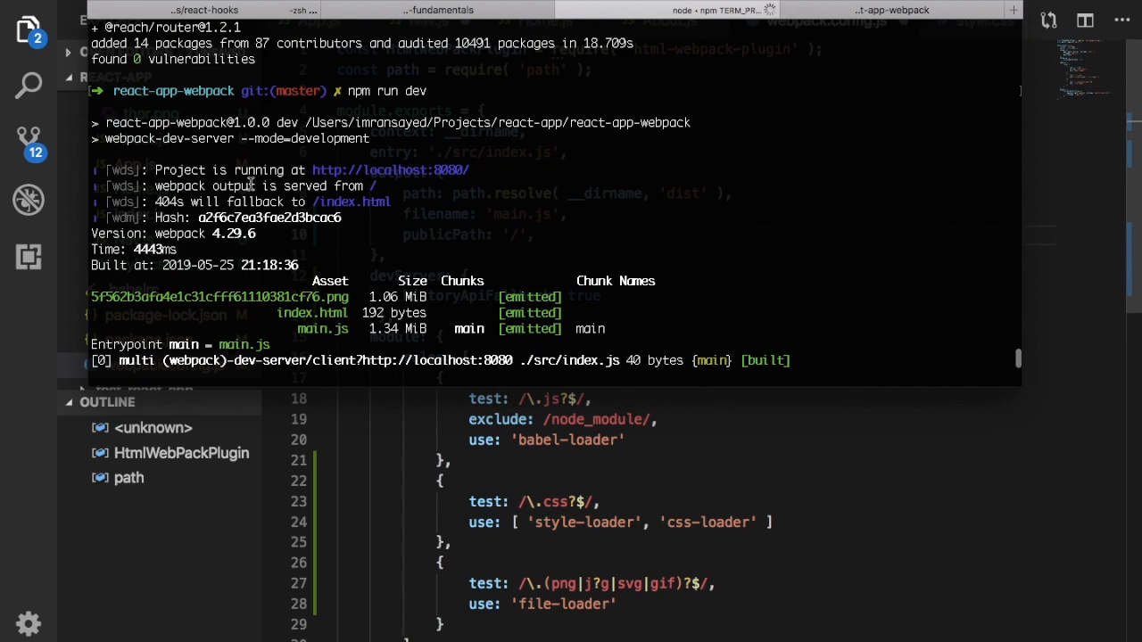
mouse_move(375, 188)
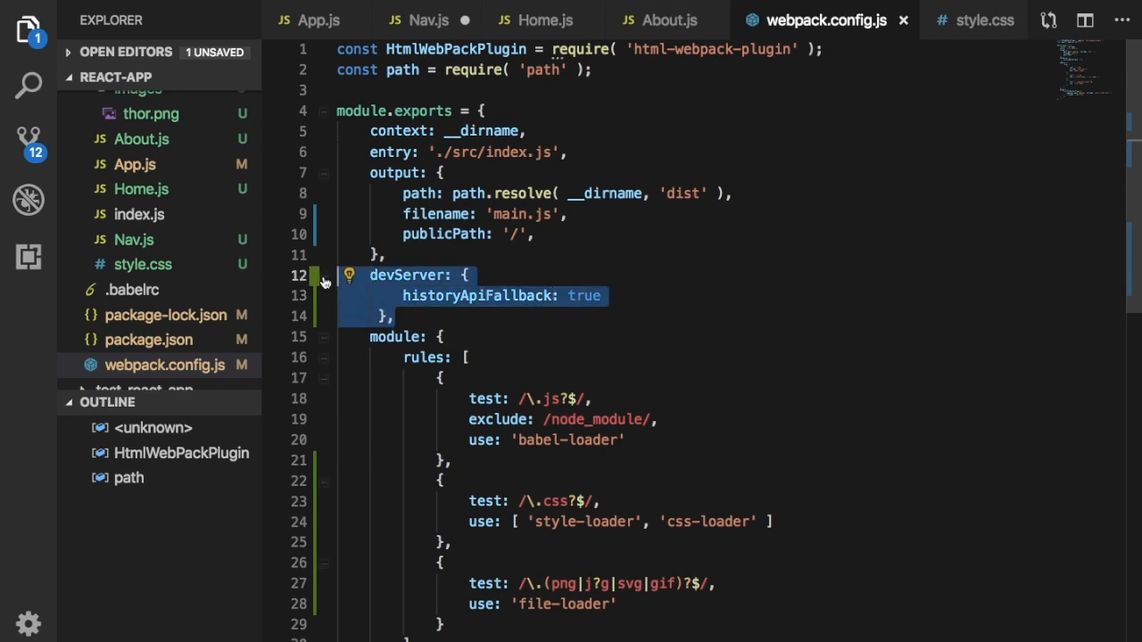
mouse_move(536, 272)
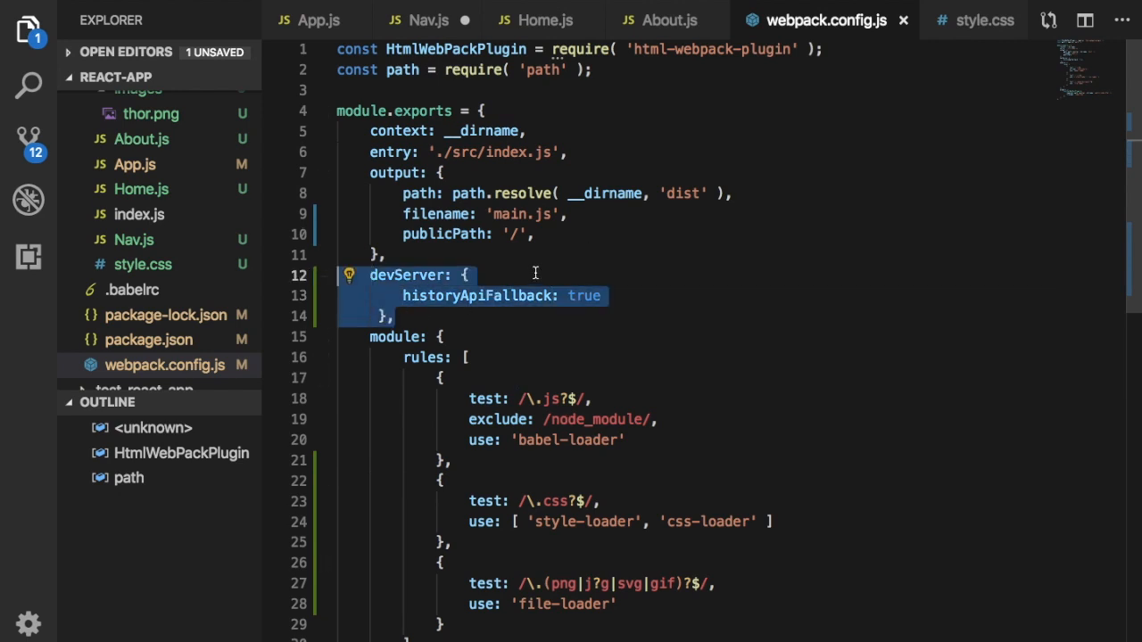
Deselect the devServer block and bring up Chrome with the tutorial's publicPath line
click(643, 277)
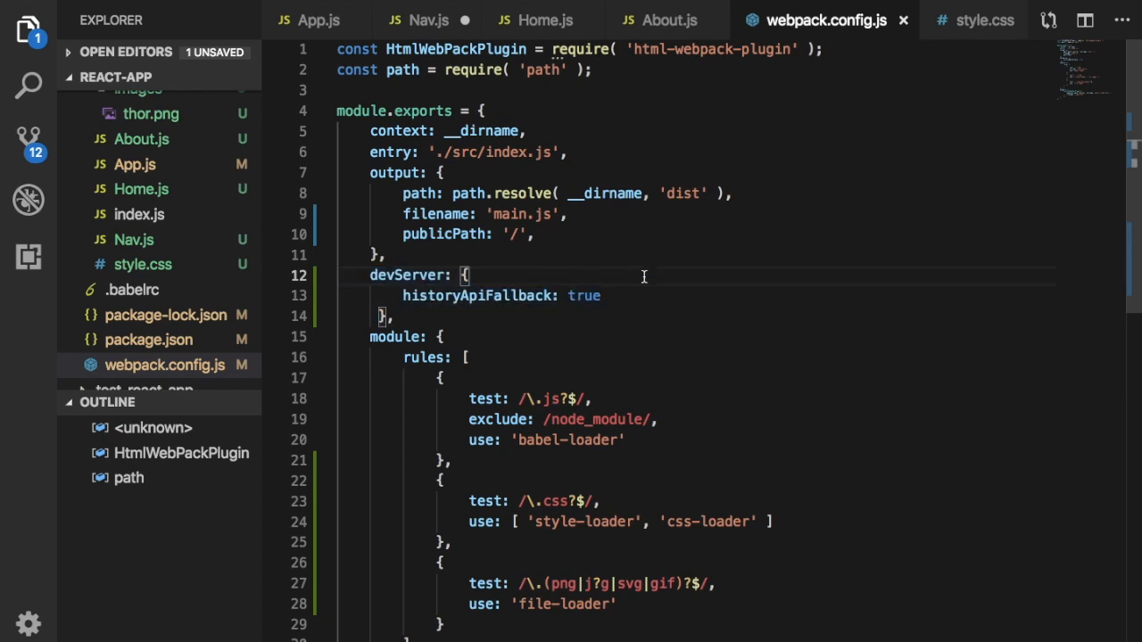
mouse_move(449, 616)
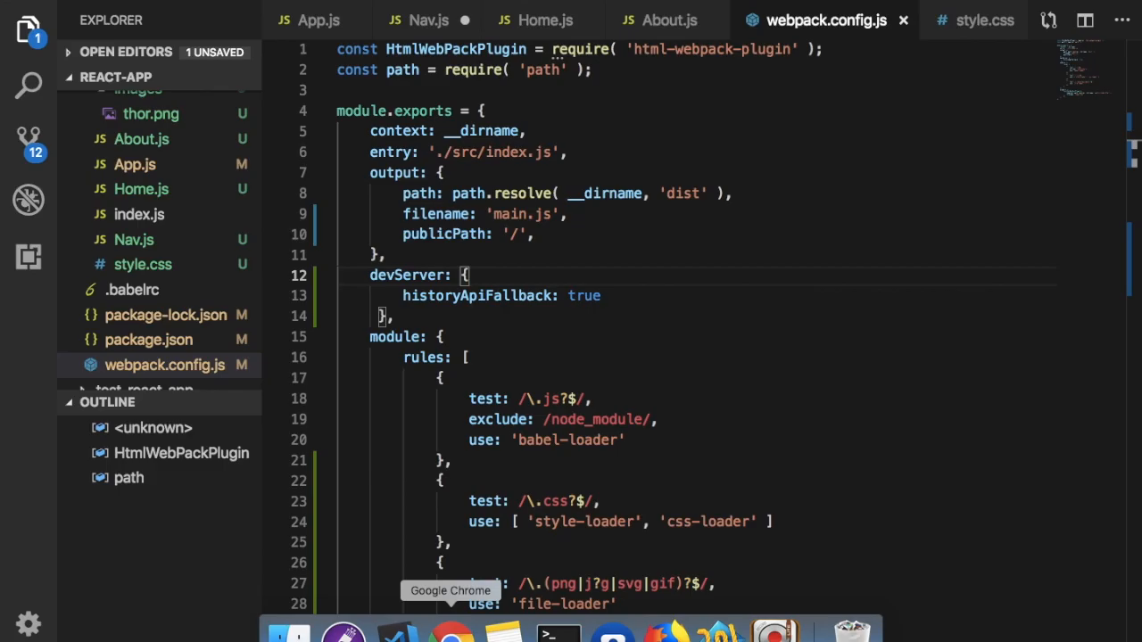
click(443, 635)
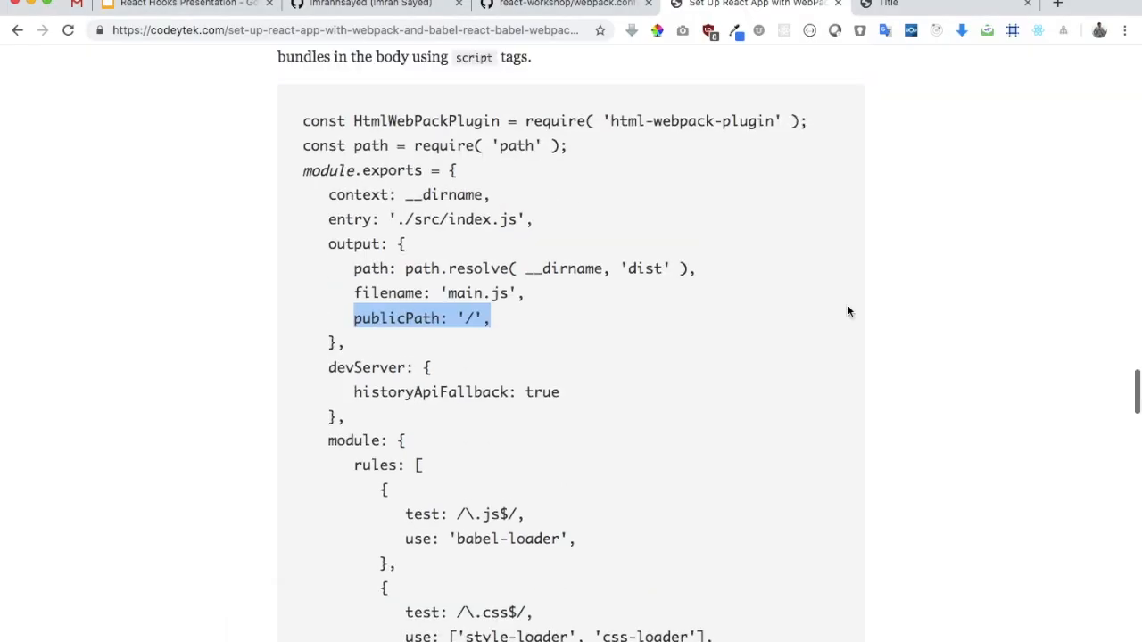